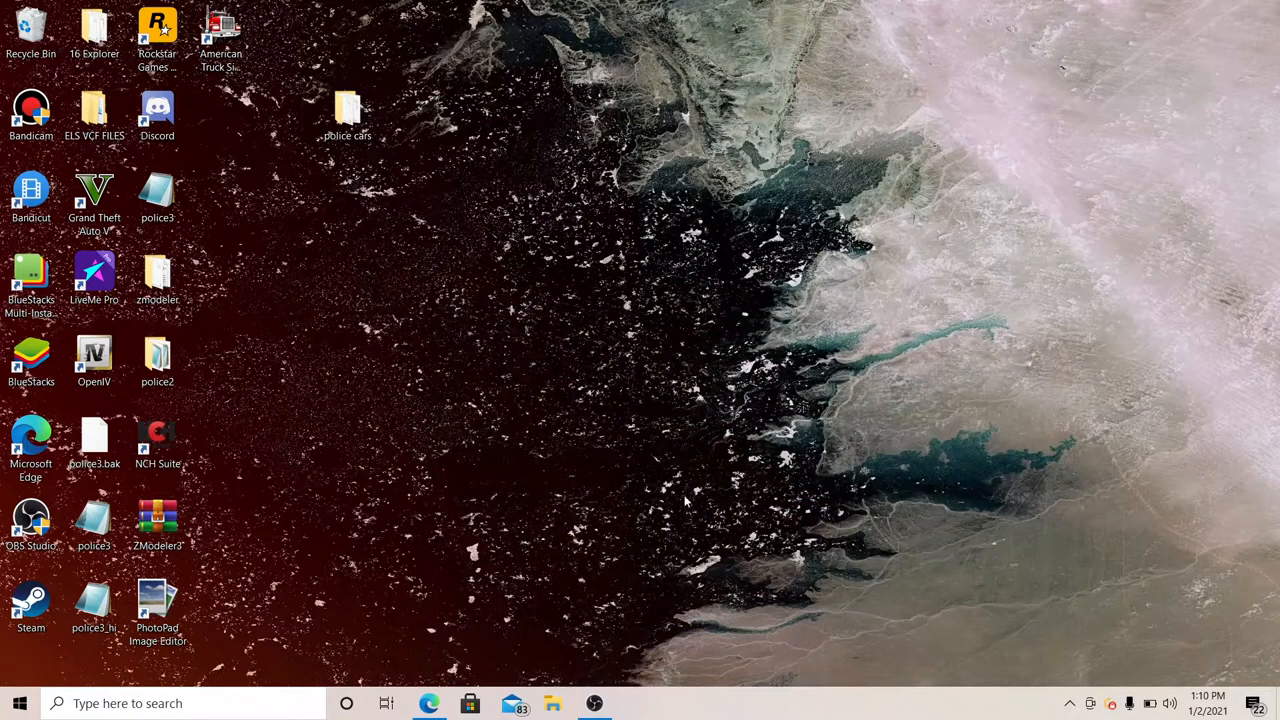
mouse_move(404, 661)
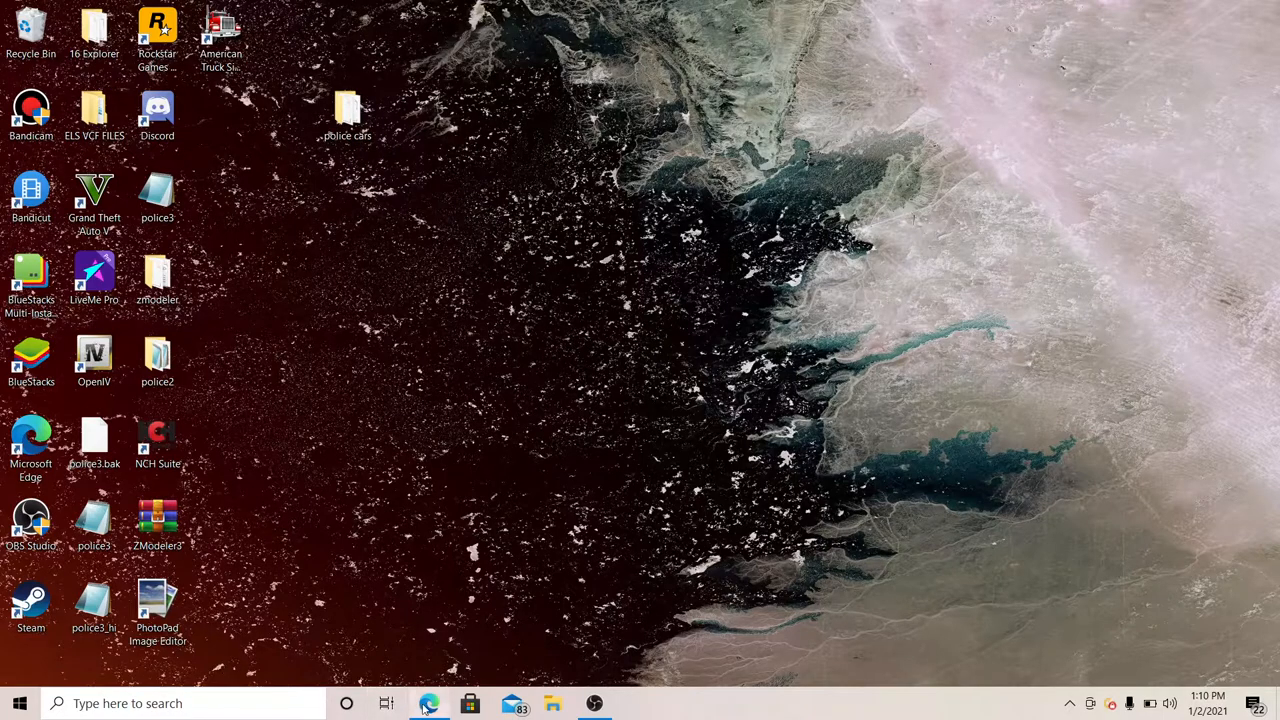
Bring up the K9 Dog 1.0.1 page in Edge and view its police-vest dog preview full size.
click(429, 703)
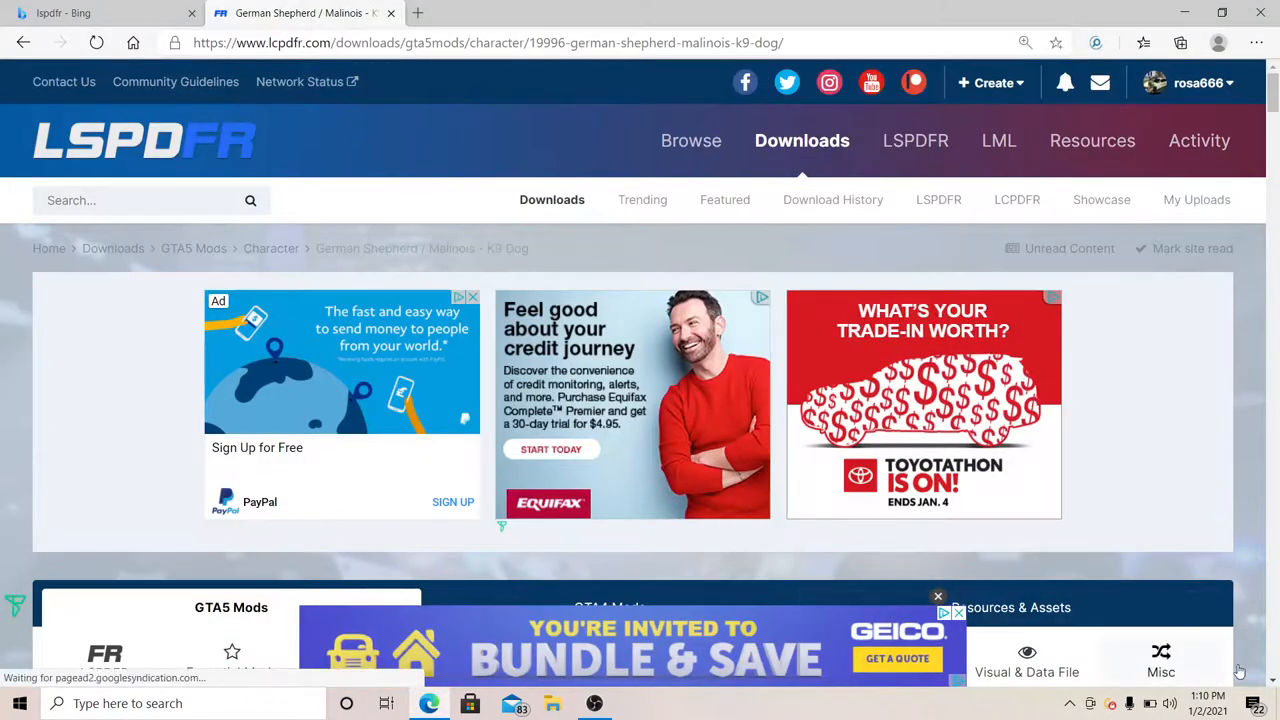
scroll(down, 3)
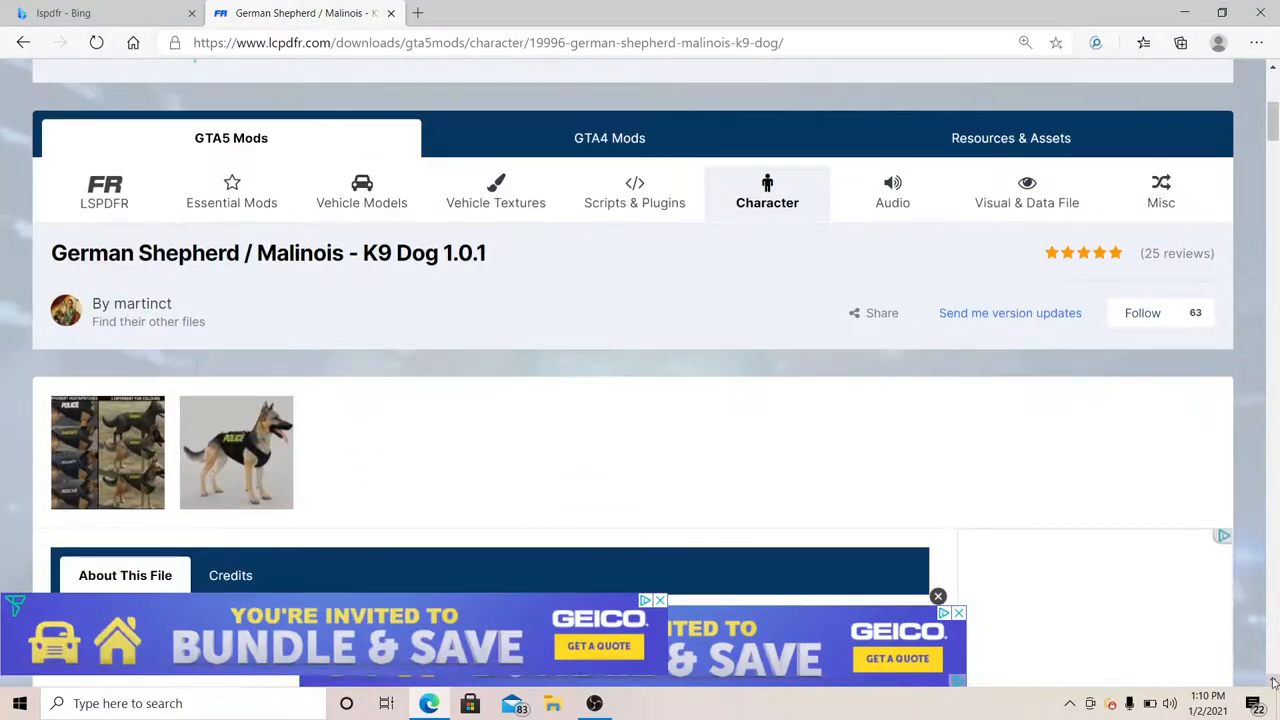
scroll(down, 3)
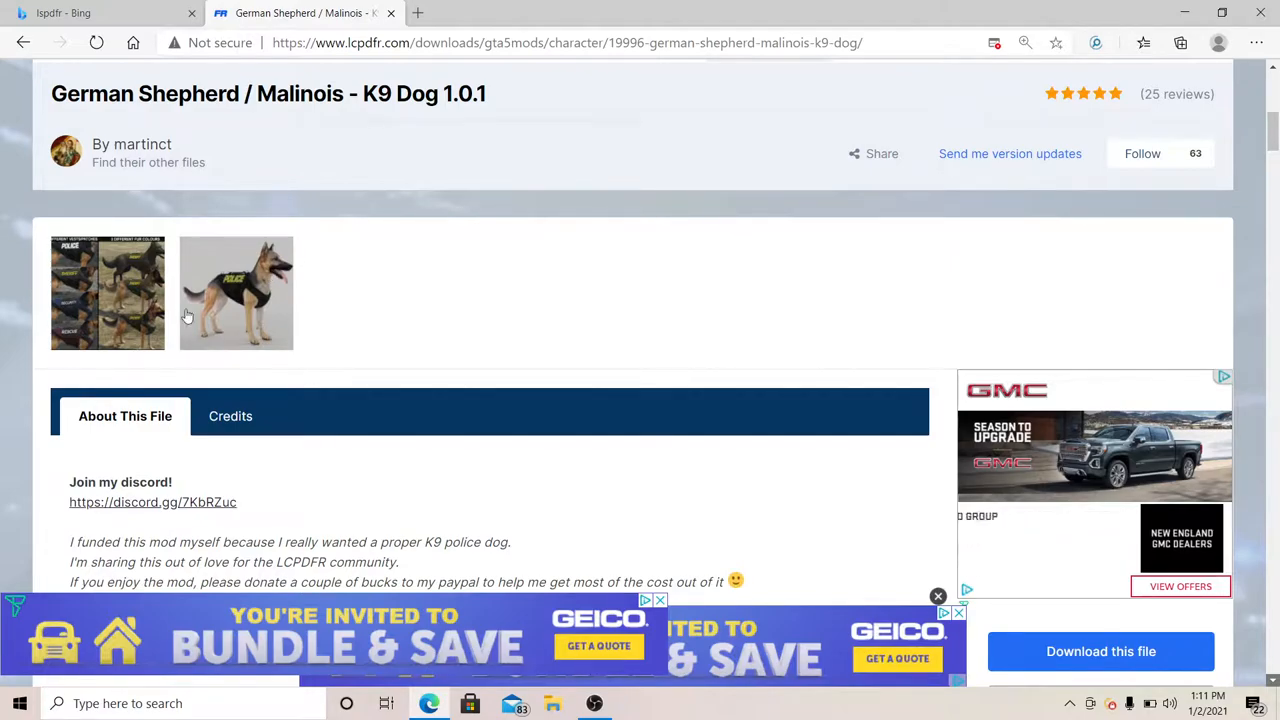
click(236, 293)
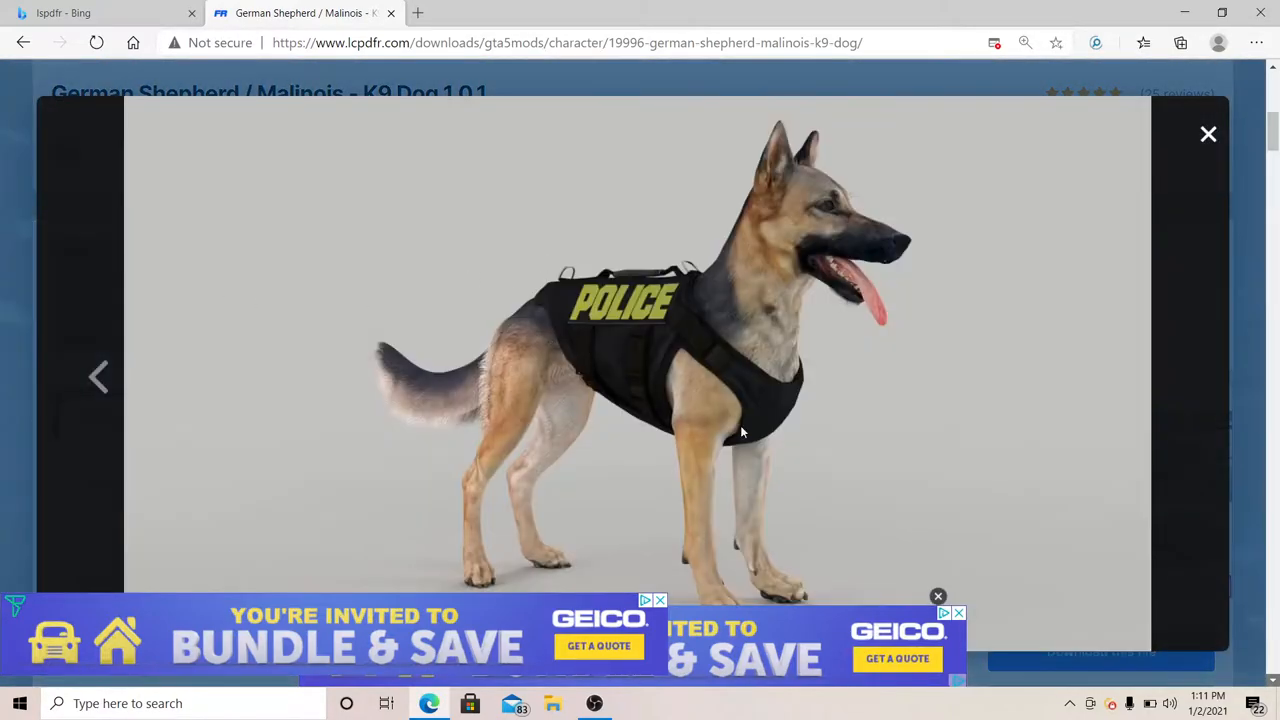
mouse_move(1148, 271)
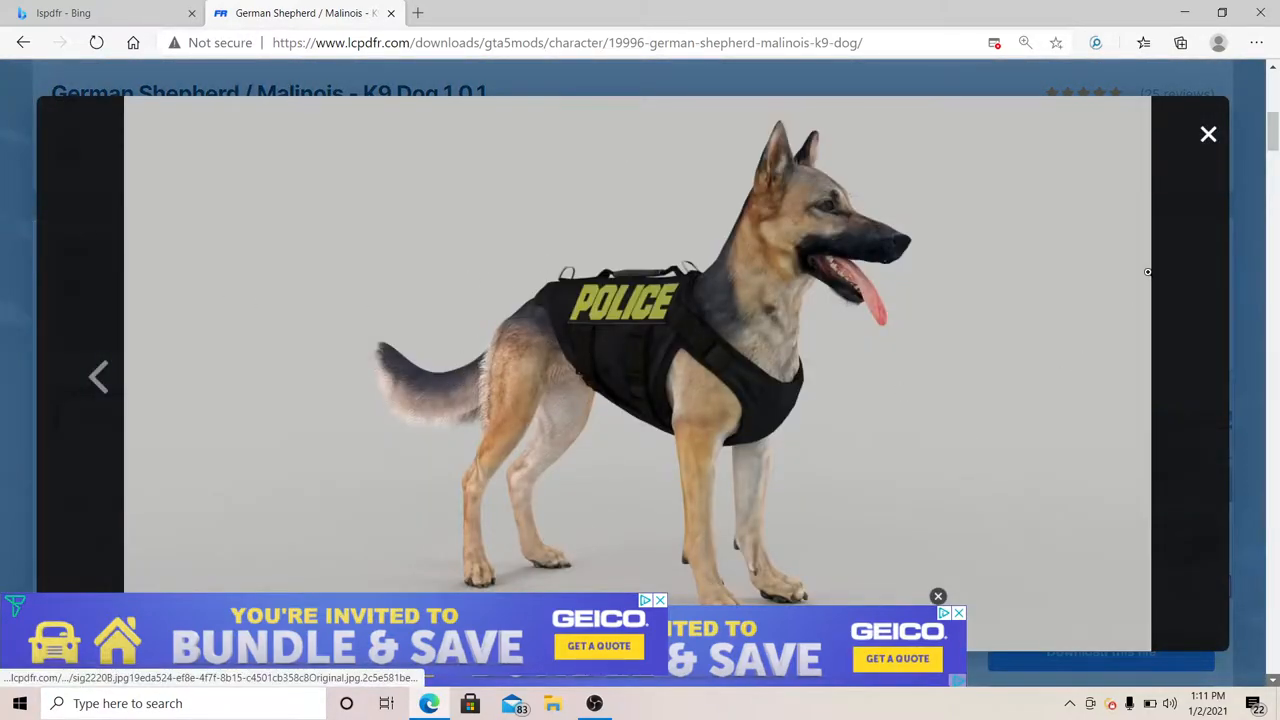
click(1208, 134)
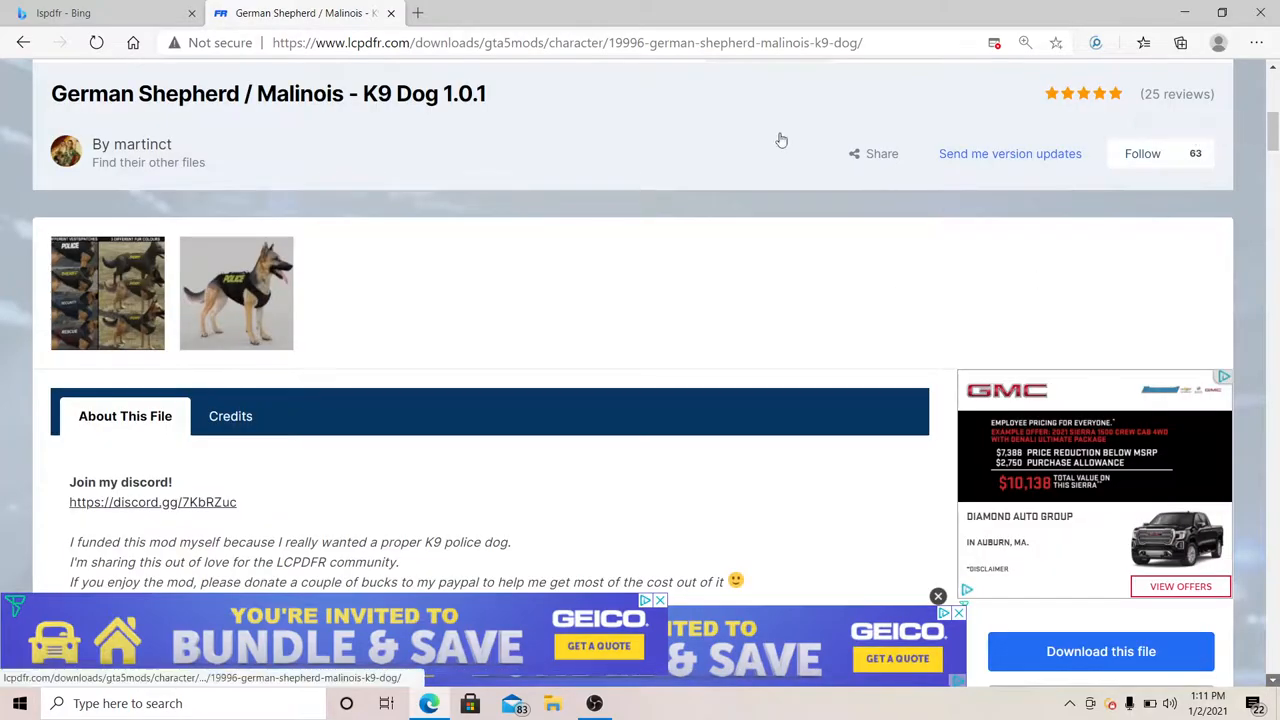
click(937, 596)
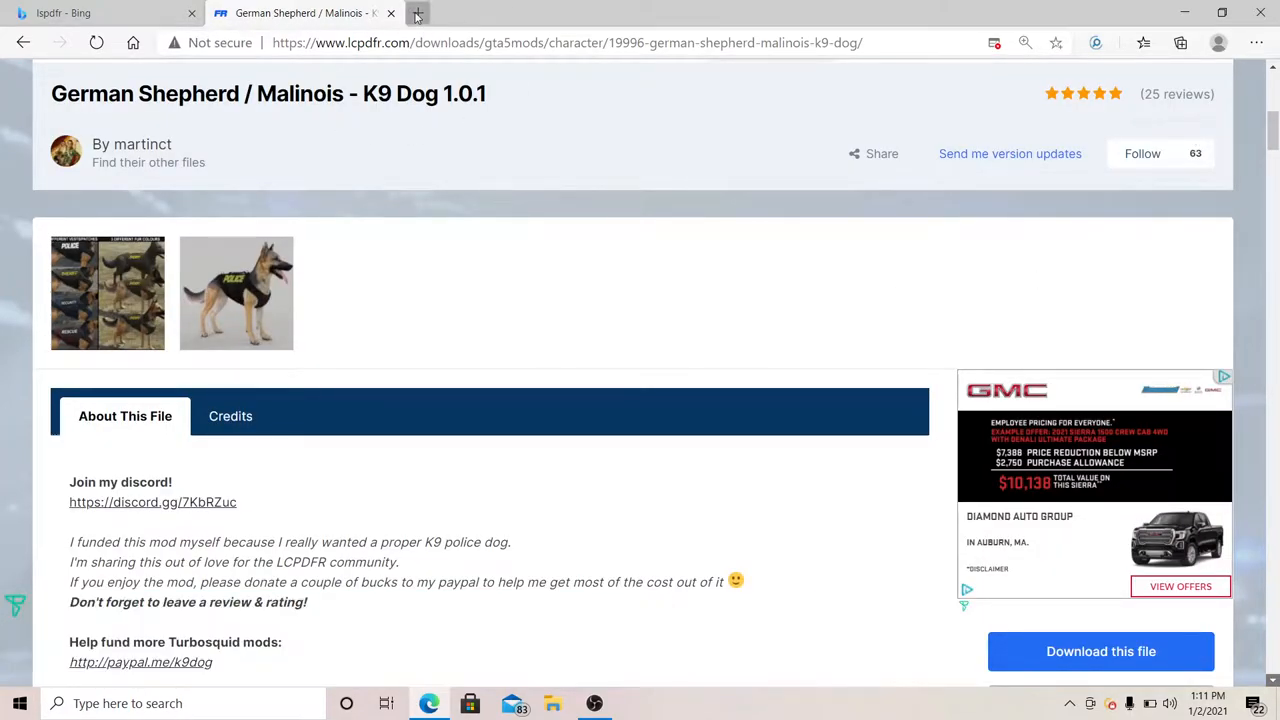
Search 'bejolo lspdfr' in a new tab and open the 'Home | Bejoljo Plugins' result.
click(417, 13)
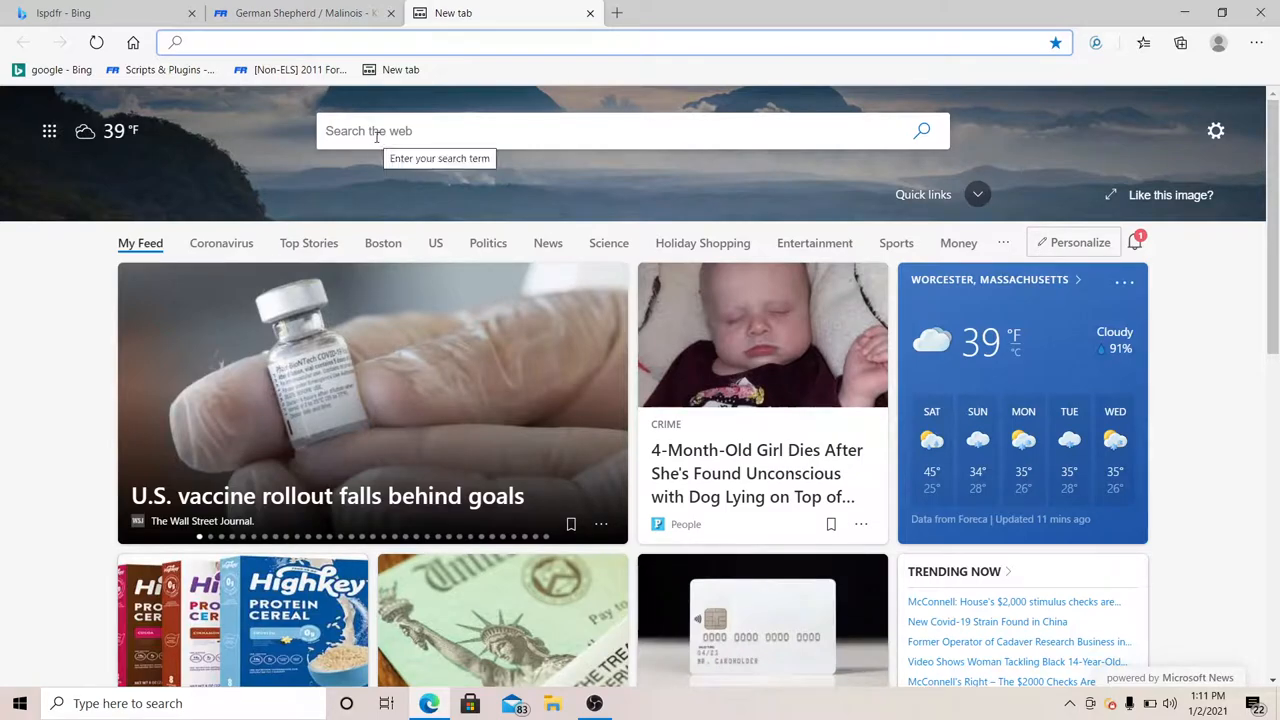
text(bejolo lspdfr)
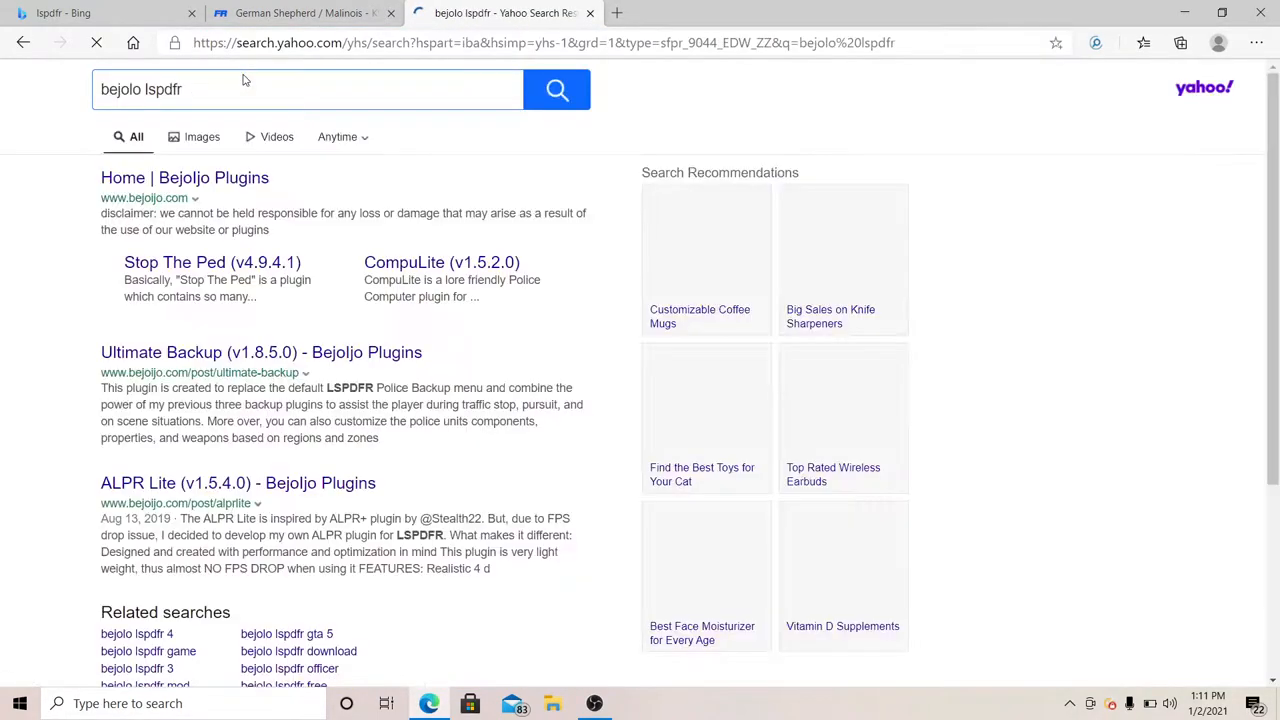
click(184, 177)
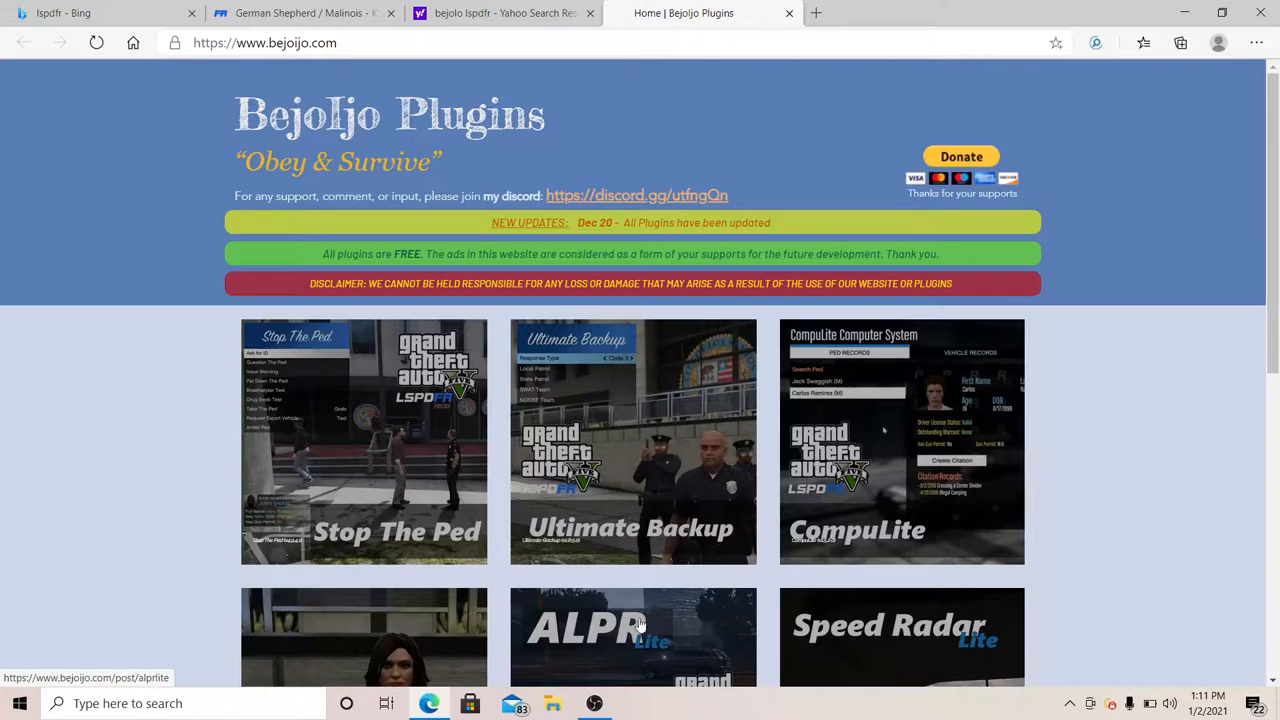
mouse_move(633, 442)
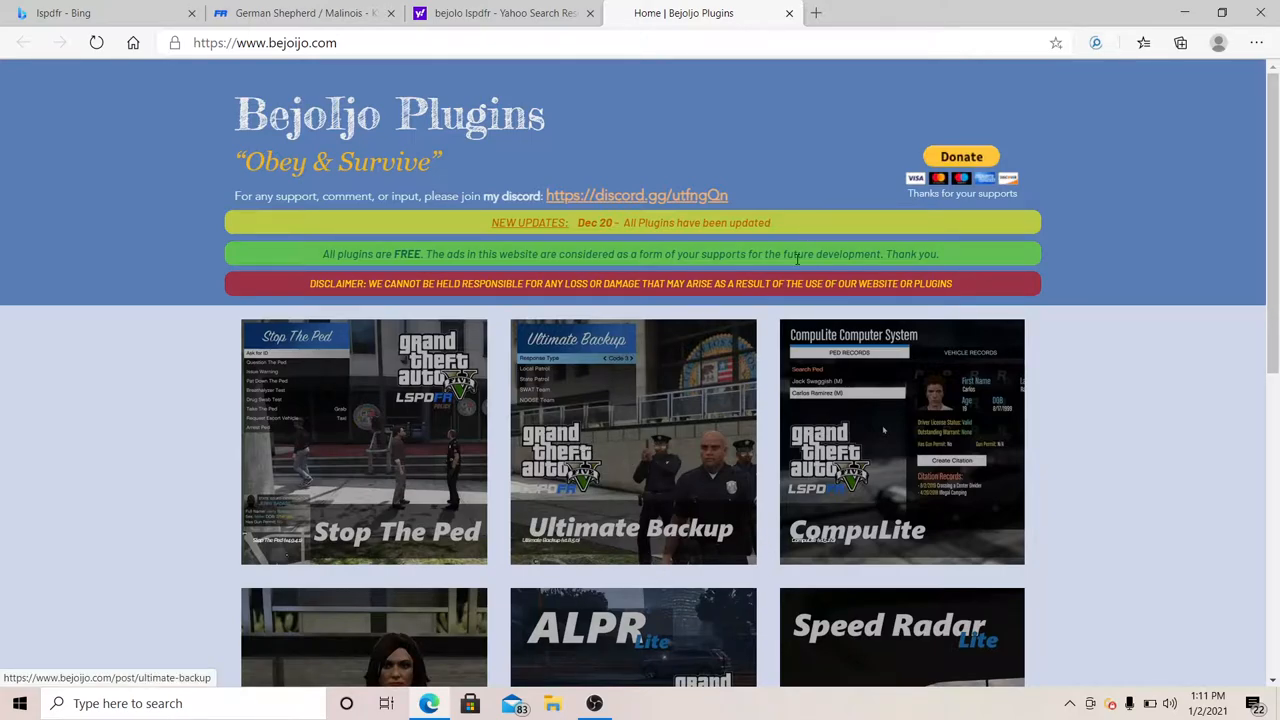
mouse_move(607, 450)
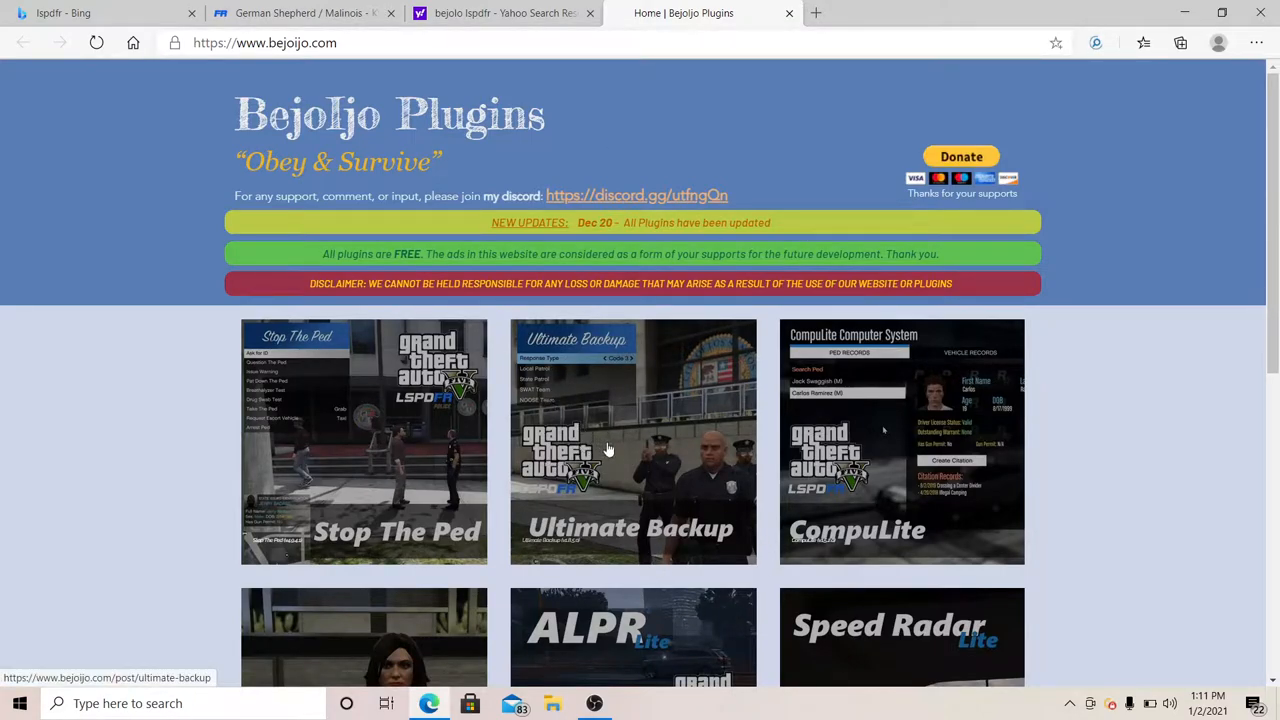
mouse_move(628, 360)
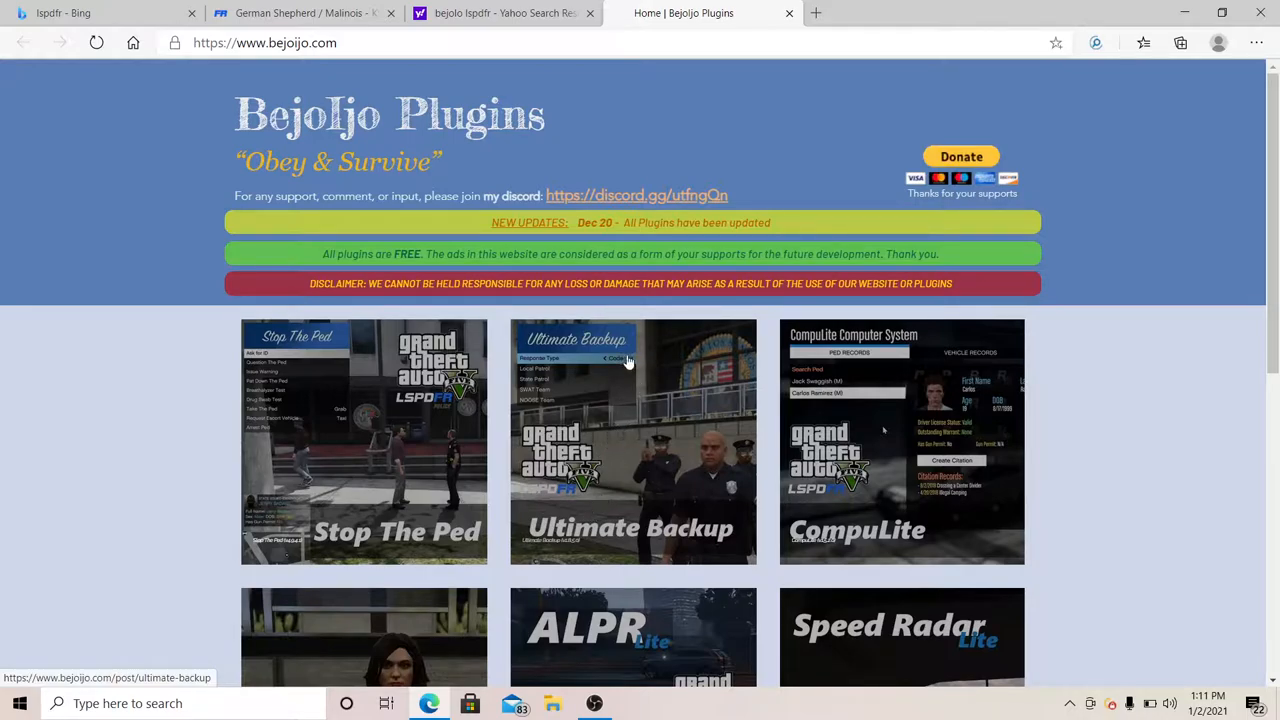
mouse_move(657, 437)
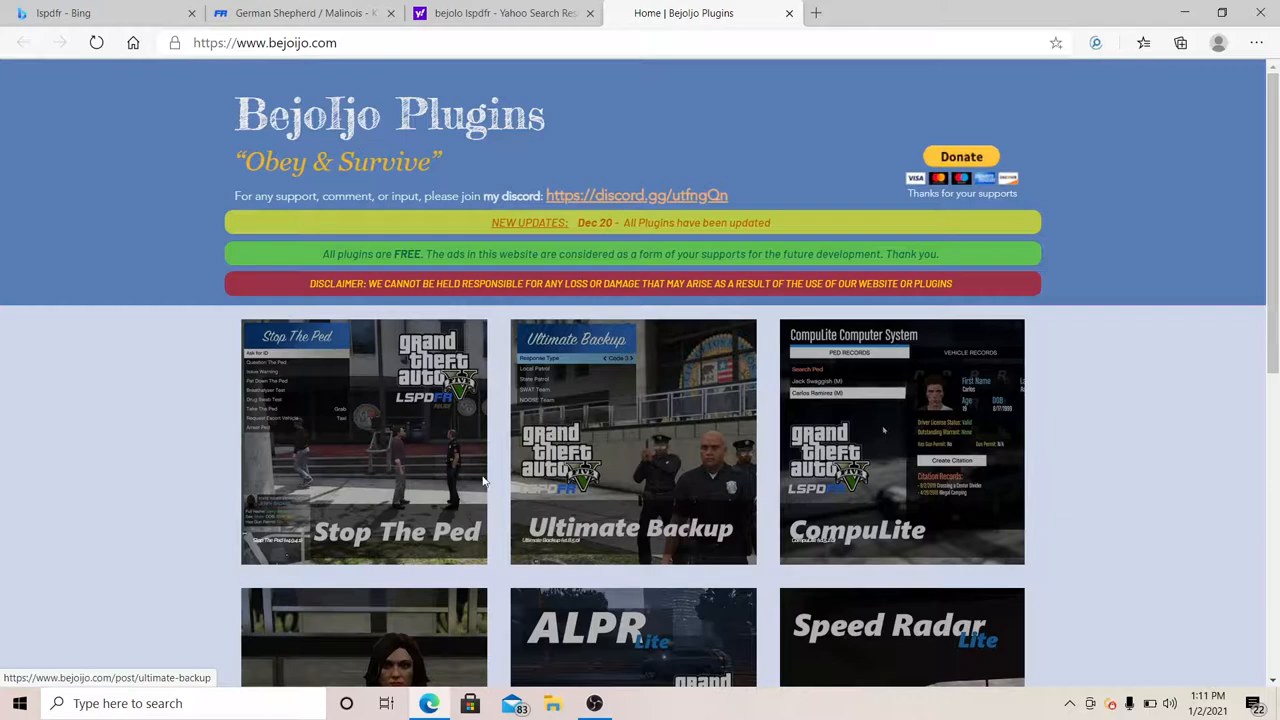
mouse_move(585, 410)
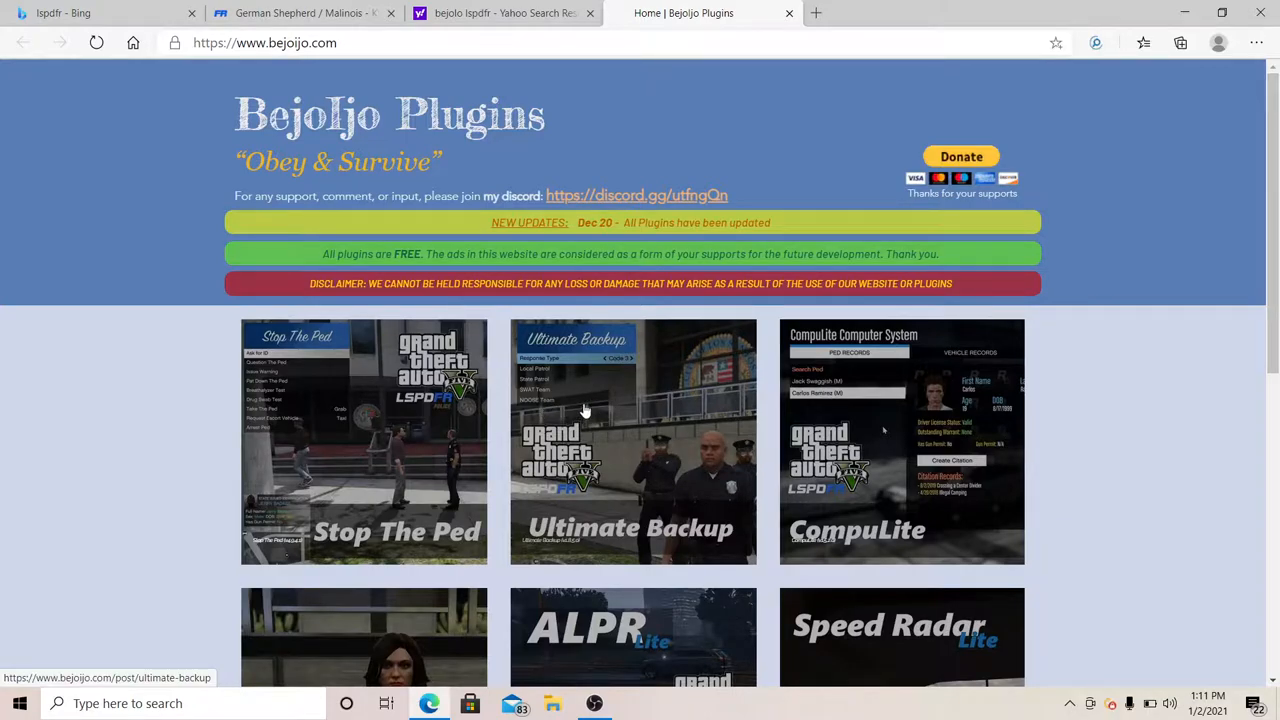
mouse_move(650, 393)
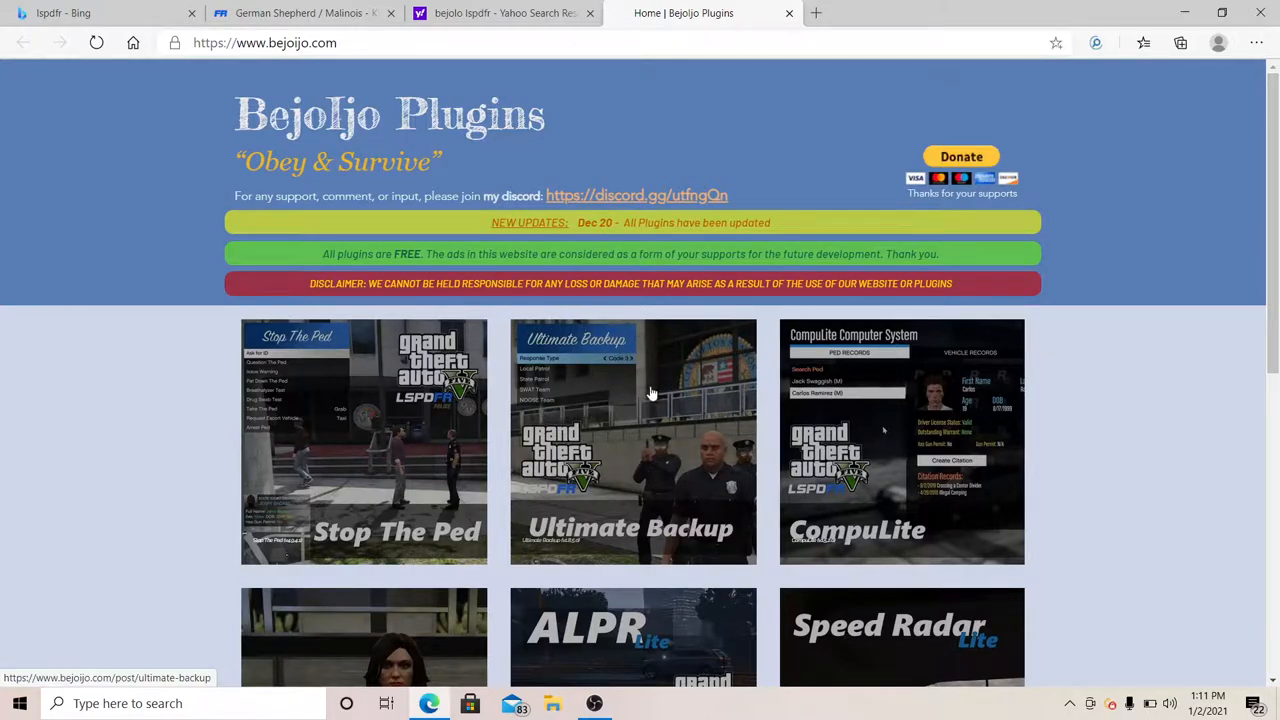
mouse_move(588, 410)
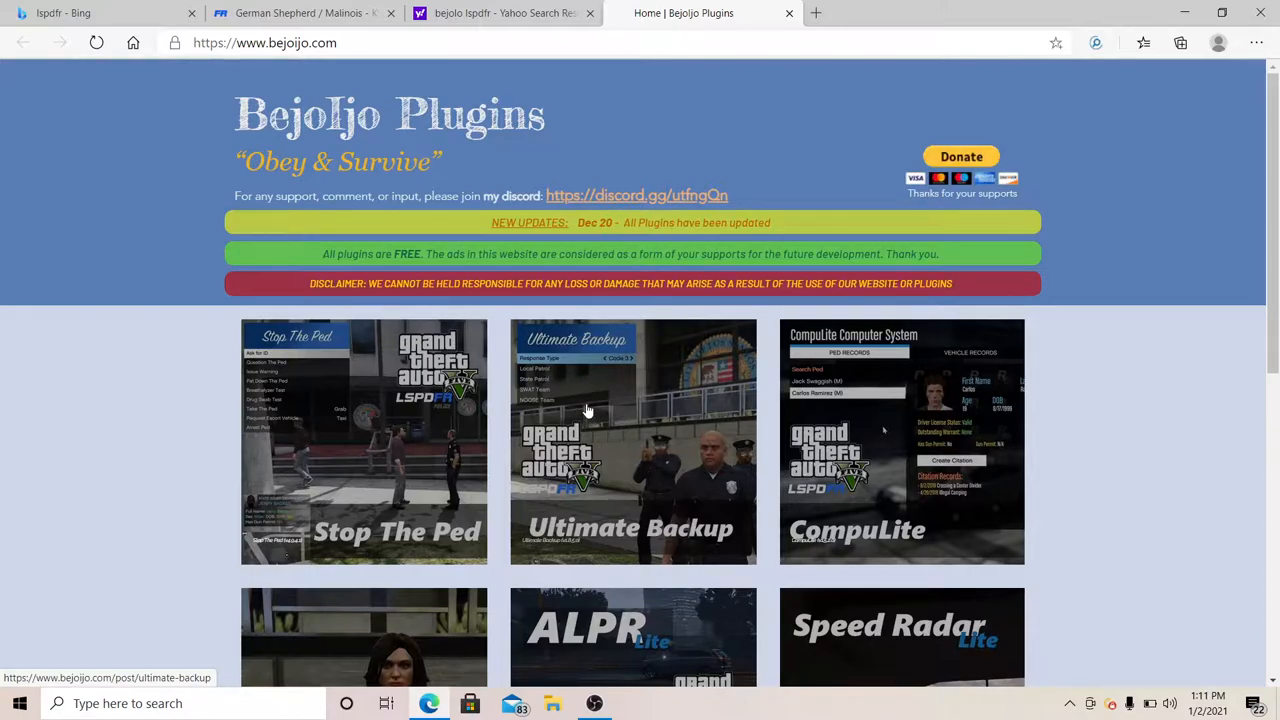
mouse_move(575, 450)
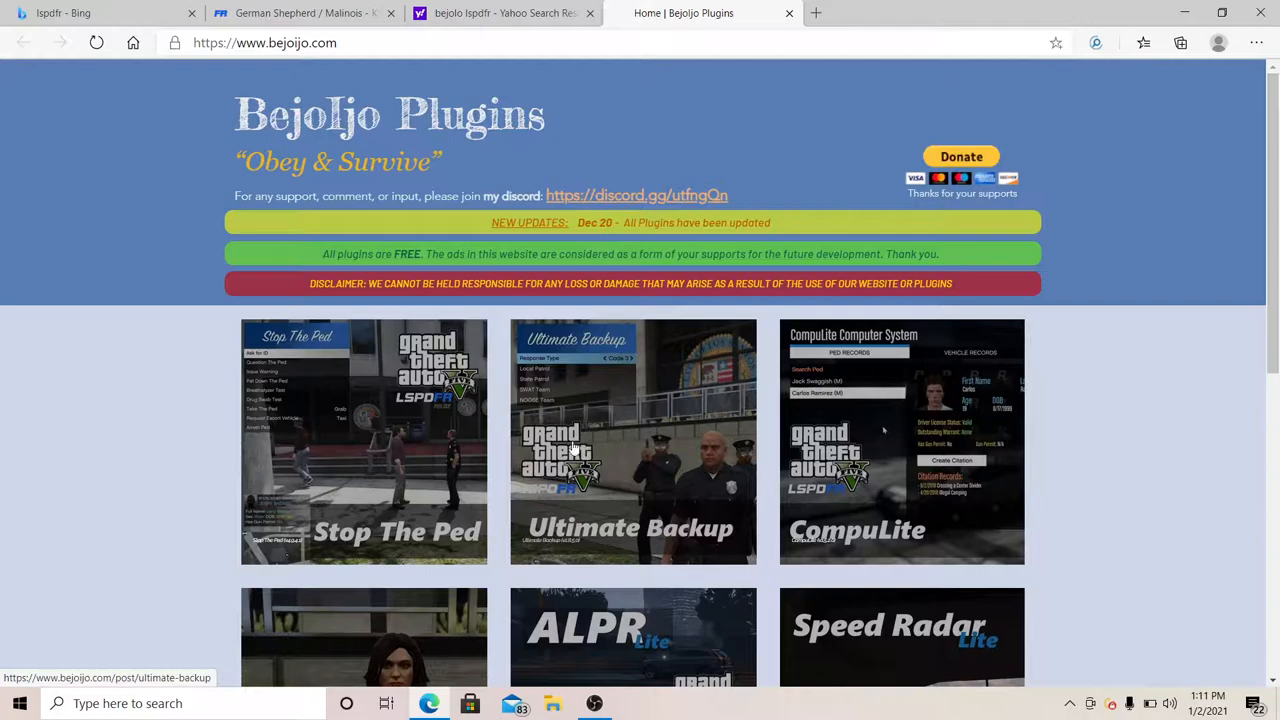
mouse_move(590, 418)
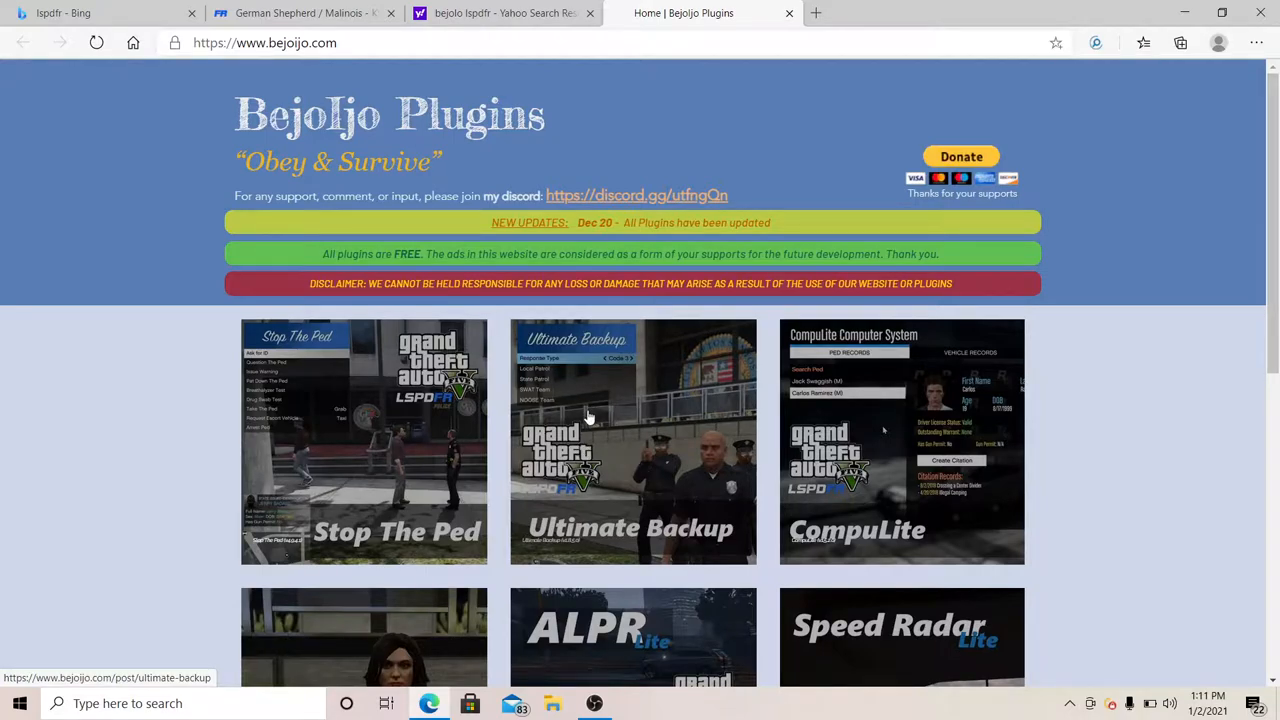
mouse_move(531, 571)
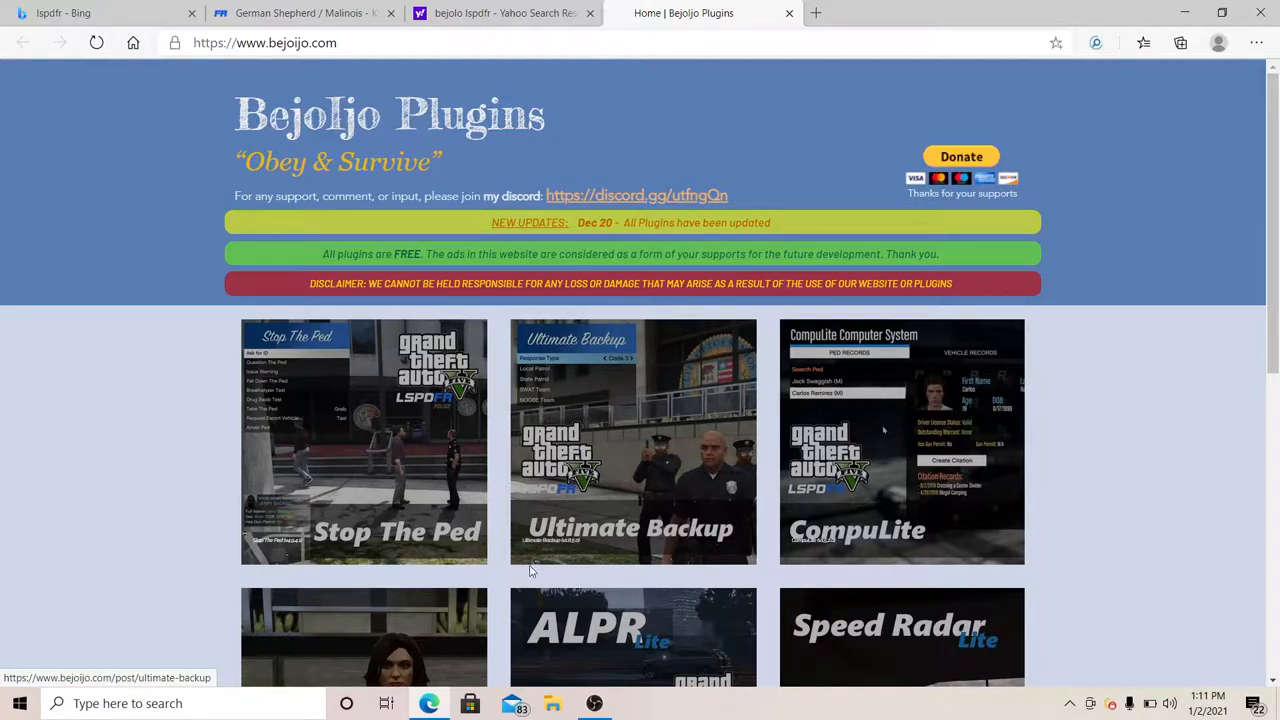
mouse_move(548, 527)
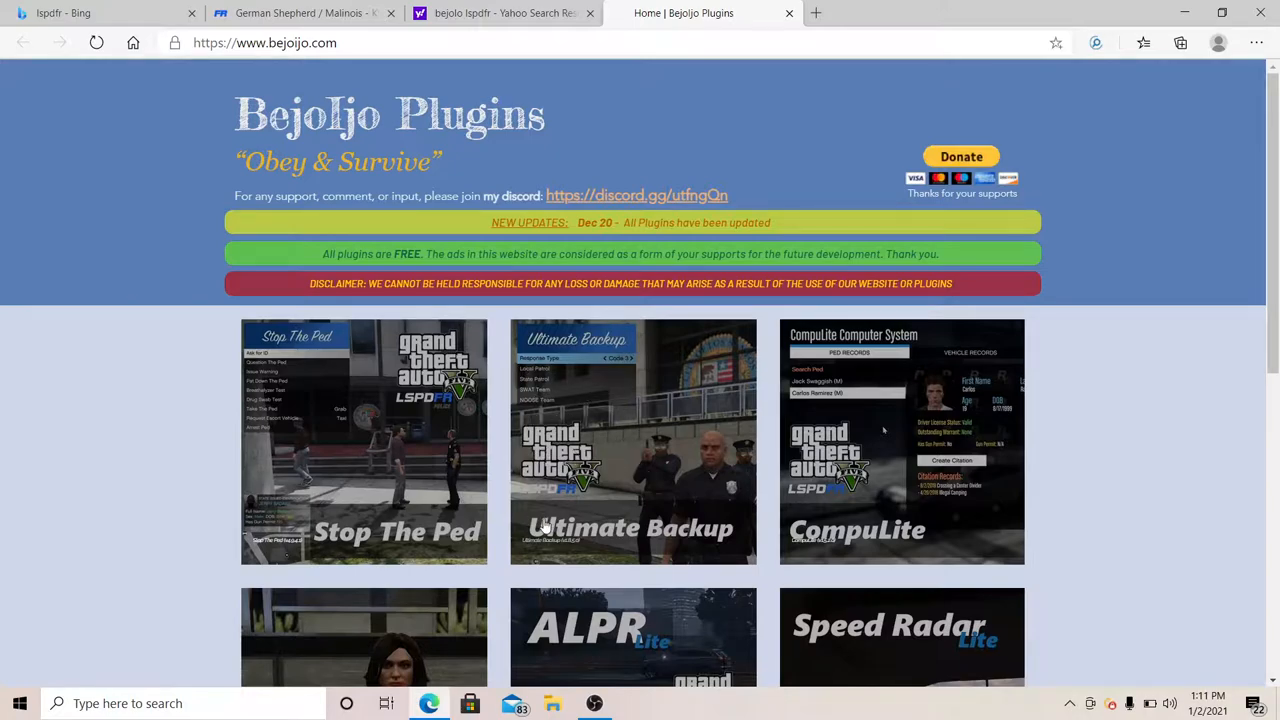
mouse_move(638, 399)
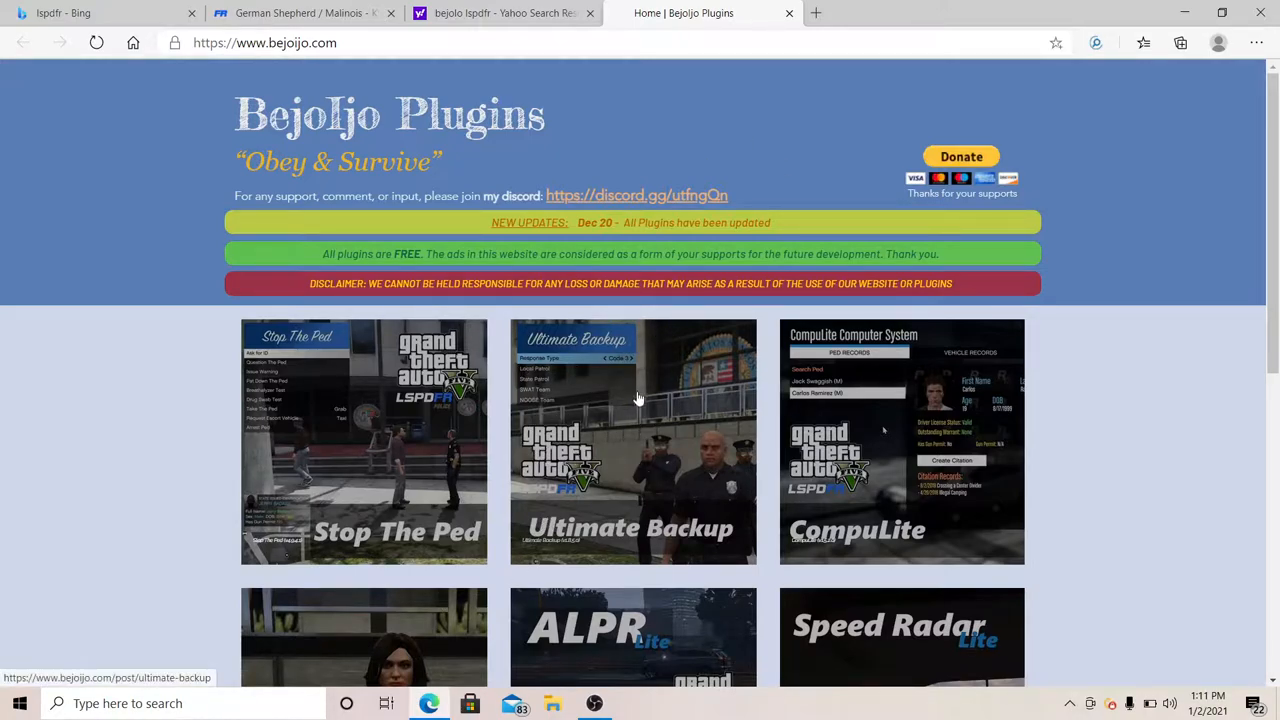
mouse_move(612, 378)
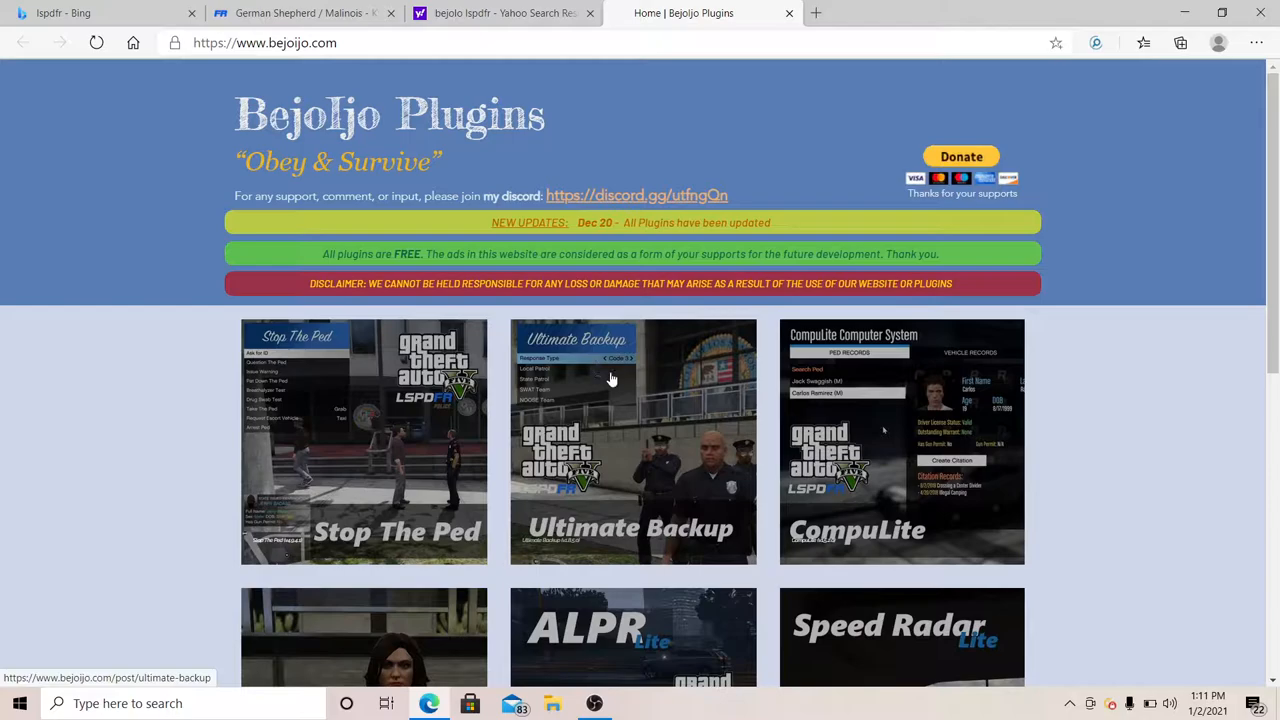
mouse_move(648, 442)
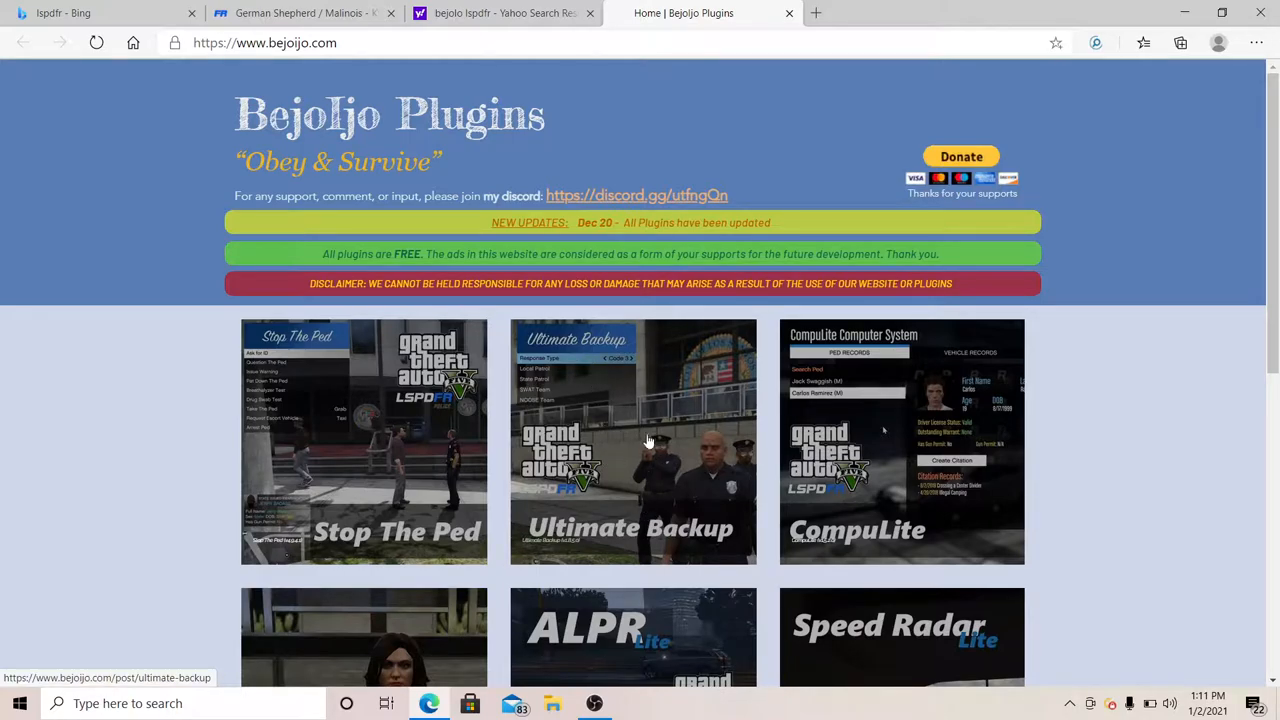
mouse_move(752, 447)
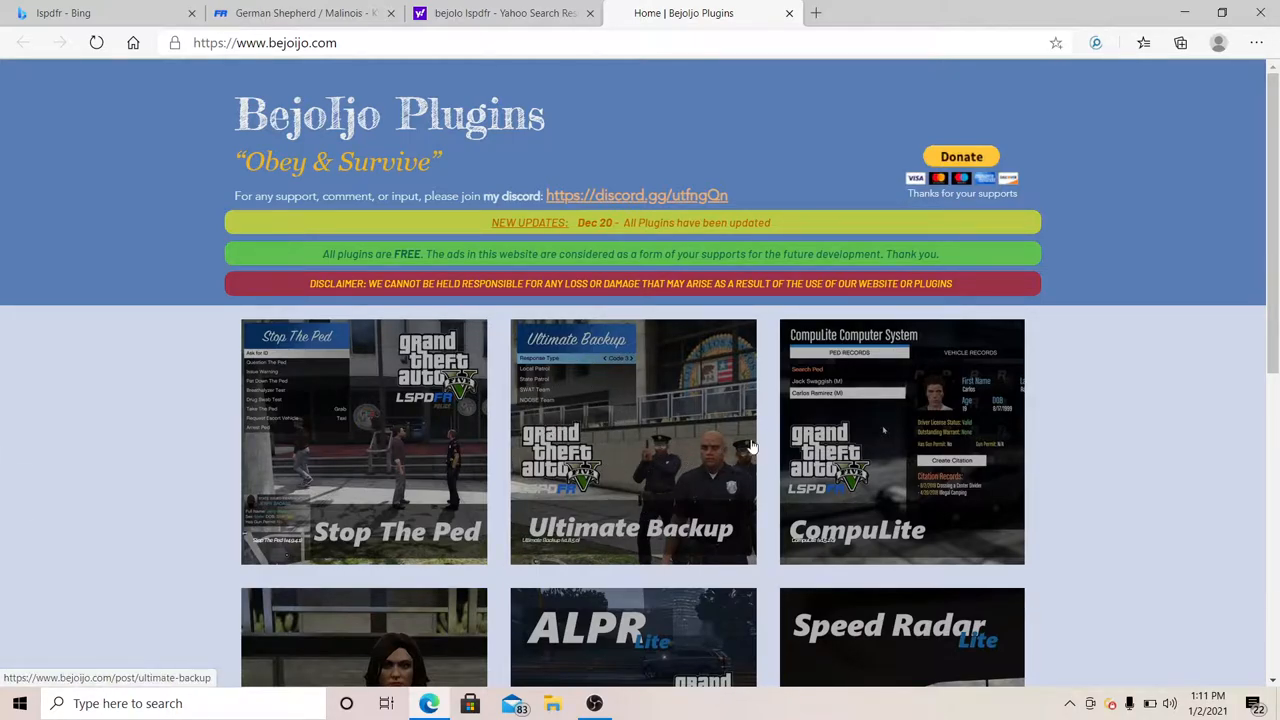
mouse_move(635, 460)
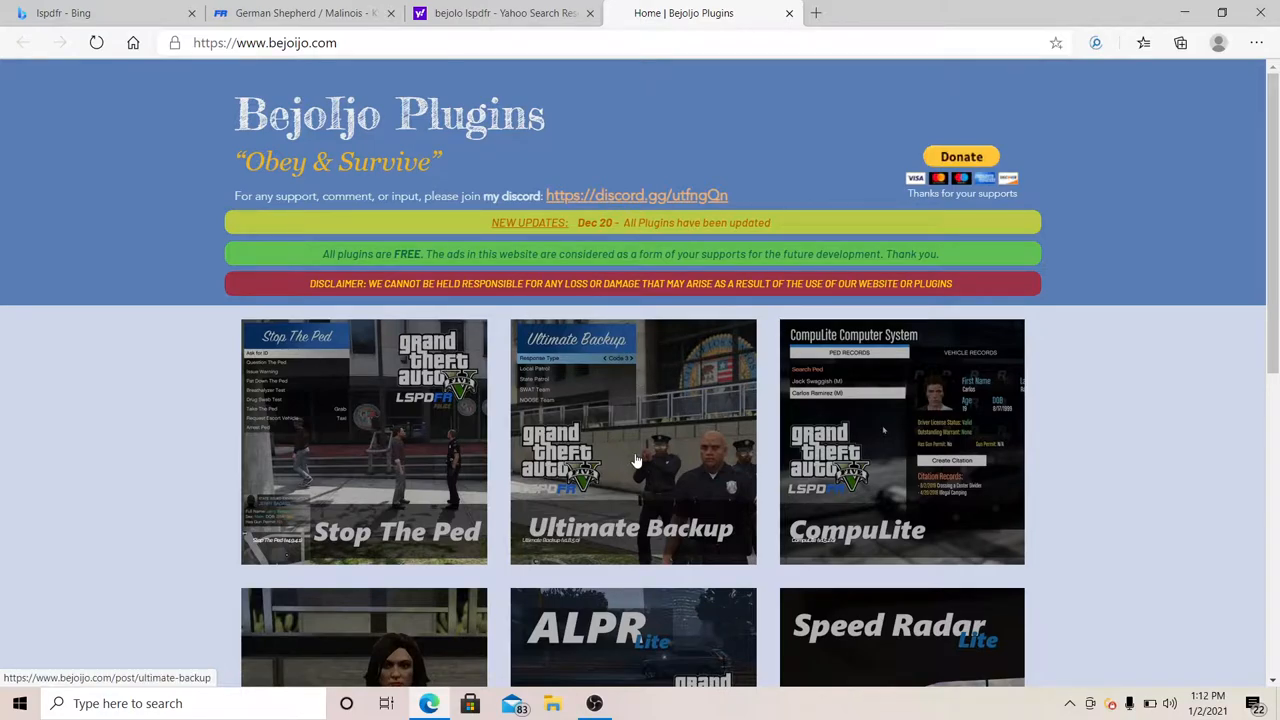
mouse_move(1207, 621)
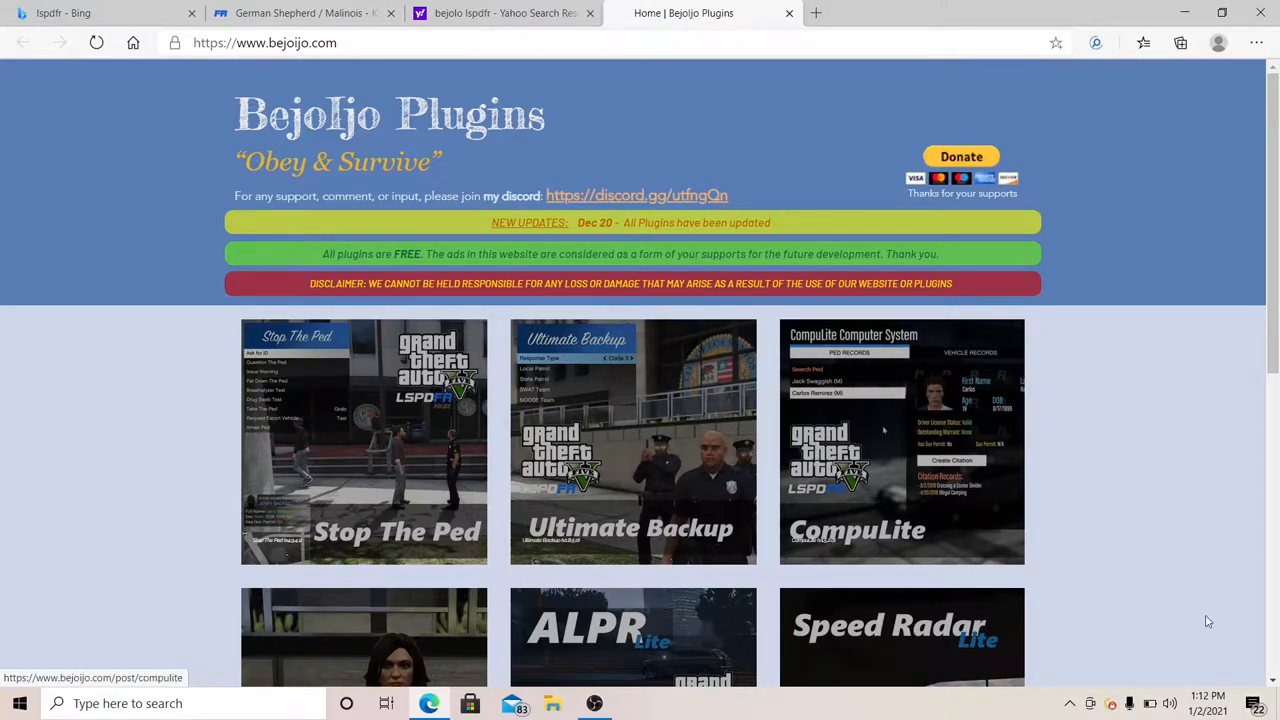
Browse the Bejoljo plugin grid, then close its tab to return to the Yahoo results.
scroll(down, 3)
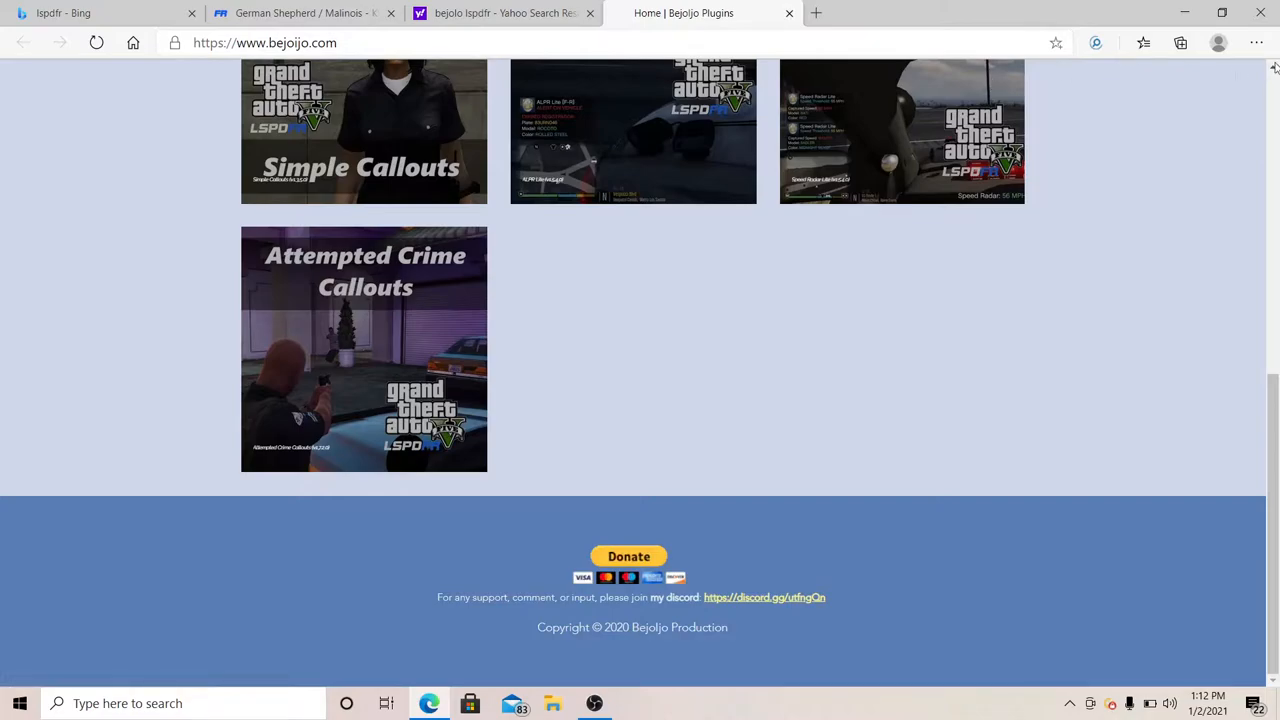
scroll(up, 3)
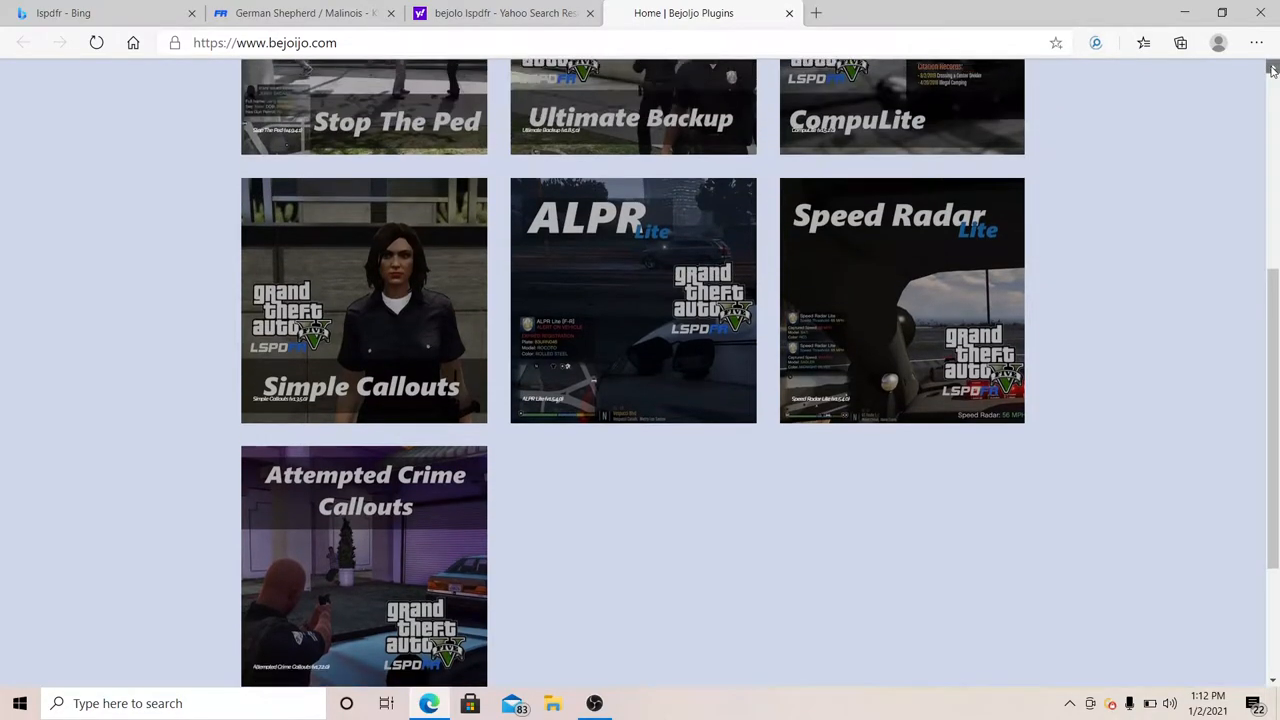
scroll(up, 3)
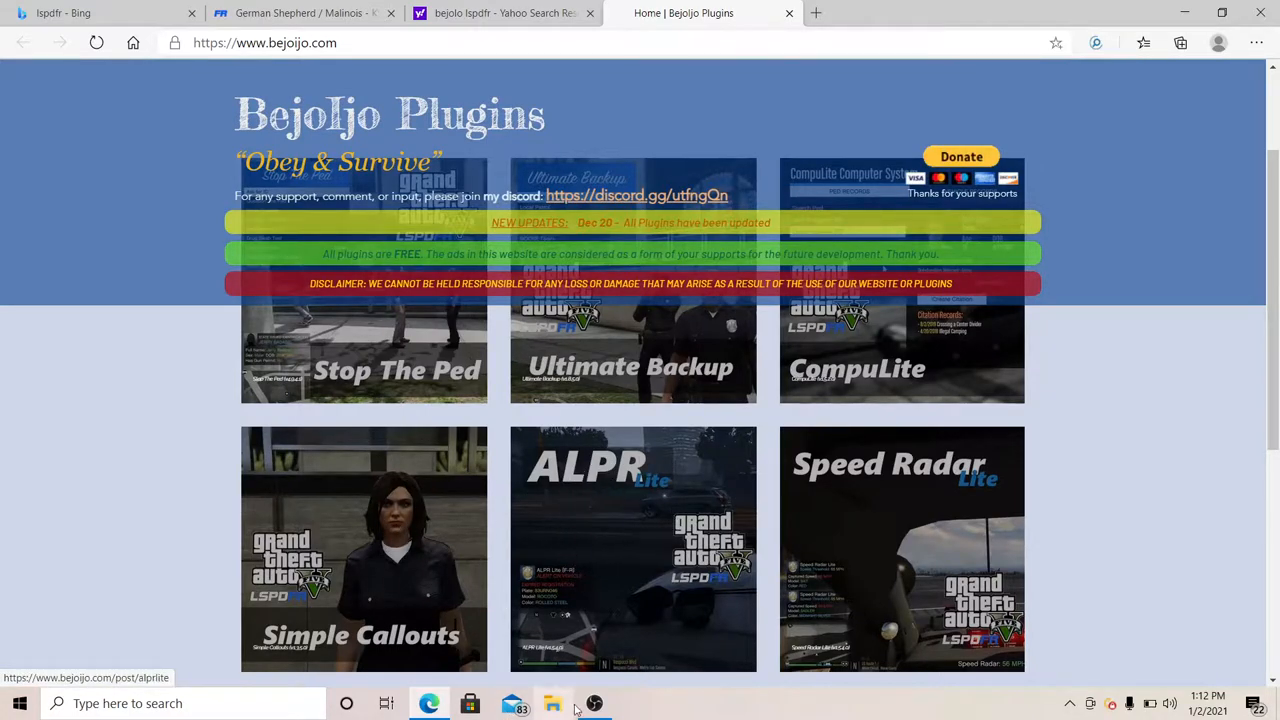
mouse_move(650, 305)
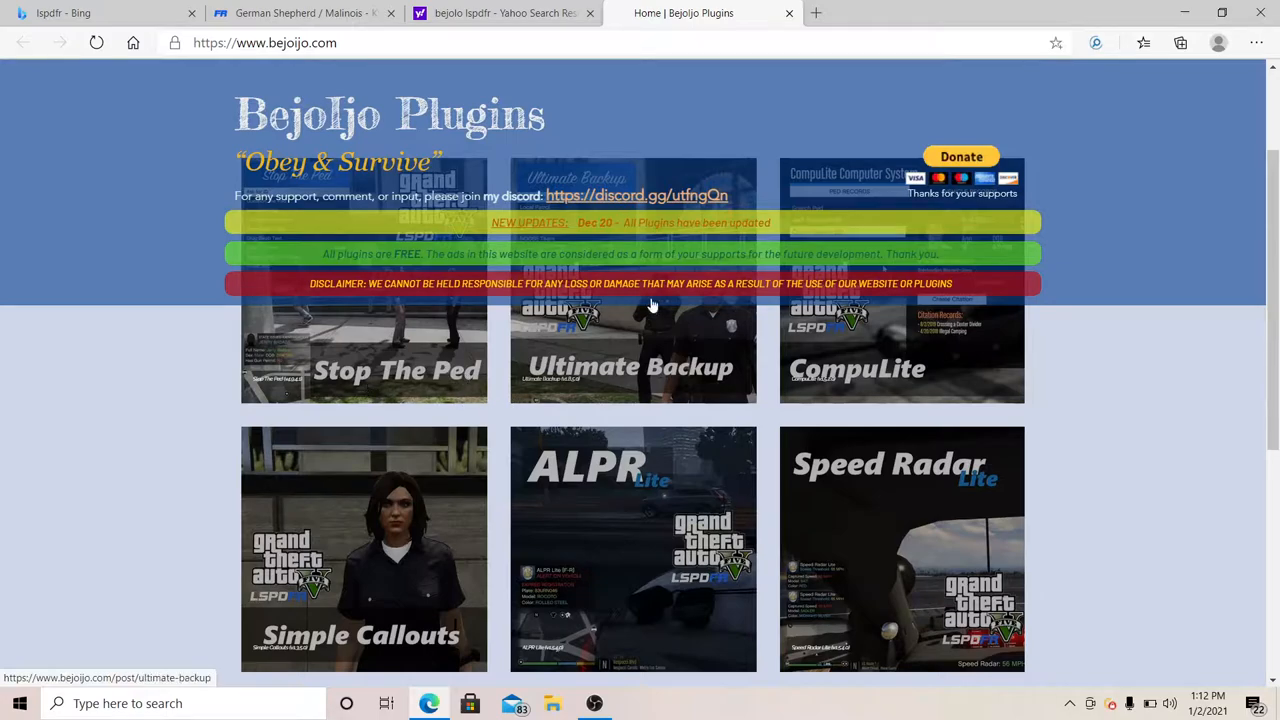
mouse_move(648, 155)
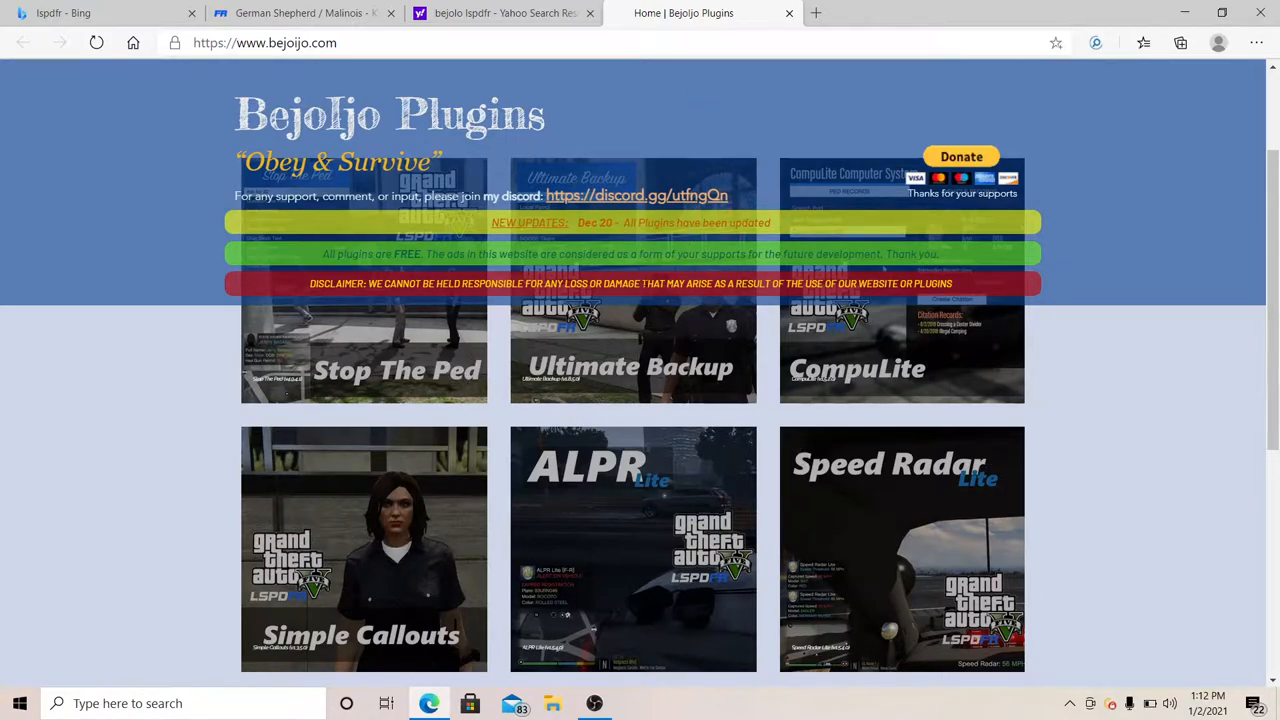
mouse_move(604, 378)
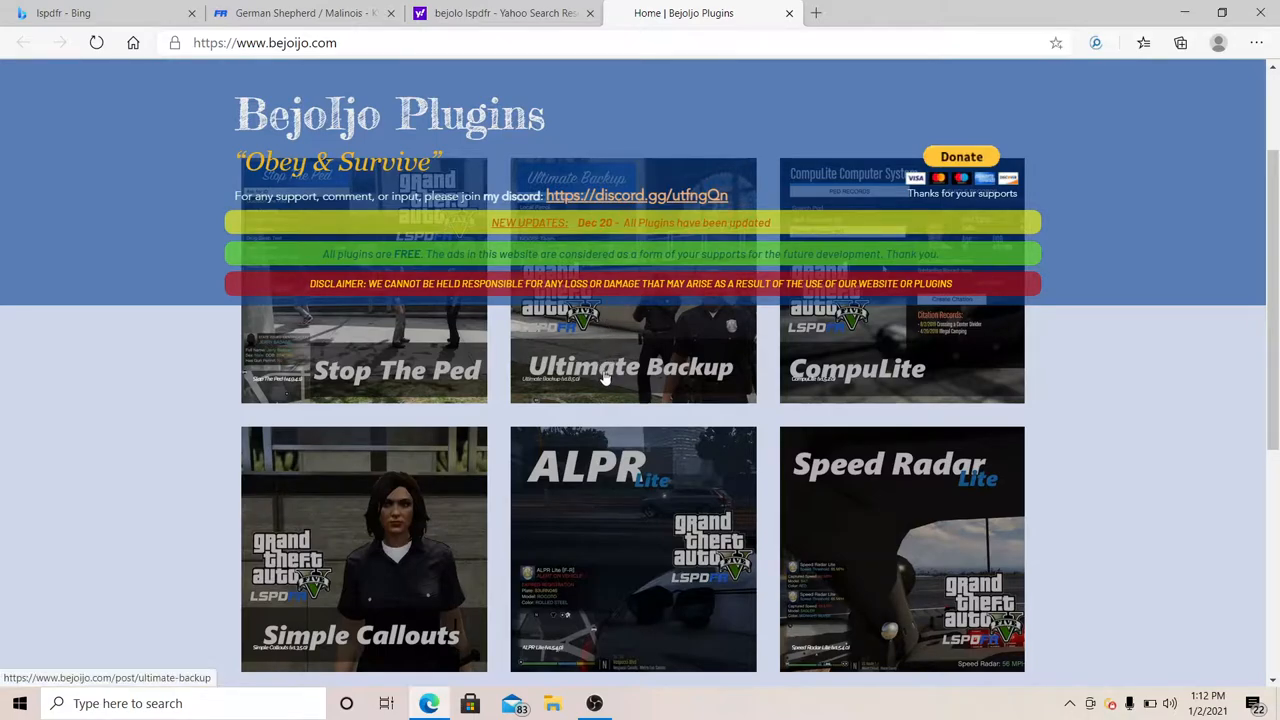
mouse_move(201, 313)
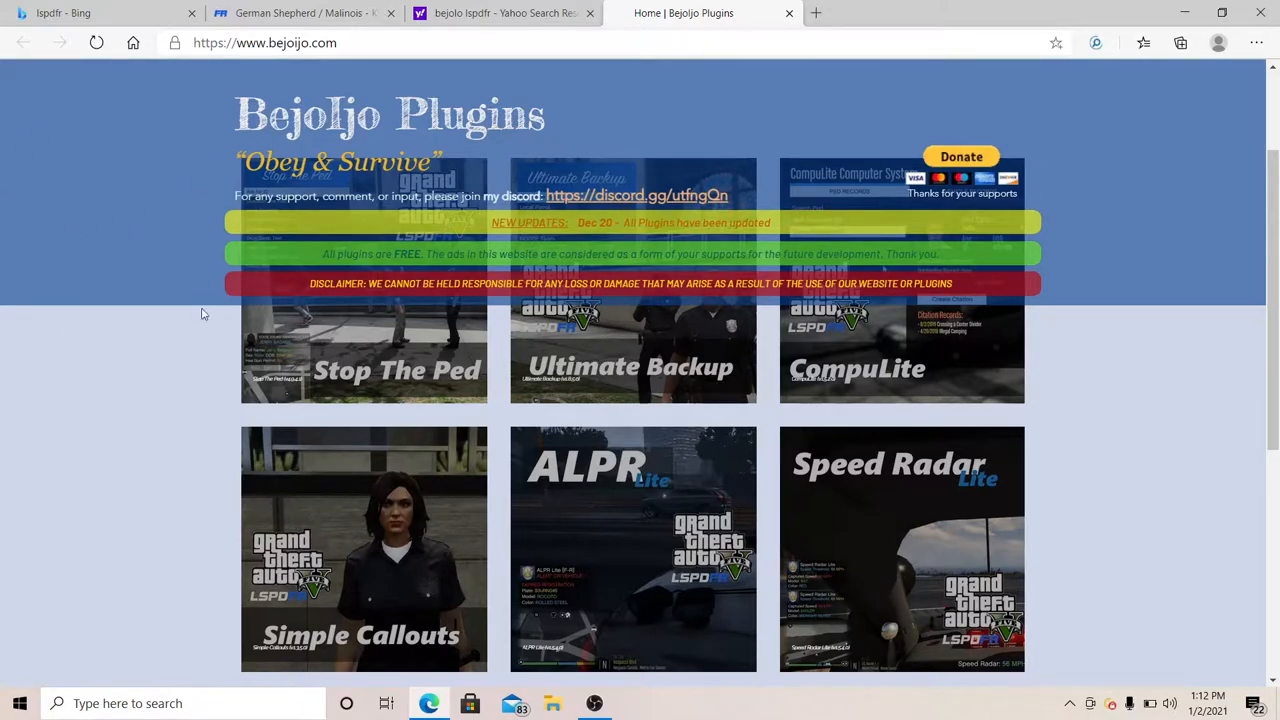
mouse_move(43, 390)
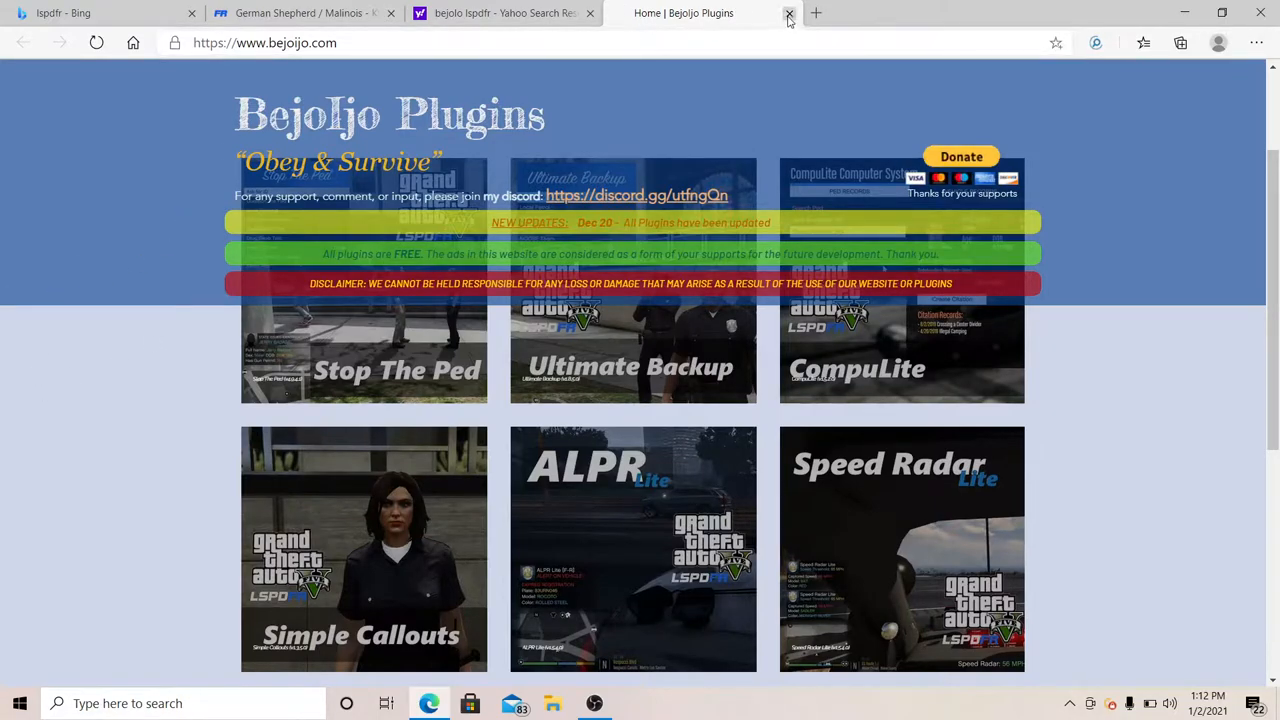
click(789, 13)
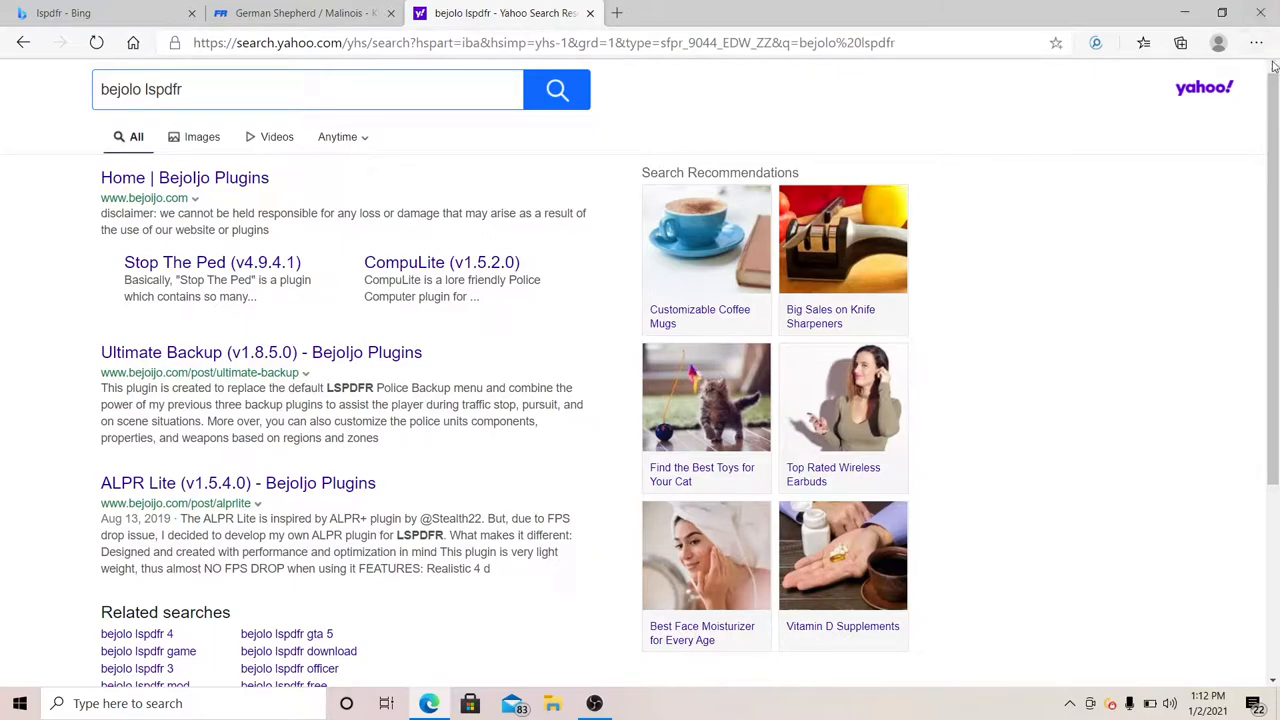
mouse_move(300, 13)
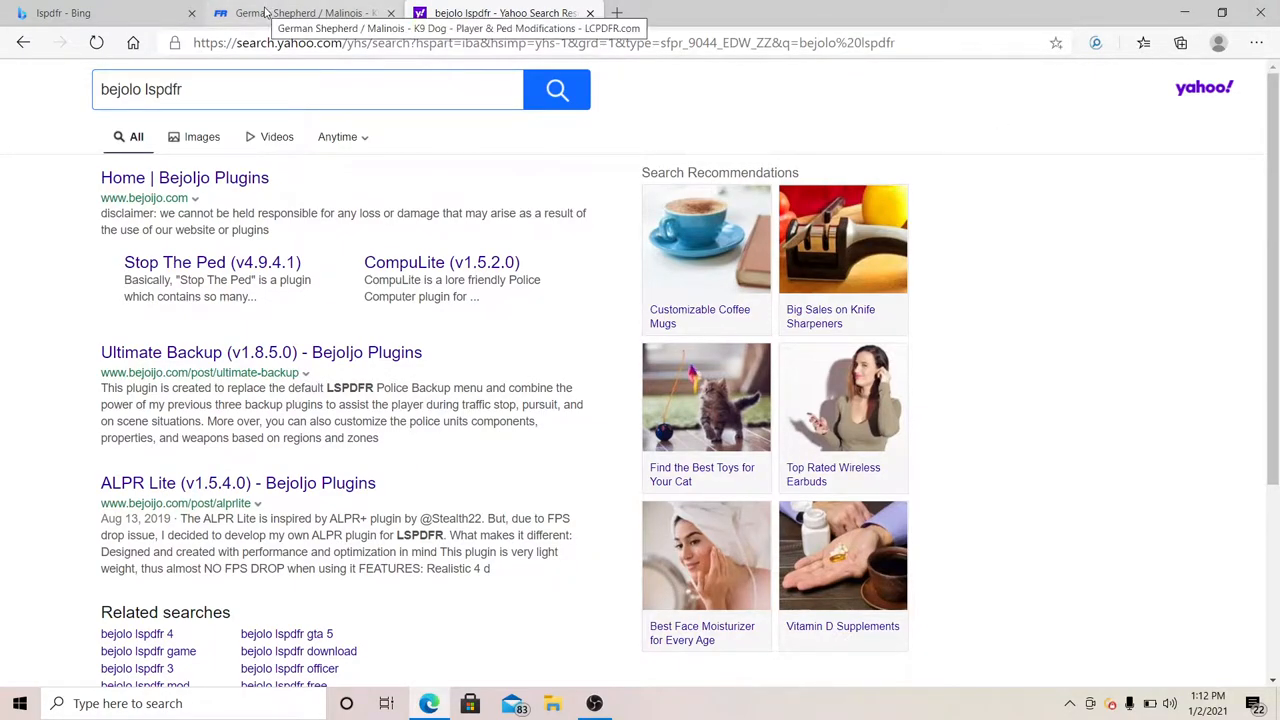
Download Police K9 Shepherd V1.01.zip from the LCPDFR K9 Dog tab's file list.
click(300, 13)
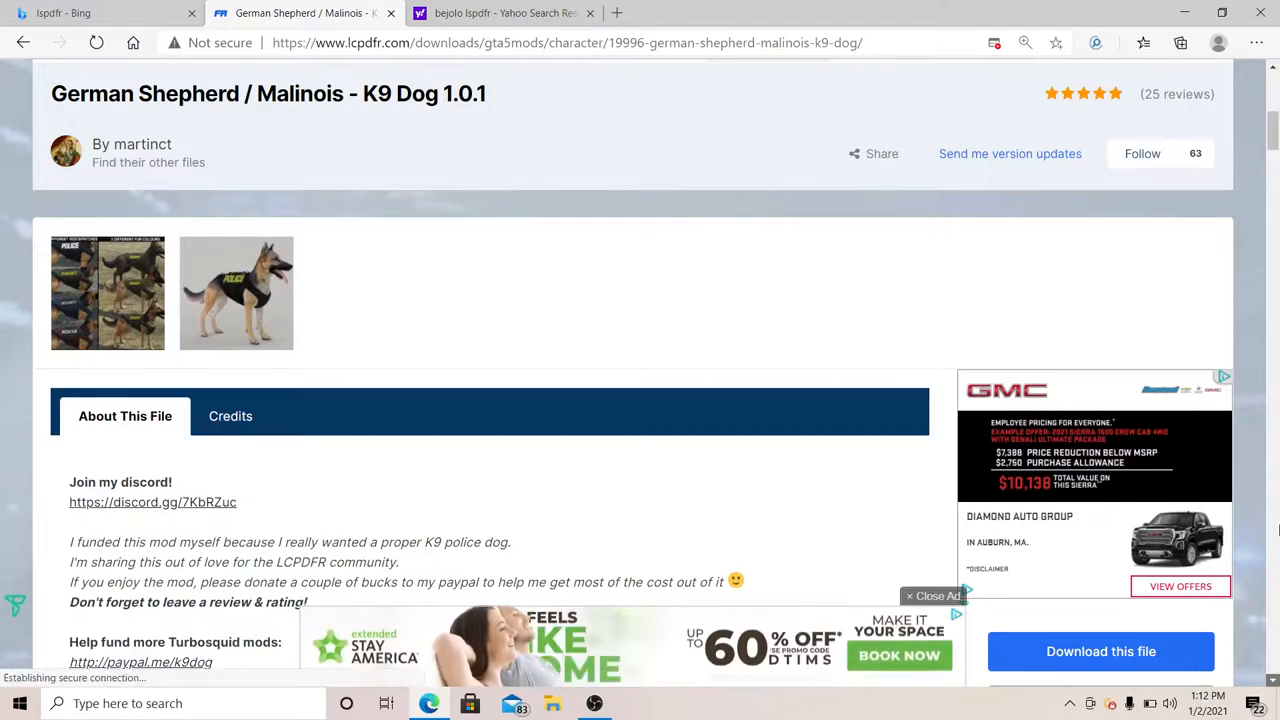
scroll(down, 3)
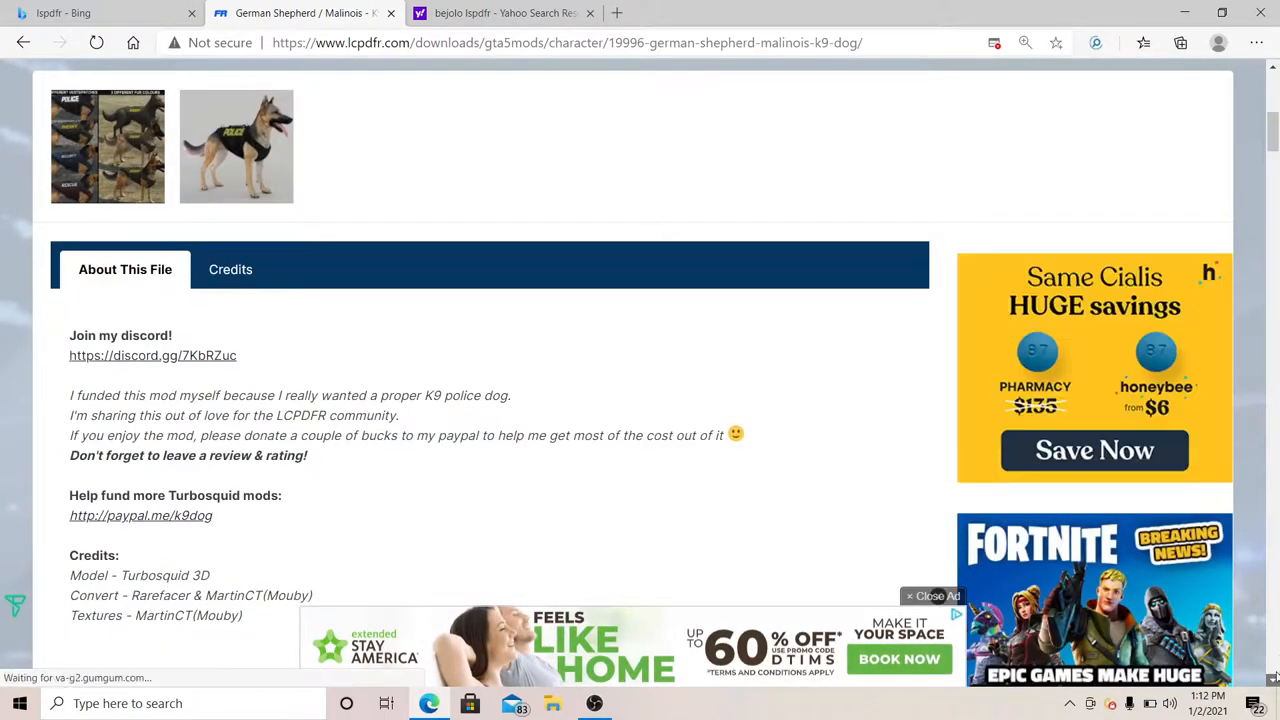
scroll(down, 3)
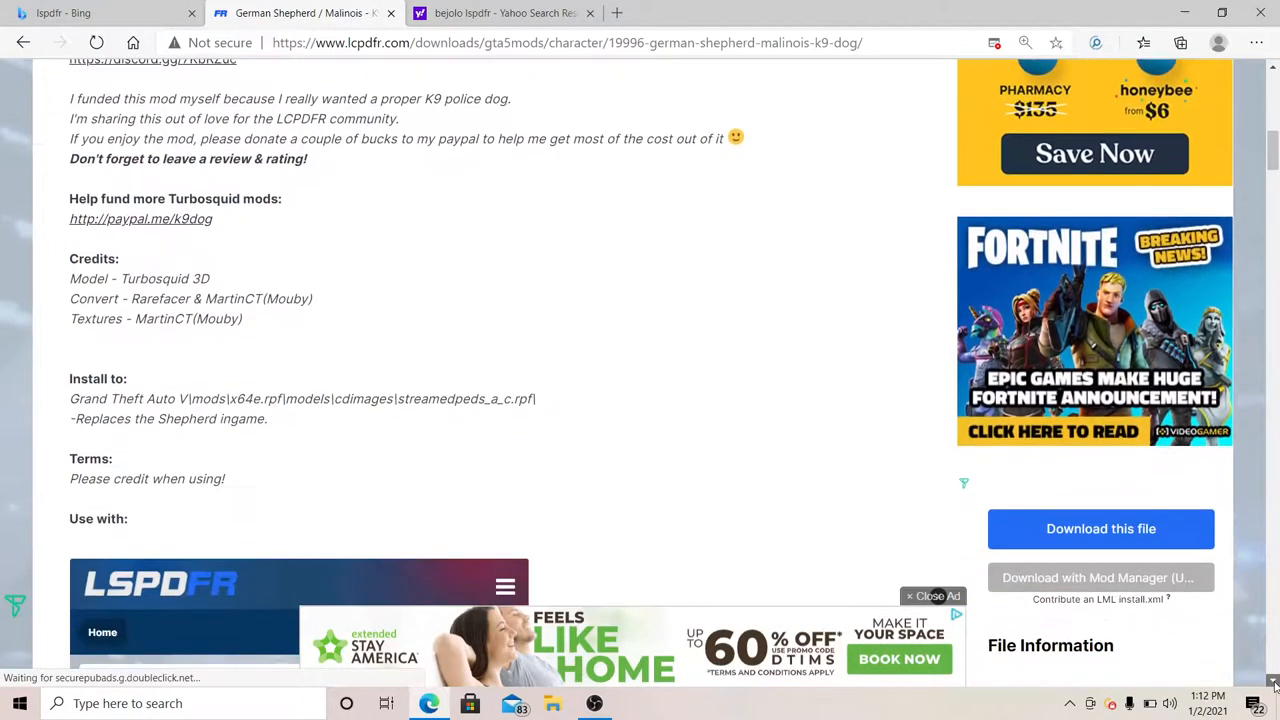
scroll(down, 3)
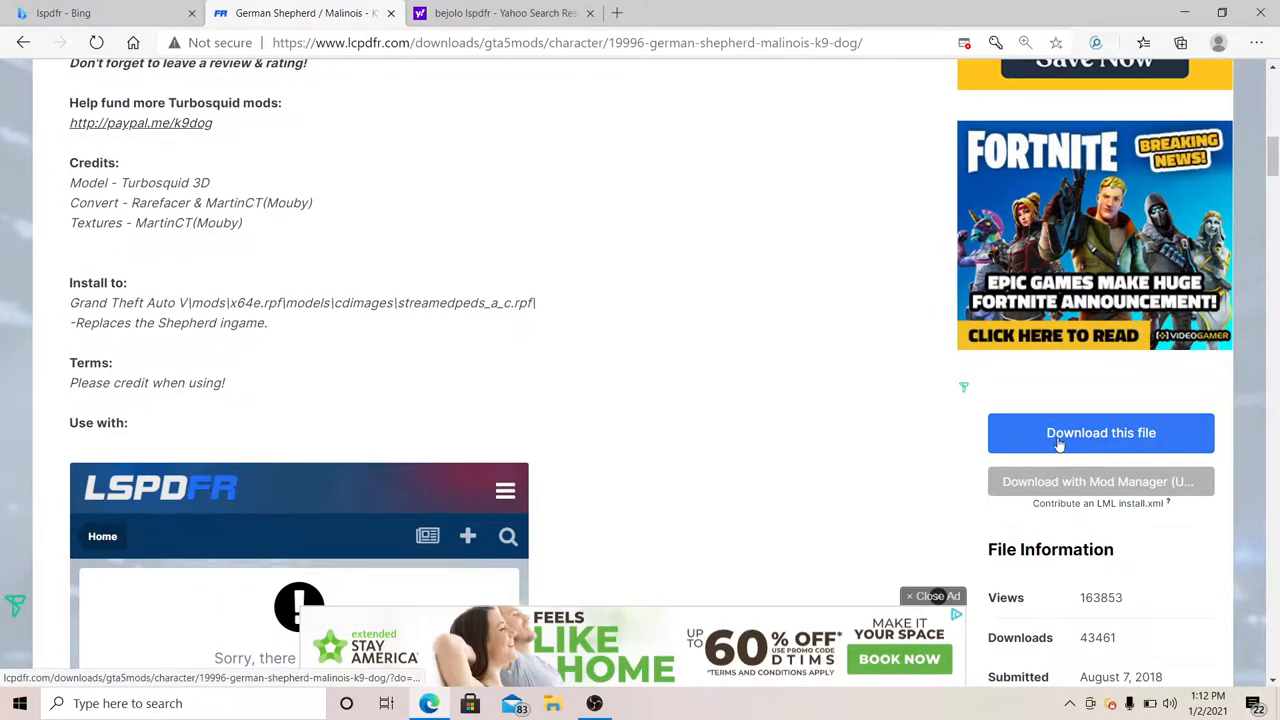
click(1101, 432)
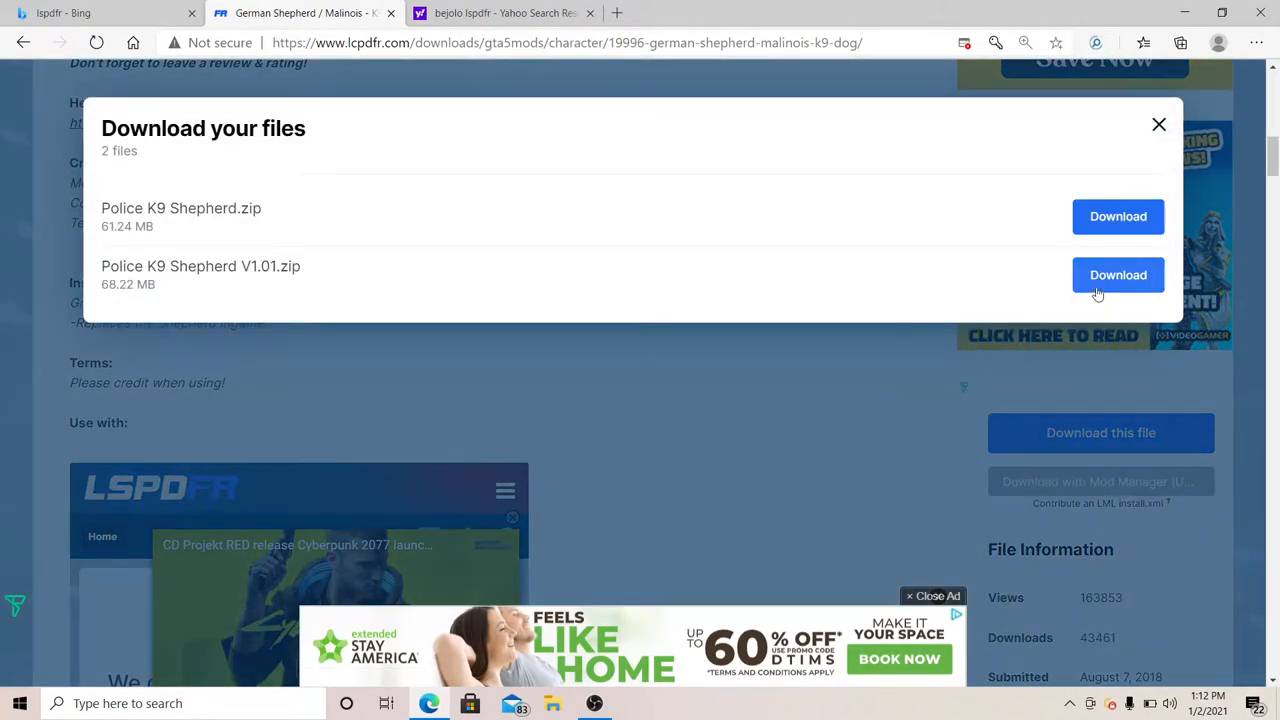
click(1158, 124)
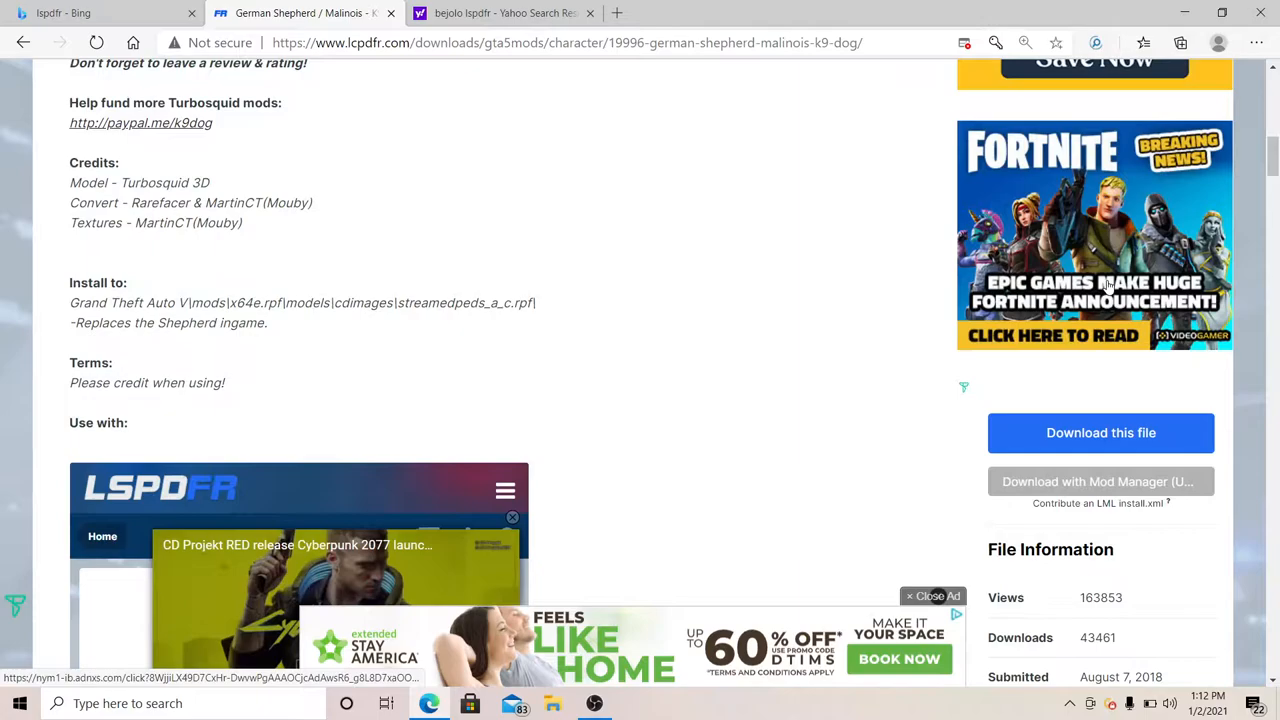
click(1100, 432)
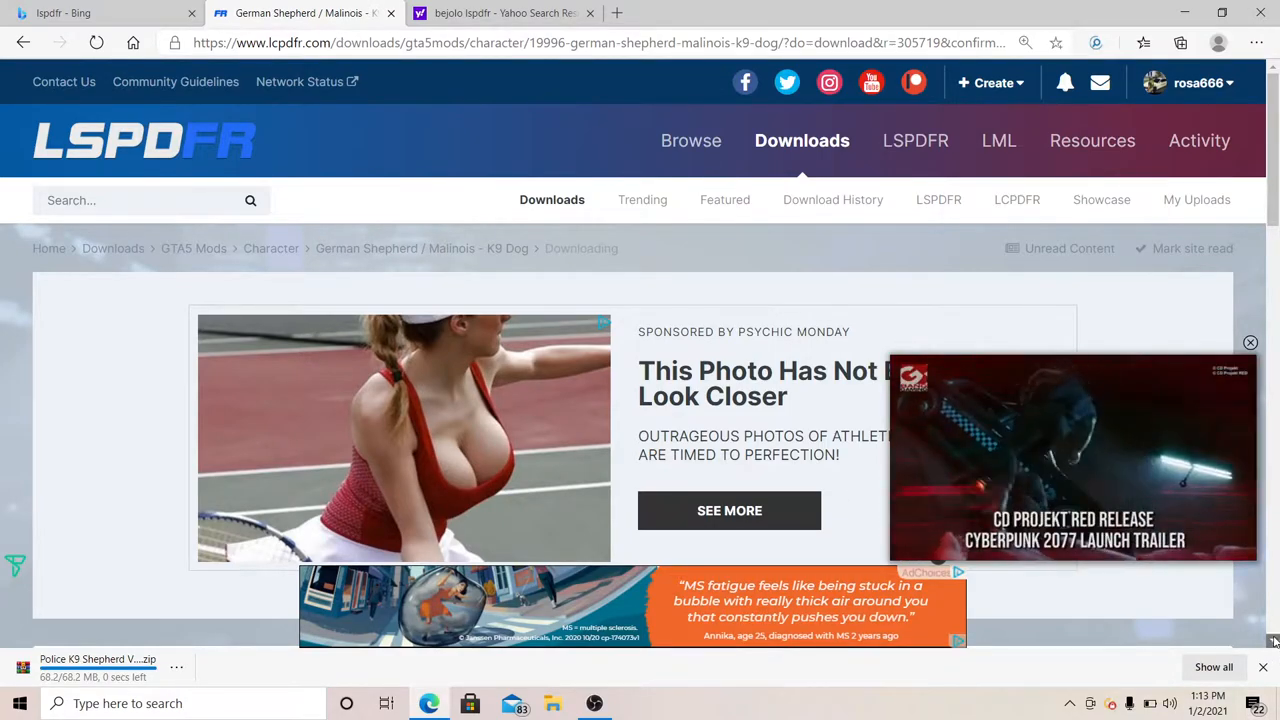
Dismiss the floating Cyberpunk video ad and open the downloaded K9 Shepherd zip in WinRAR.
scroll(down, 3)
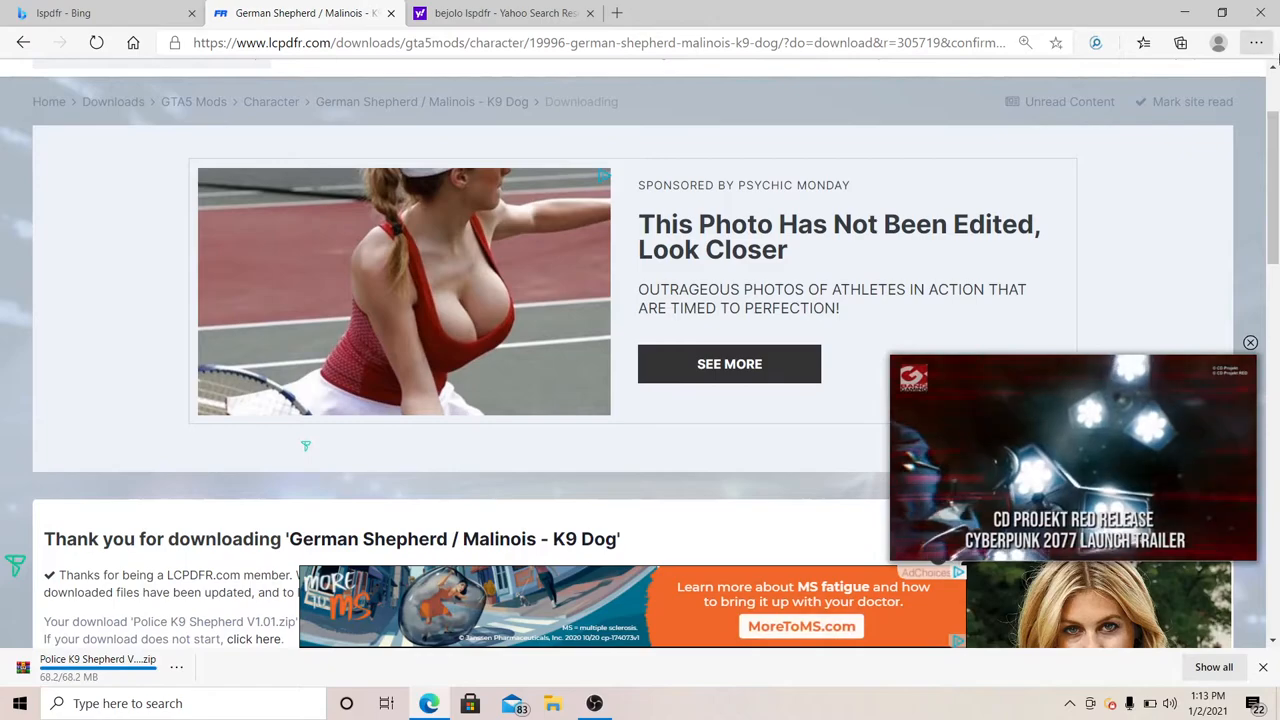
scroll(up, 3)
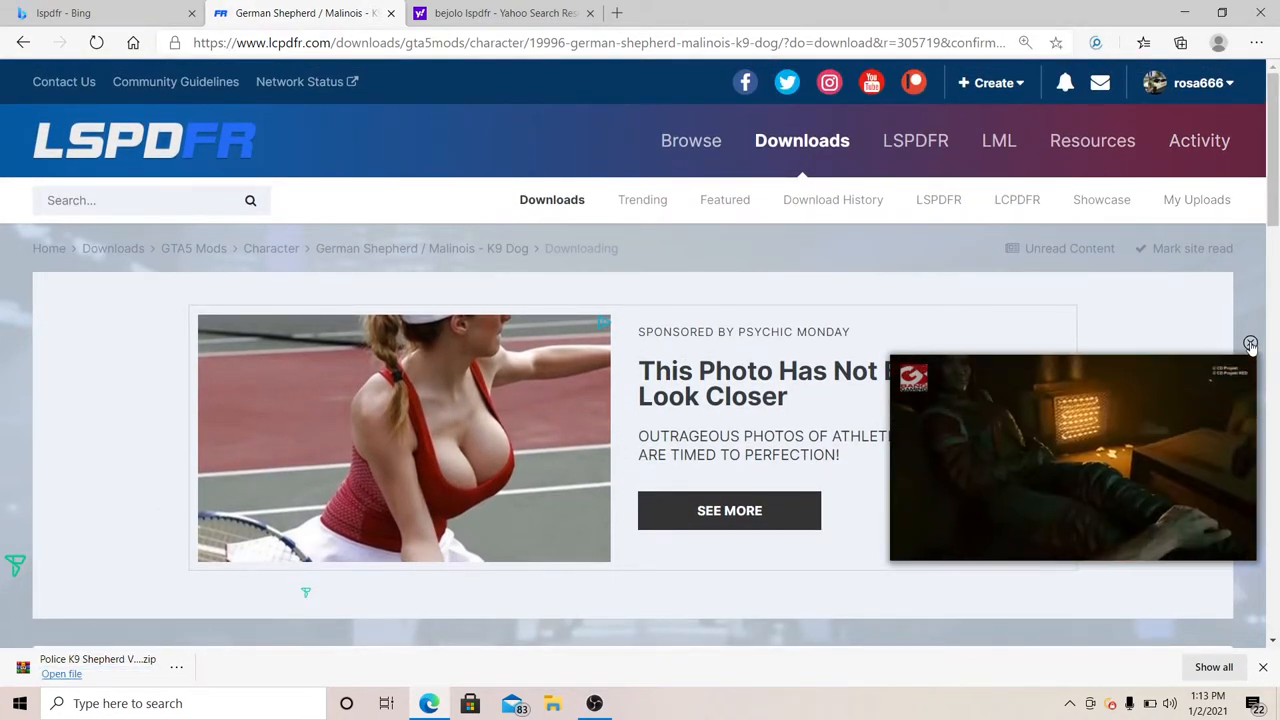
click(1250, 344)
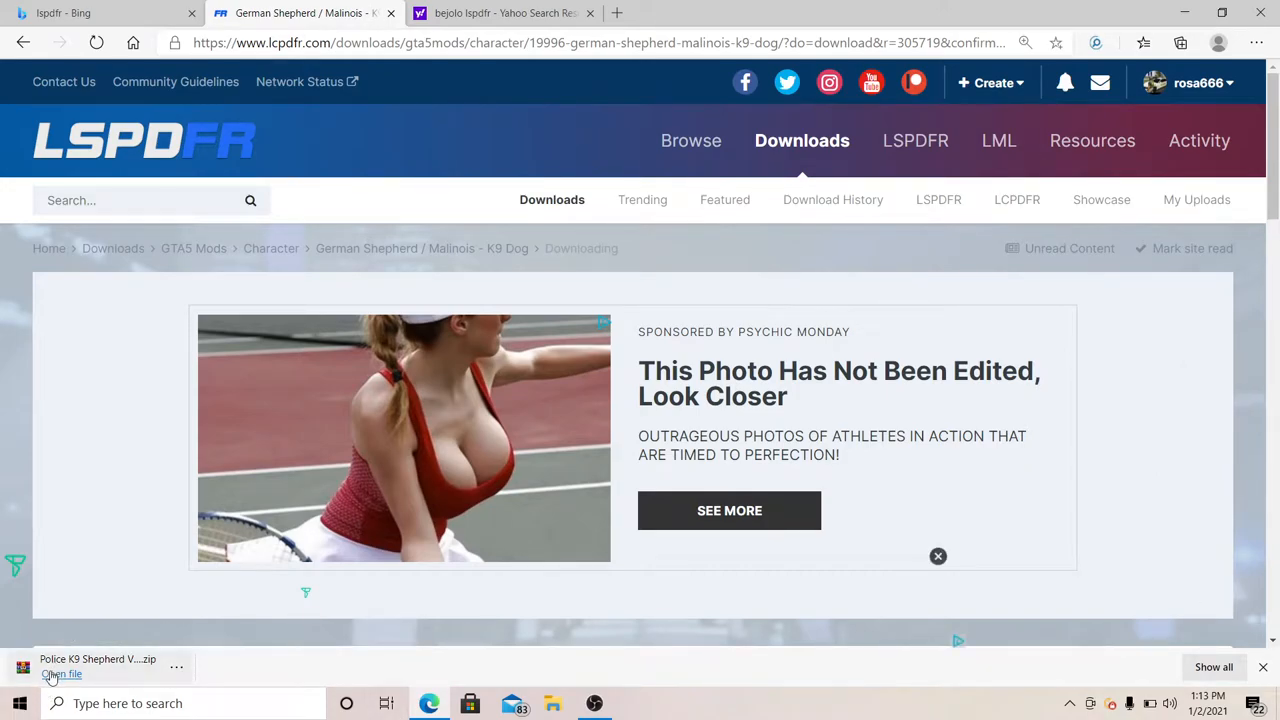
click(61, 674)
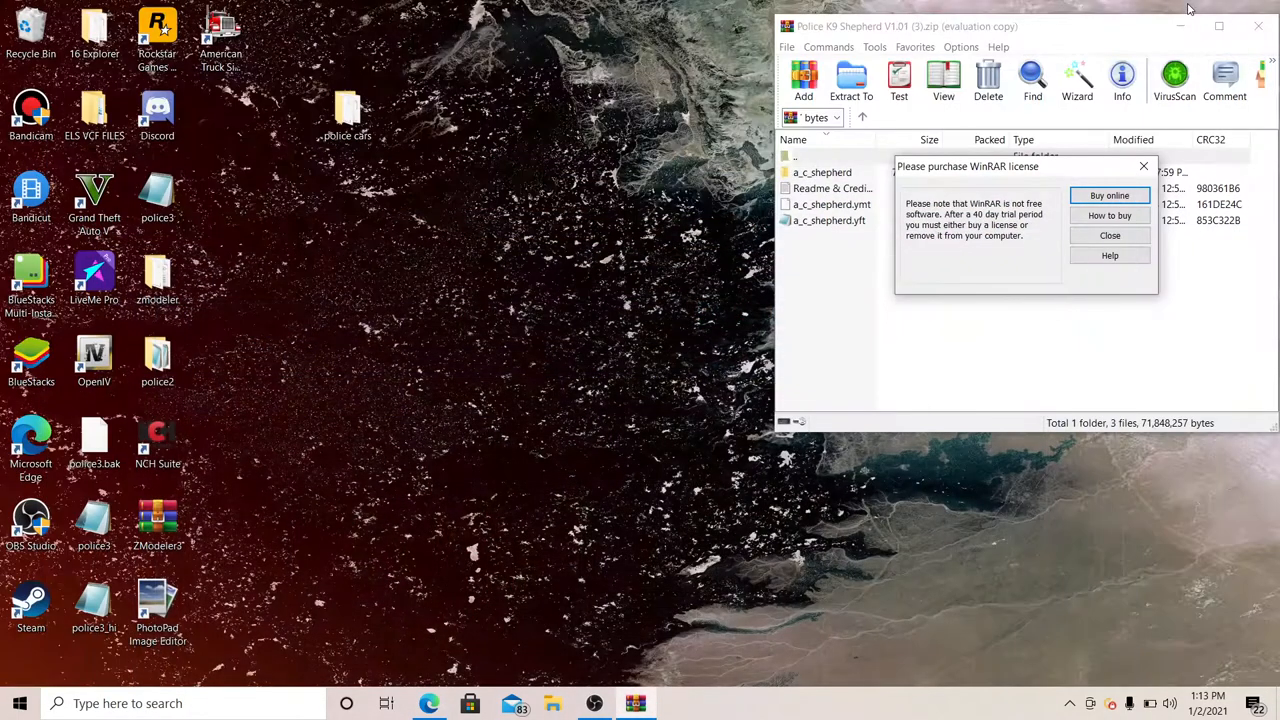
Close WinRAR's license purchase reminder to reveal the K9 archive's file list.
click(1110, 235)
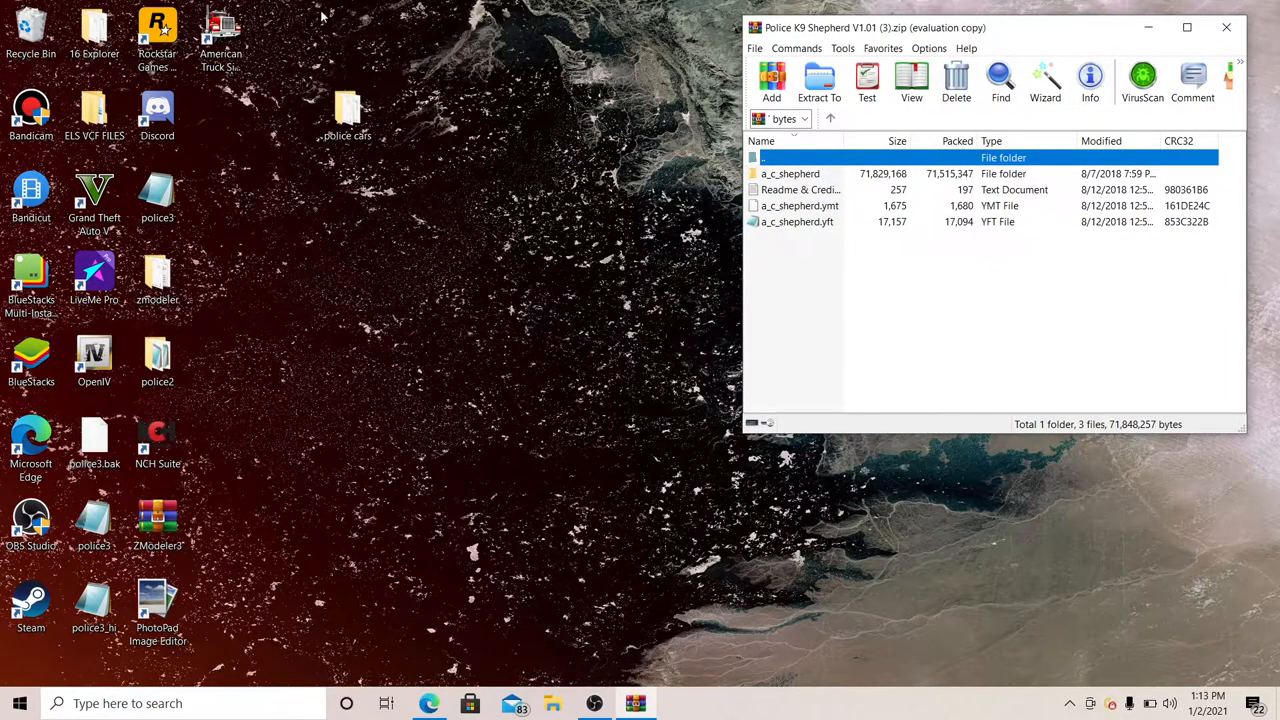
mouse_move(795, 250)
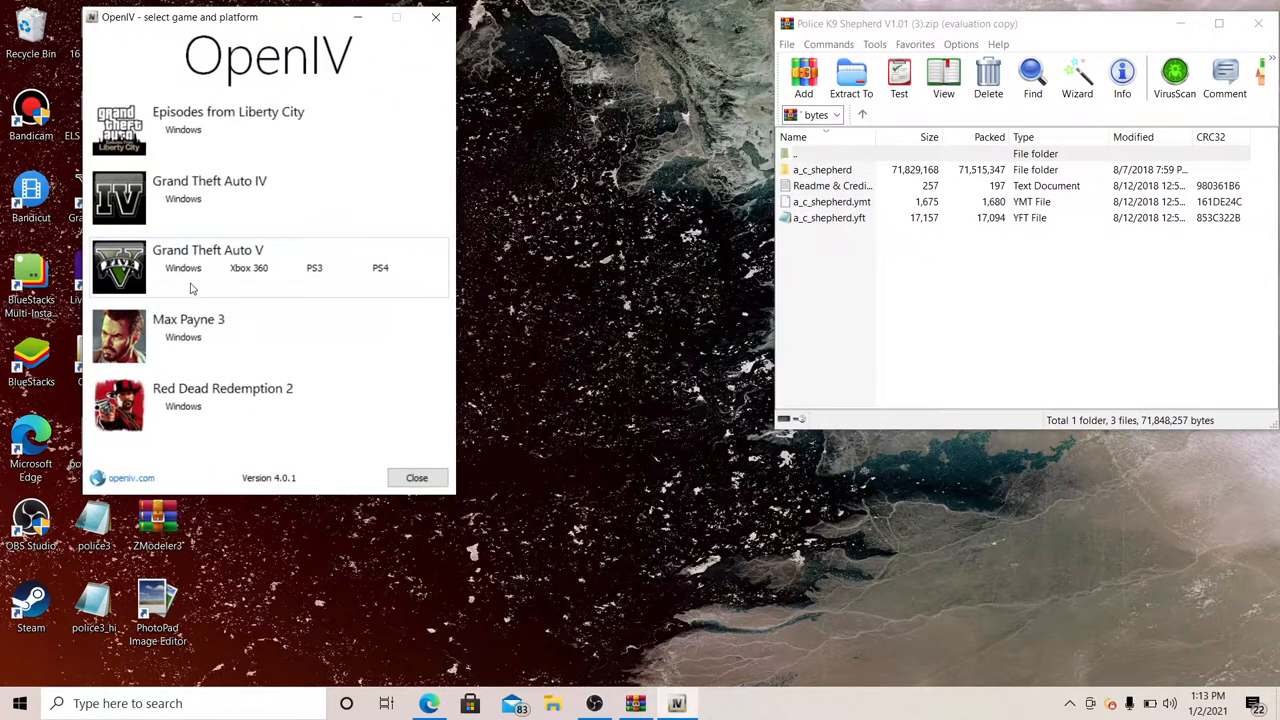
Open OpenIV for Windows GTA V and open the K9 readme listing the install path.
click(183, 268)
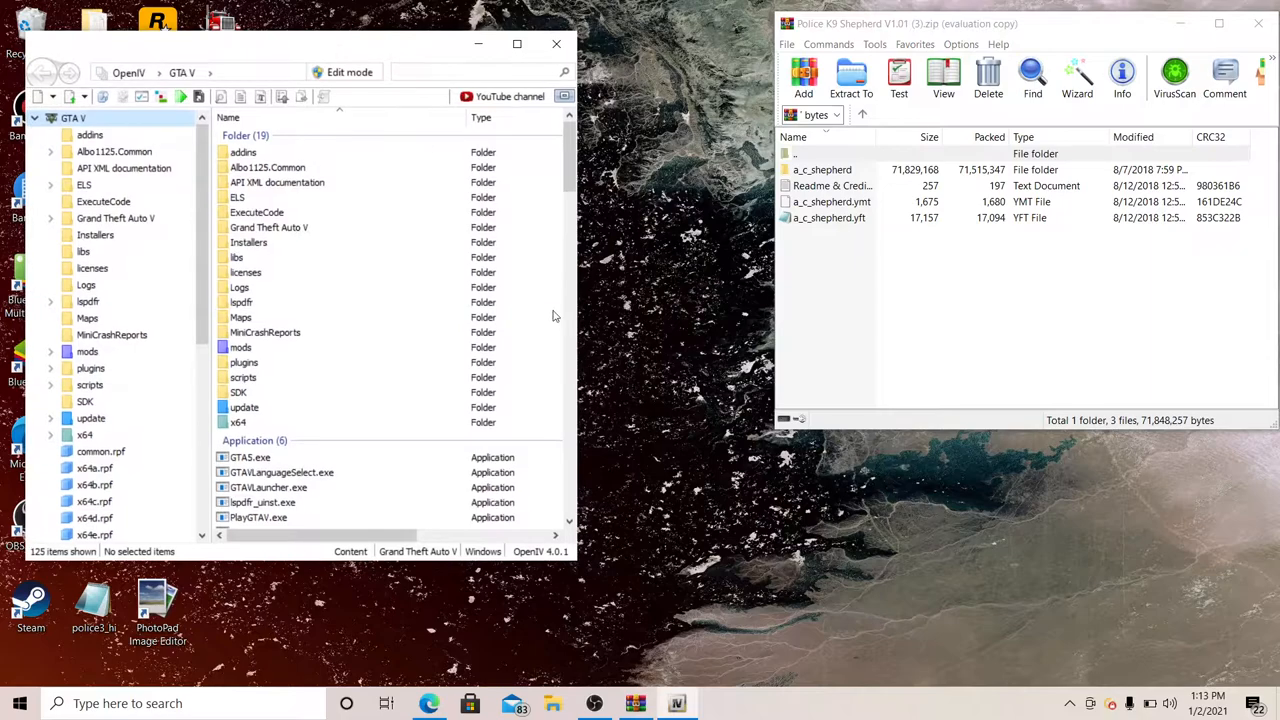
double_click(832, 185)
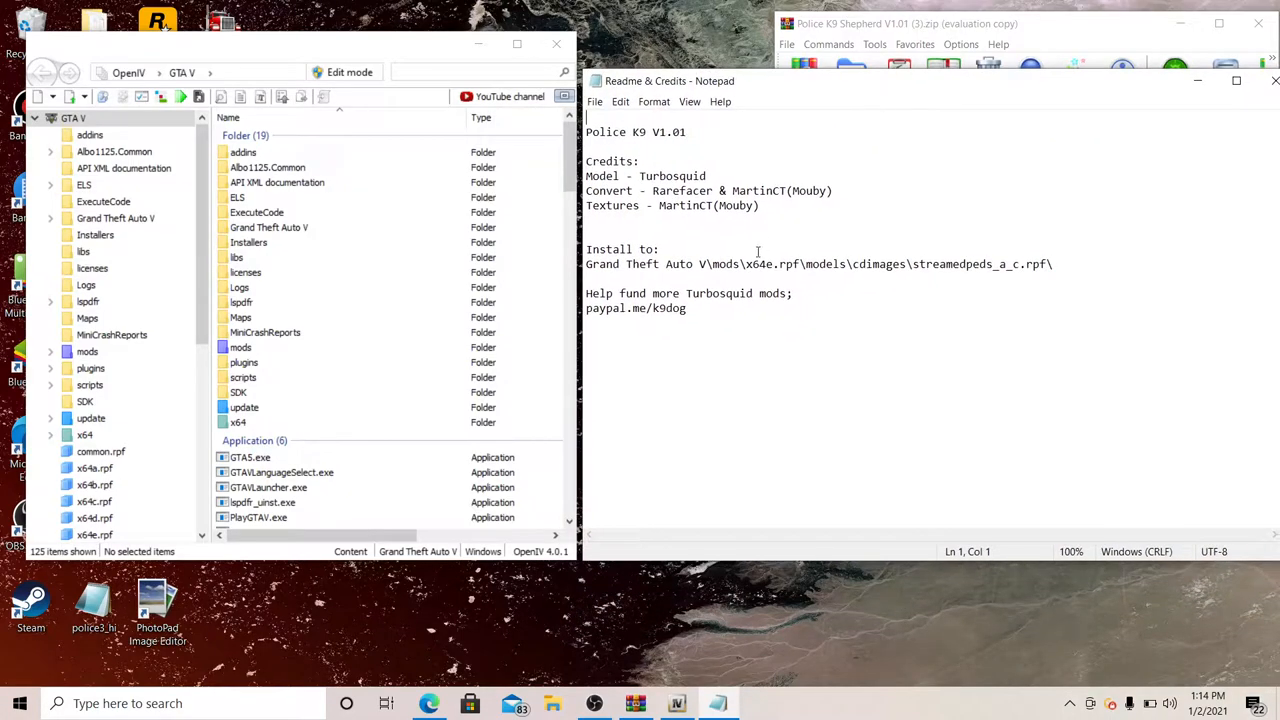
mouse_move(718, 287)
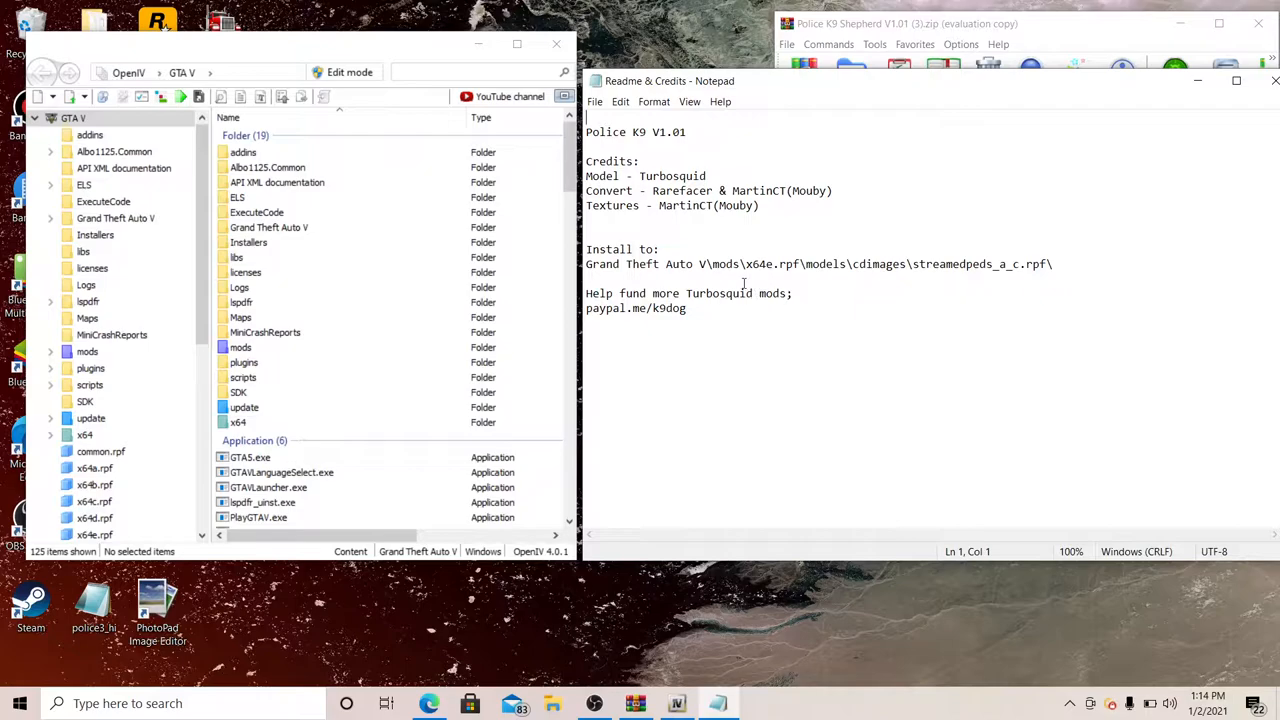
mouse_move(752, 358)
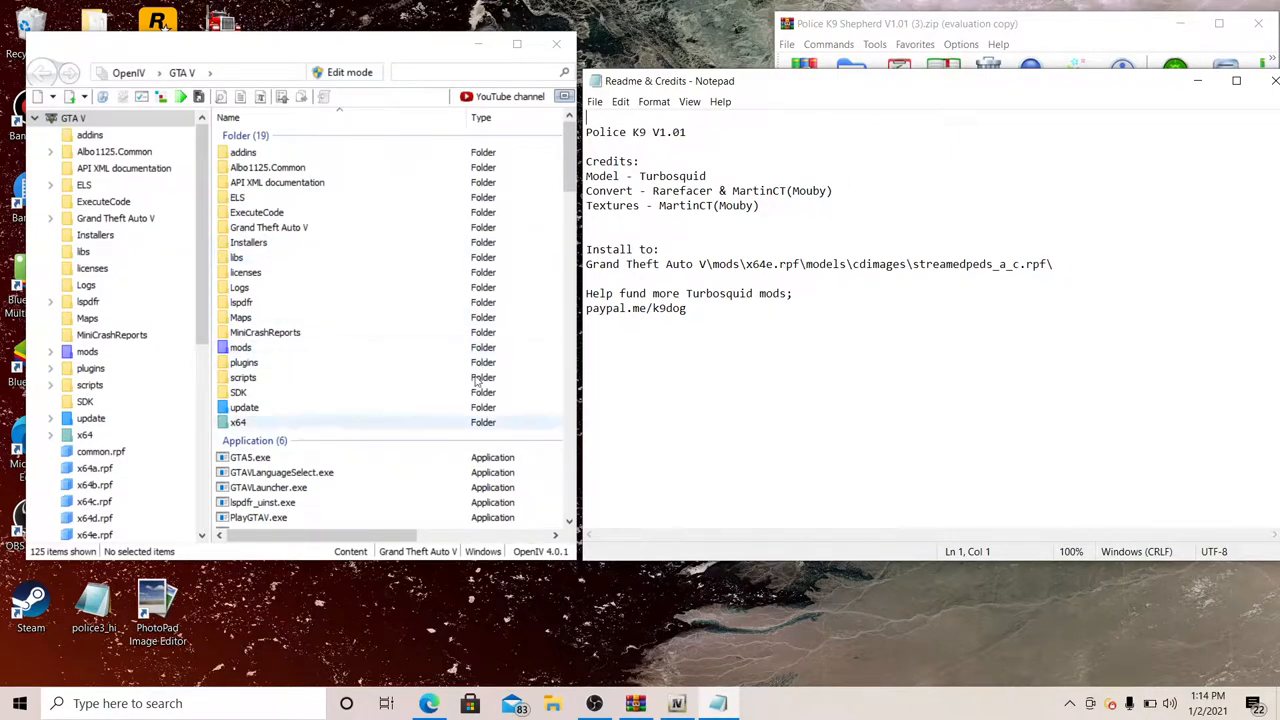
Look inside the GTA V mods folder, then return to the root folder.
click(240, 347)
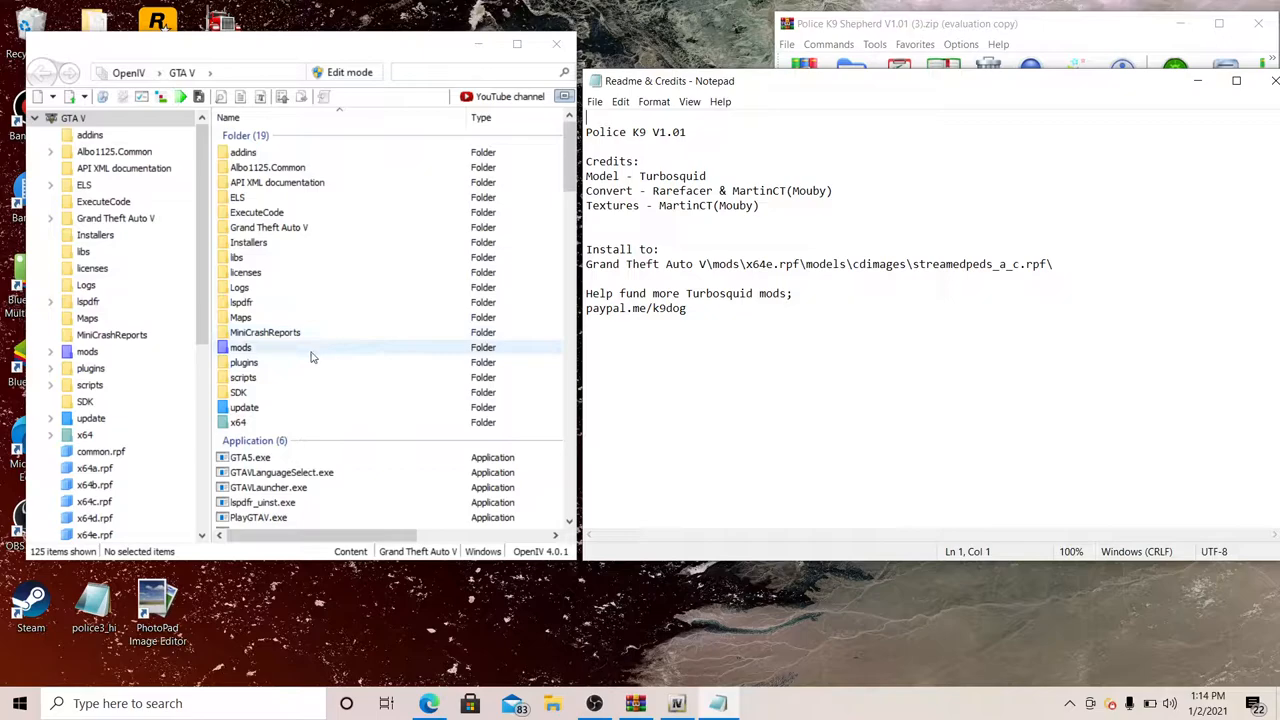
double_click(240, 347)
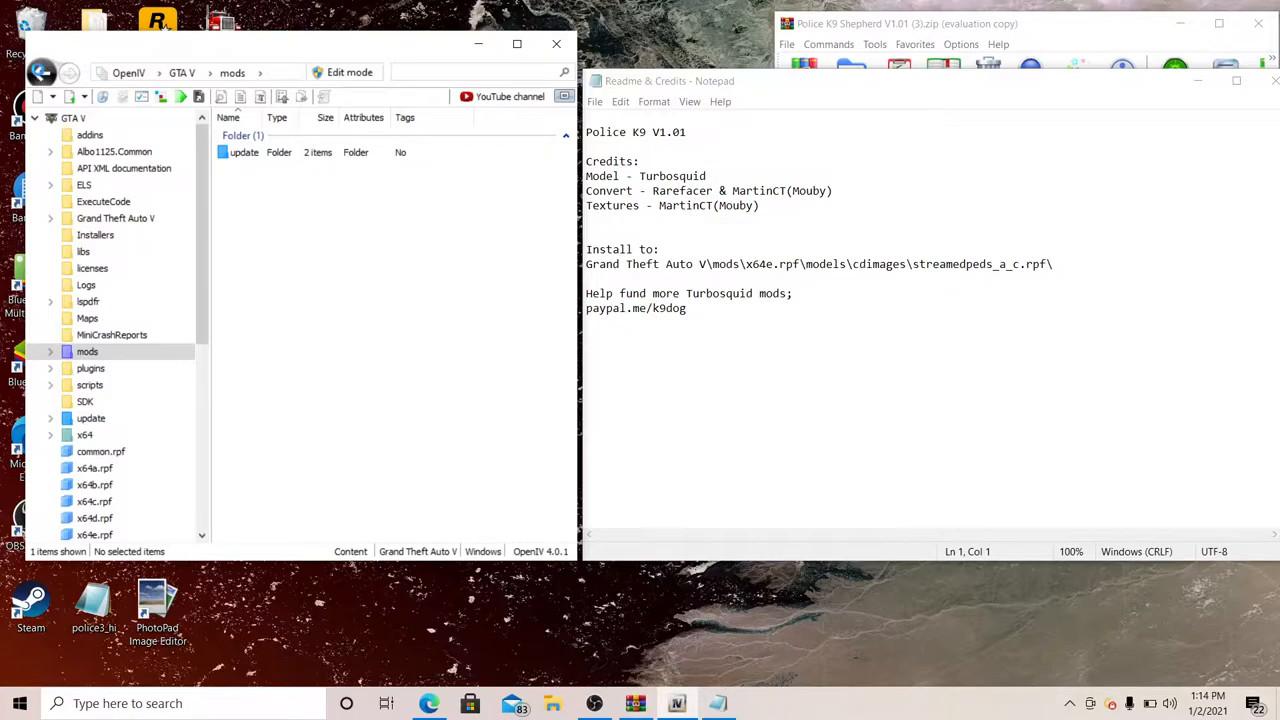
click(41, 72)
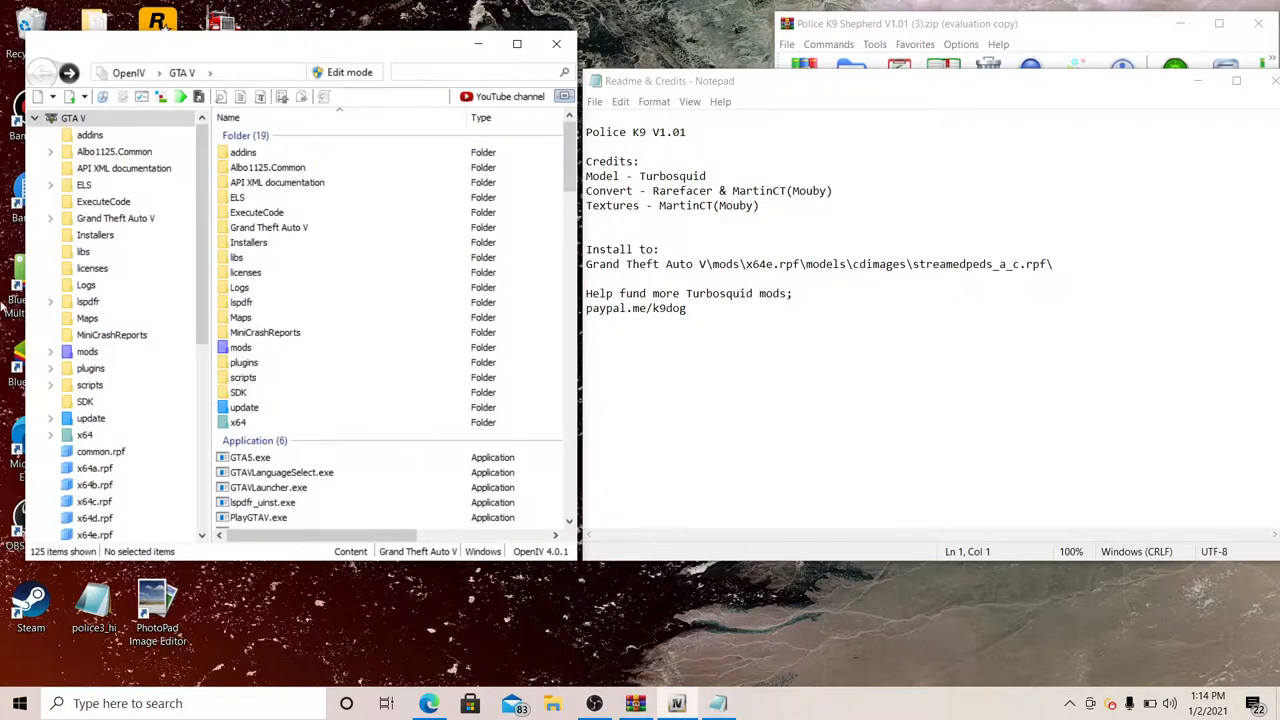
scroll(down, 3)
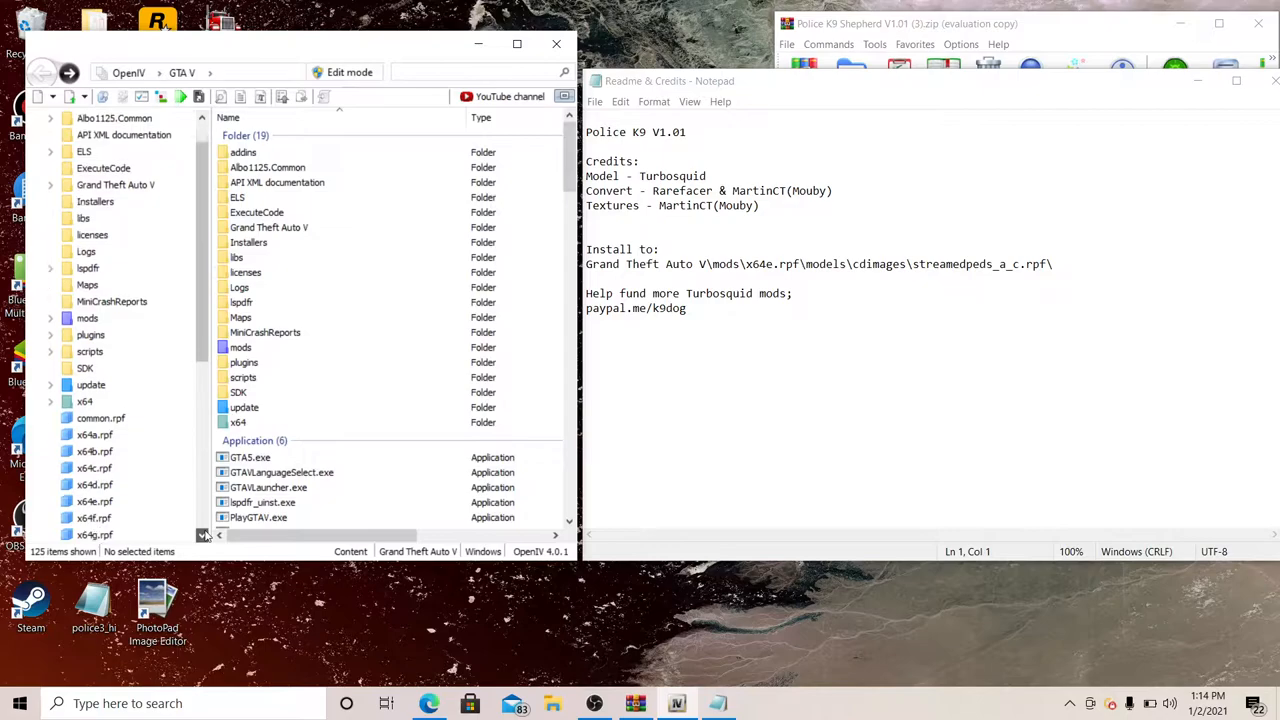
scroll(down, 3)
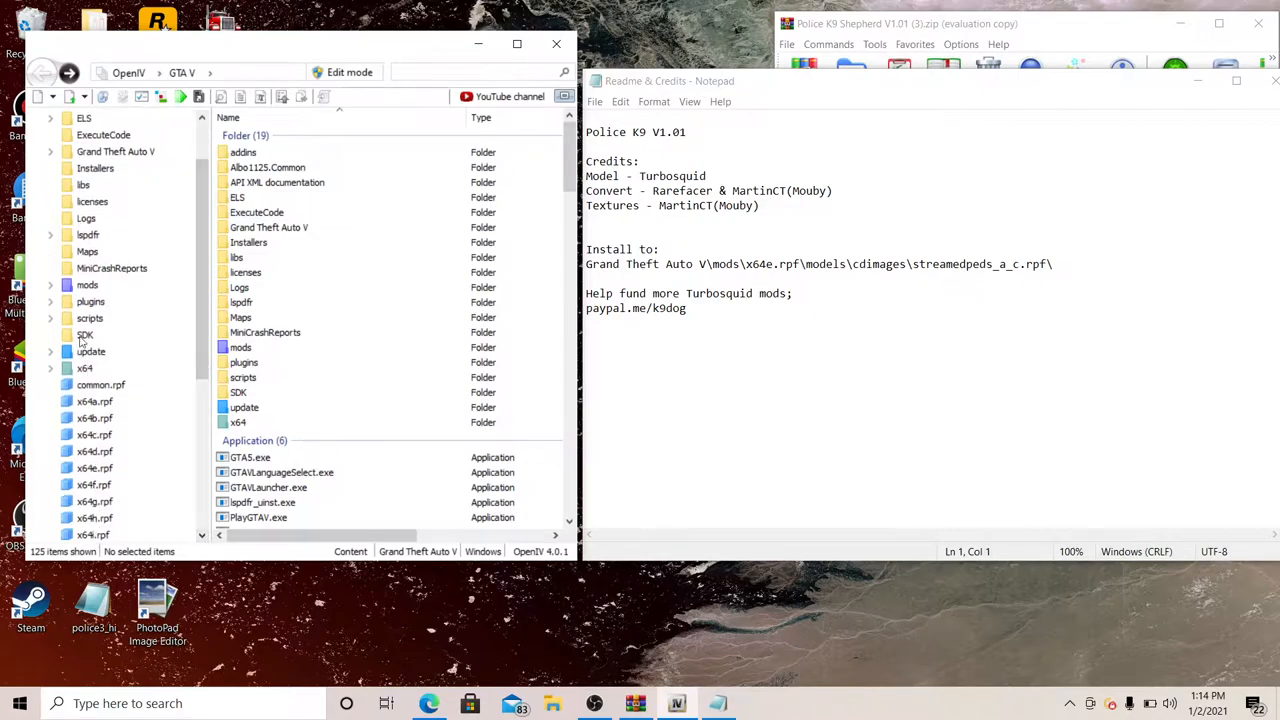
mouse_move(95, 373)
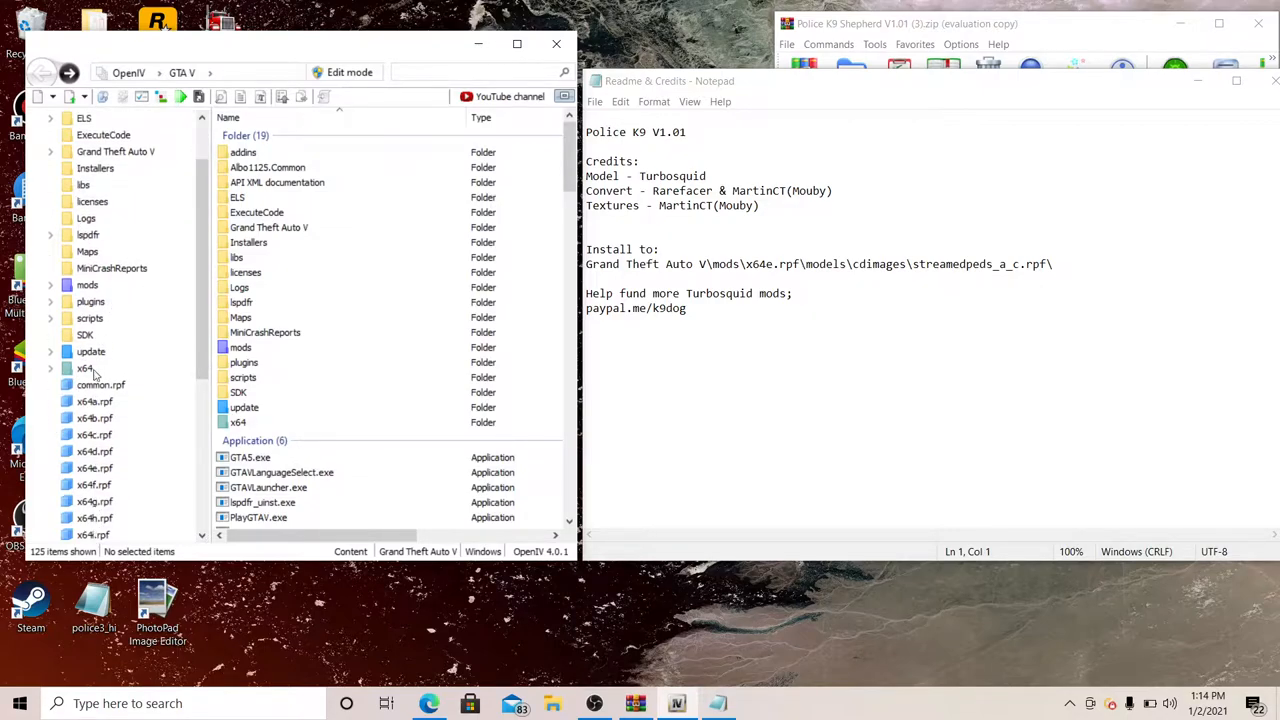
mouse_move(103, 250)
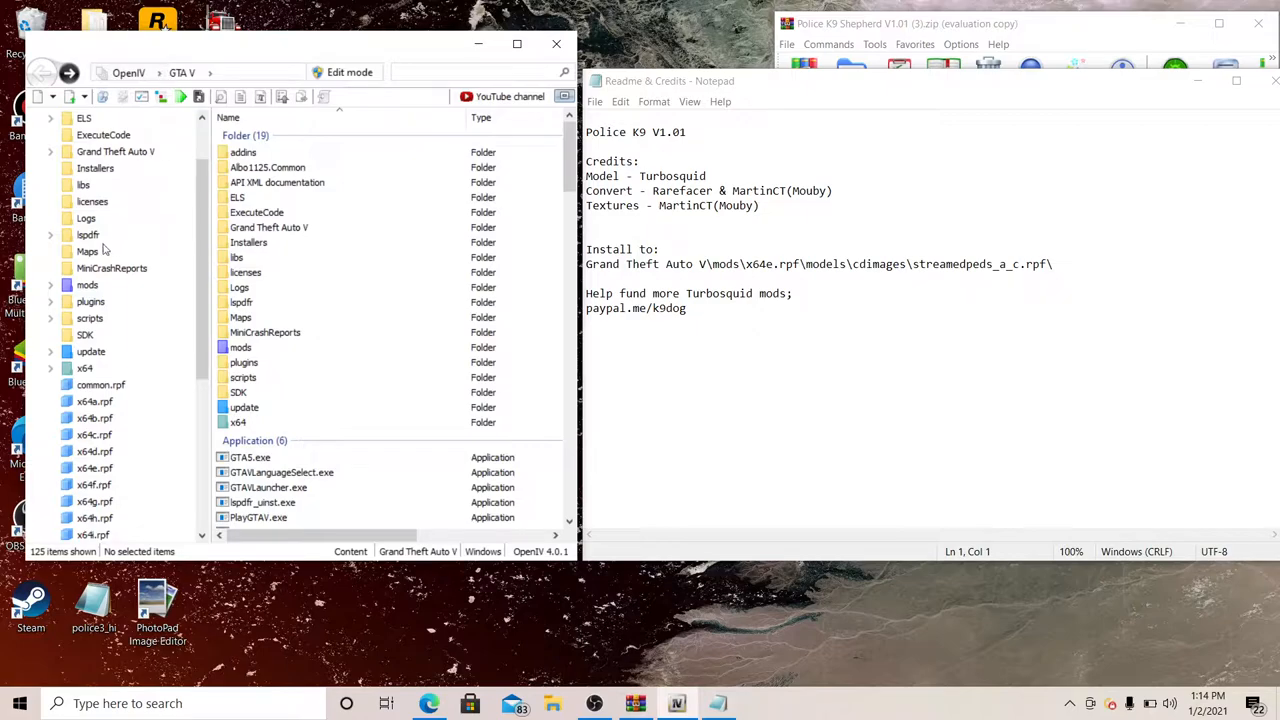
mouse_move(100, 404)
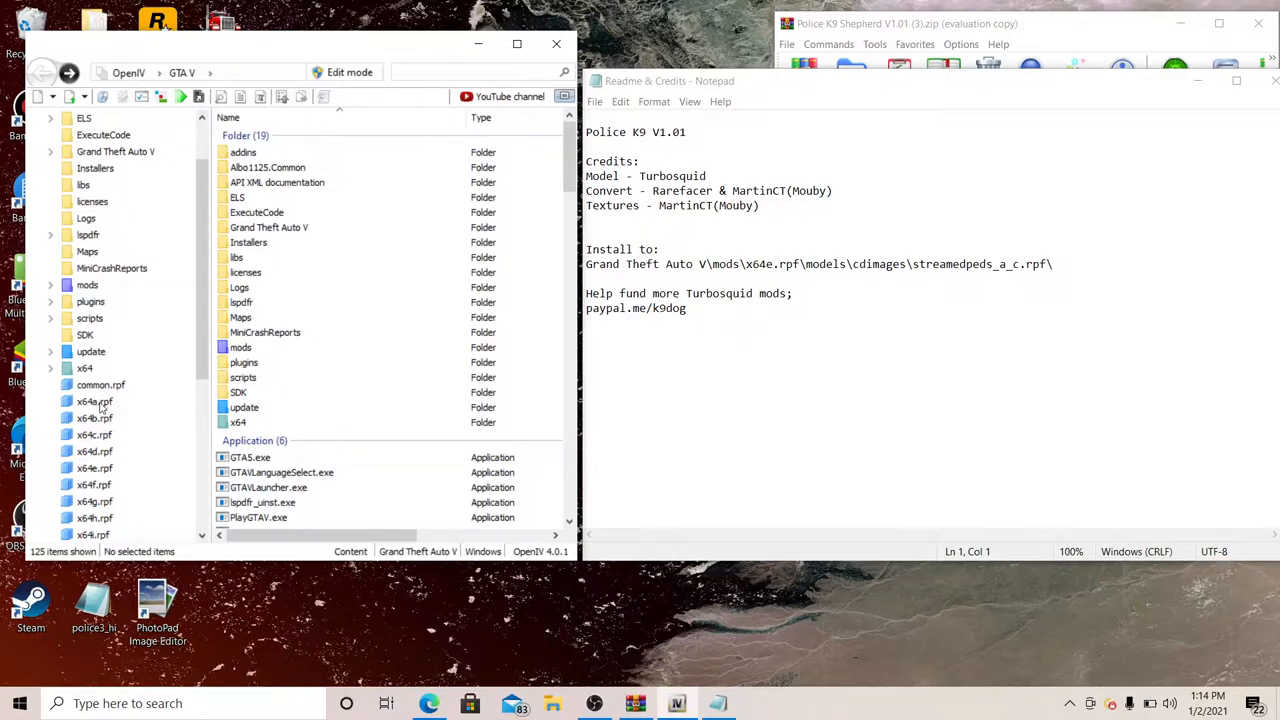
mouse_move(97, 459)
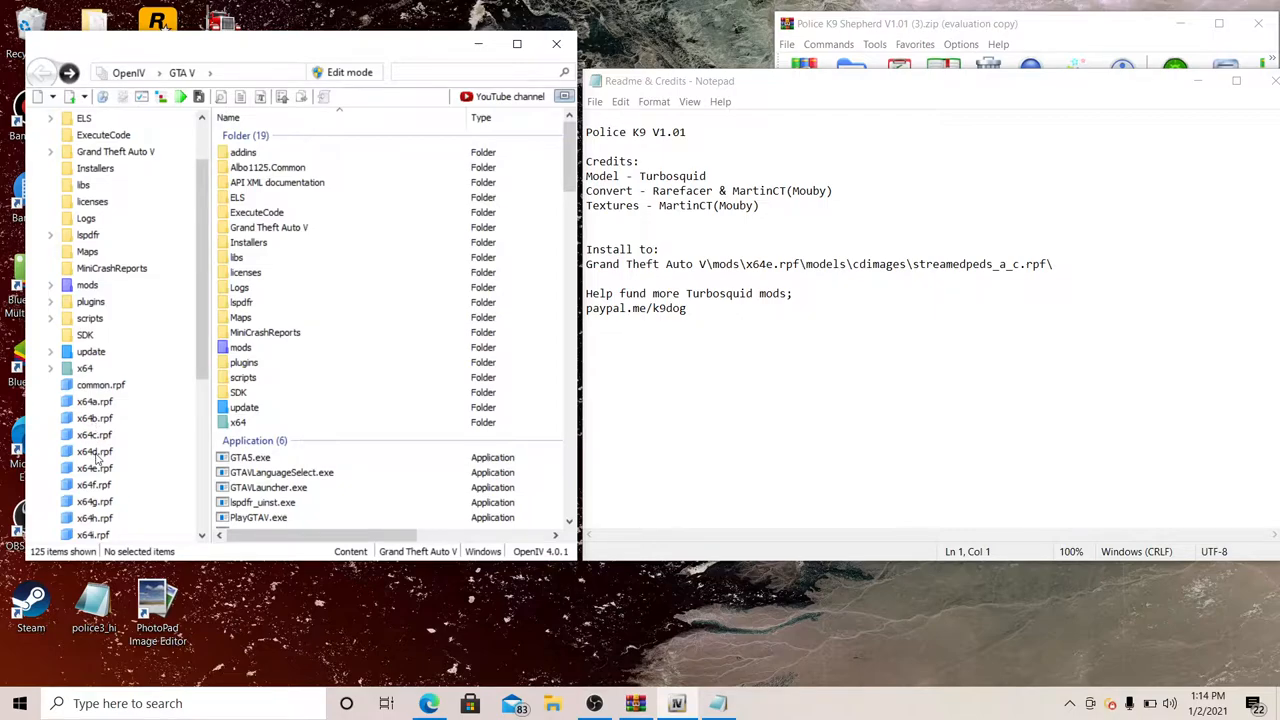
mouse_move(96, 468)
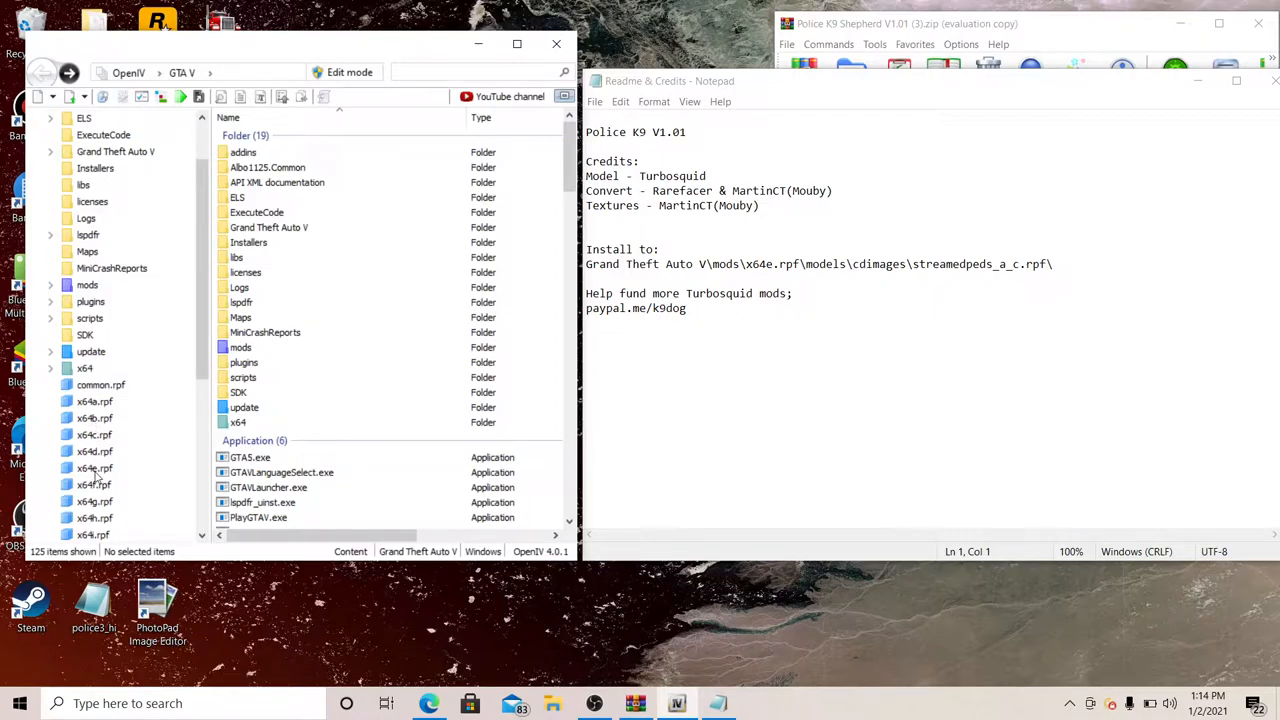
mouse_move(98, 272)
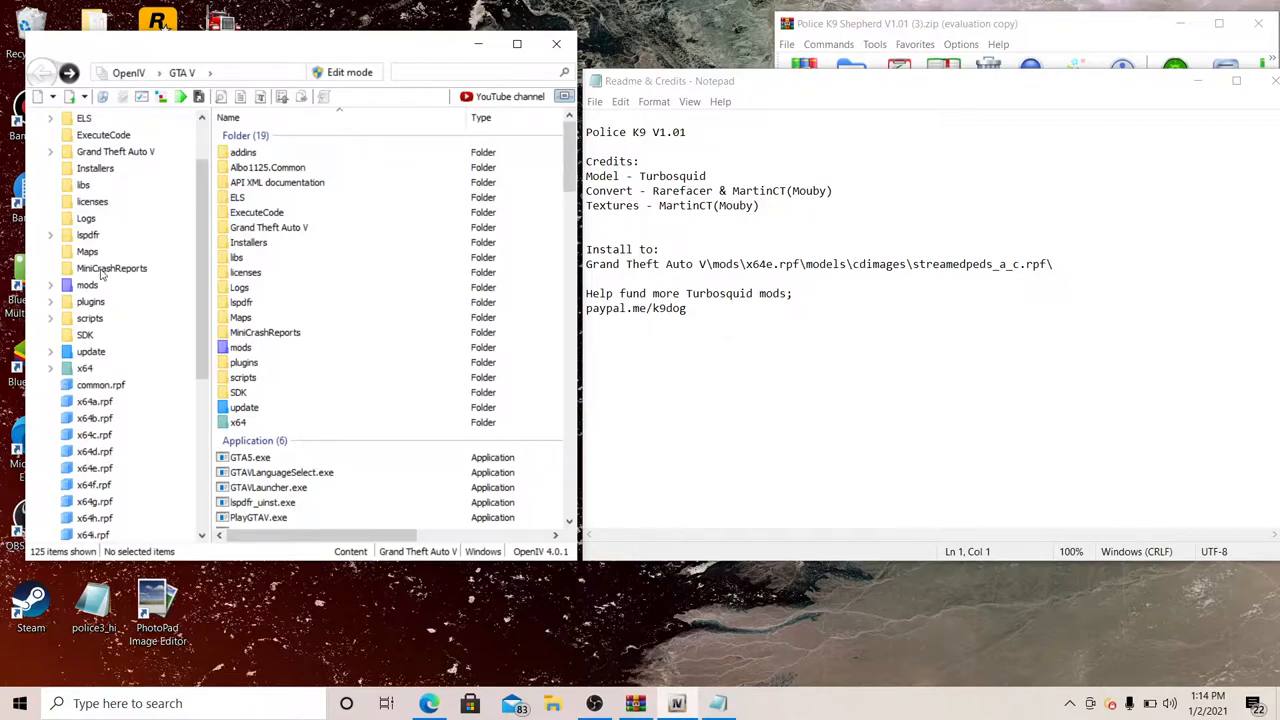
mouse_move(95, 477)
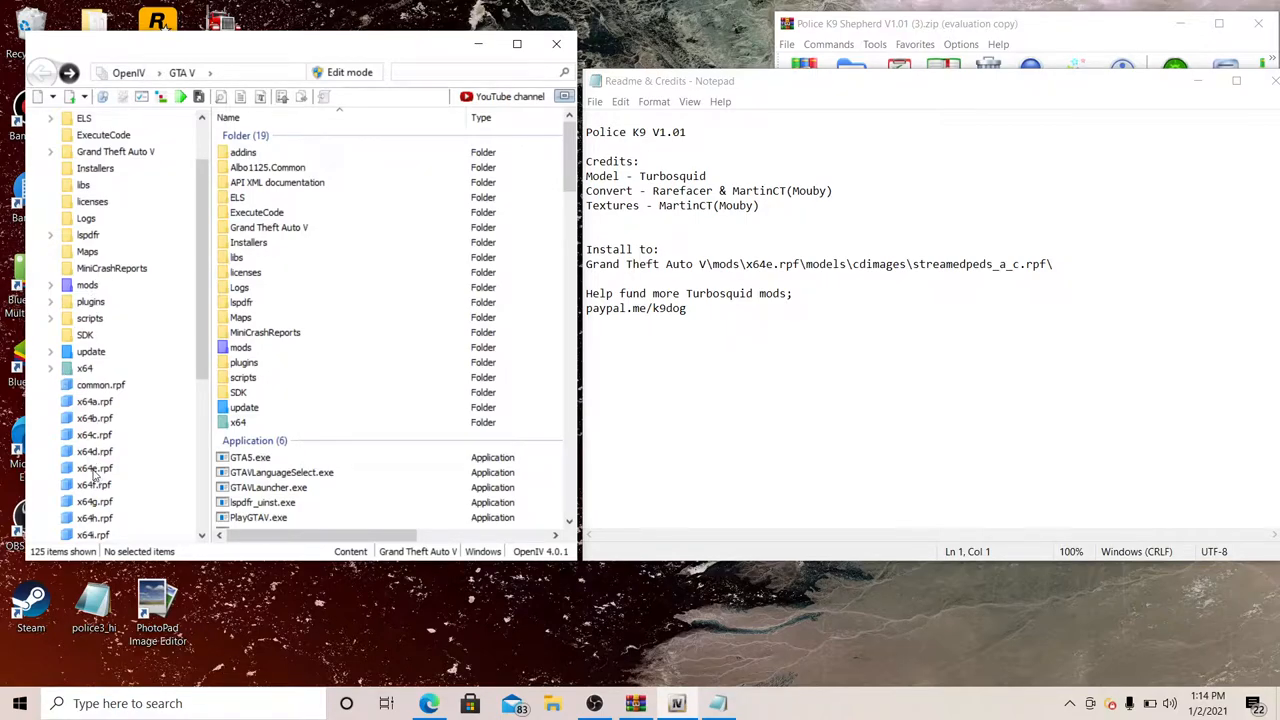
Navigate into x64e.rpf > models > cdimages and select streamedpeds_a_c.rpf.
double_click(94, 468)
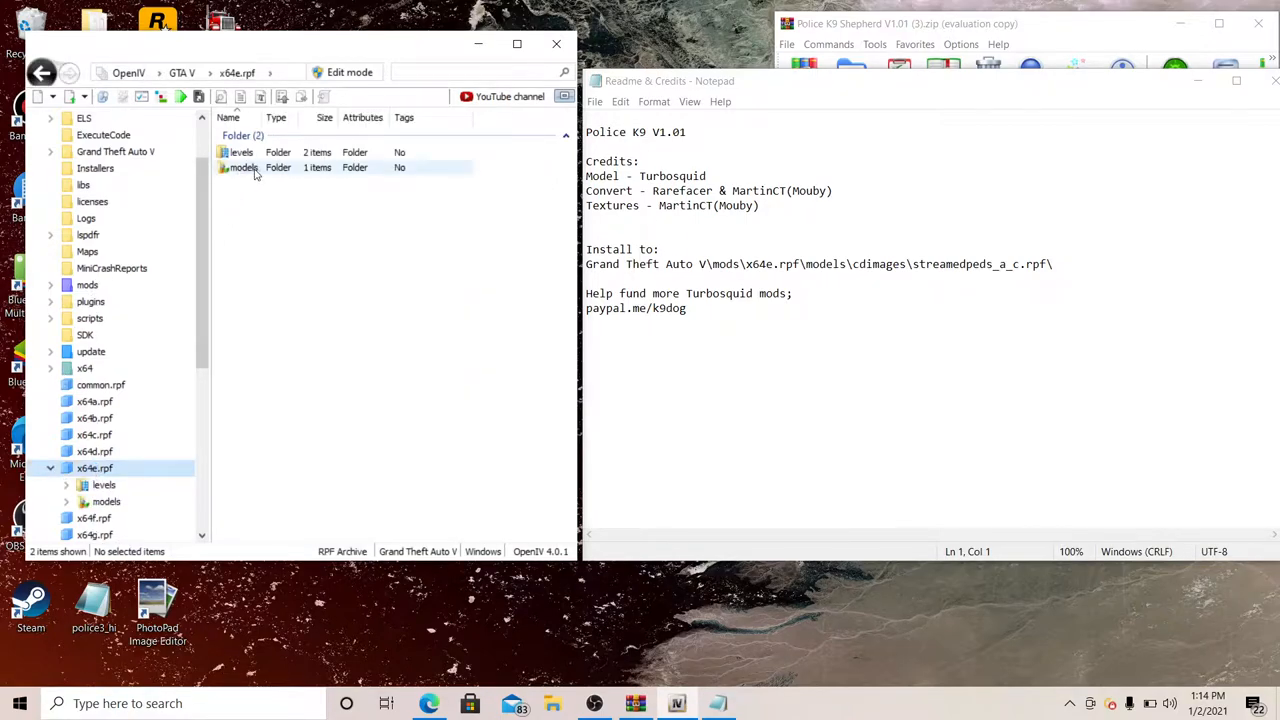
click(243, 167)
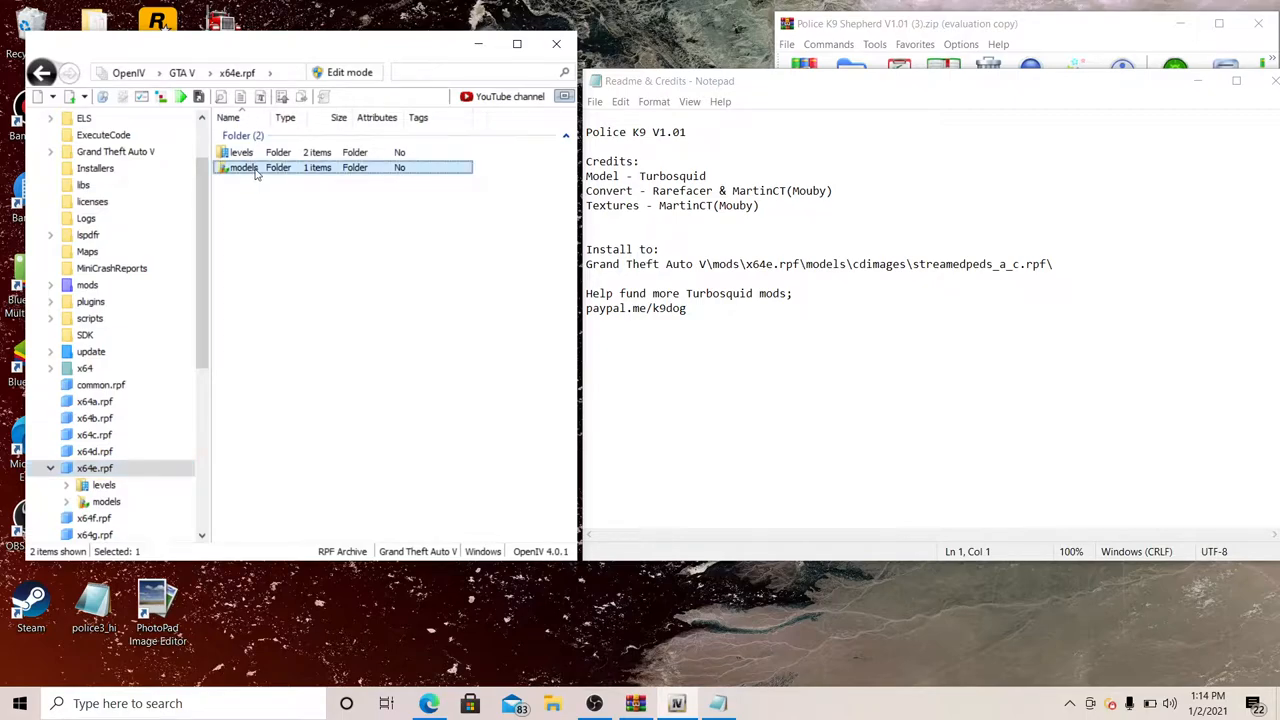
double_click(243, 167)
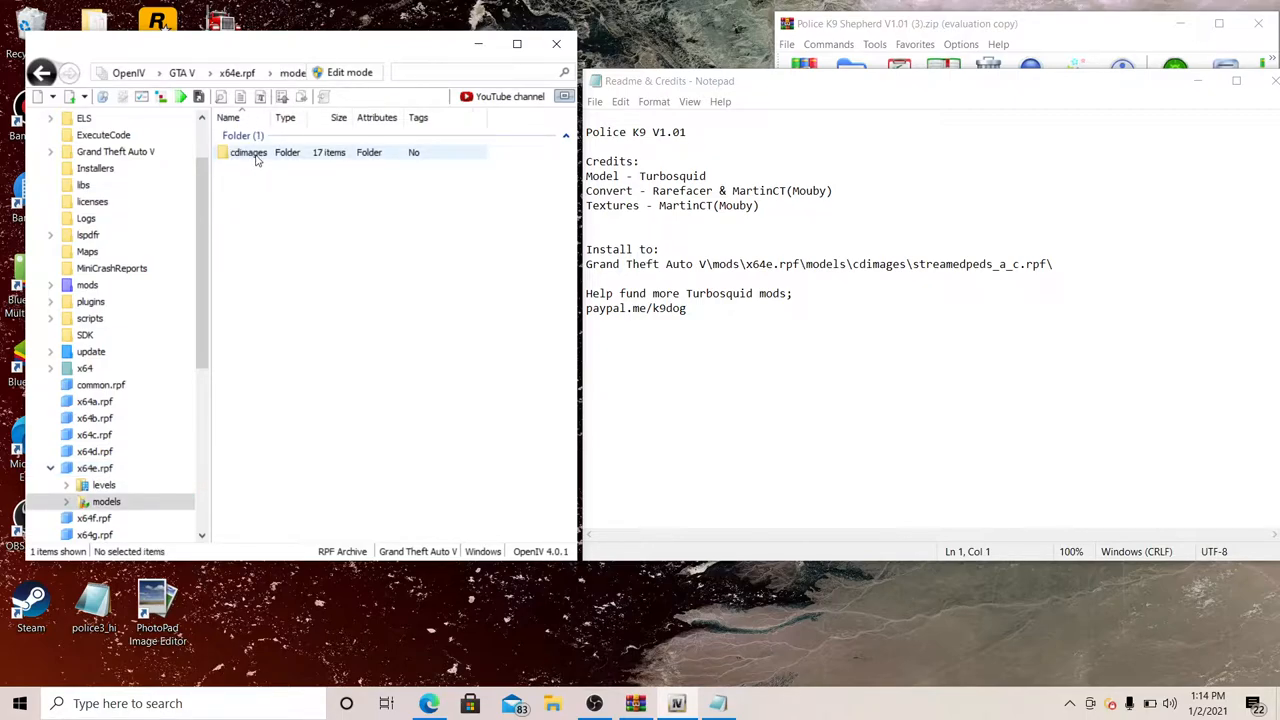
double_click(248, 152)
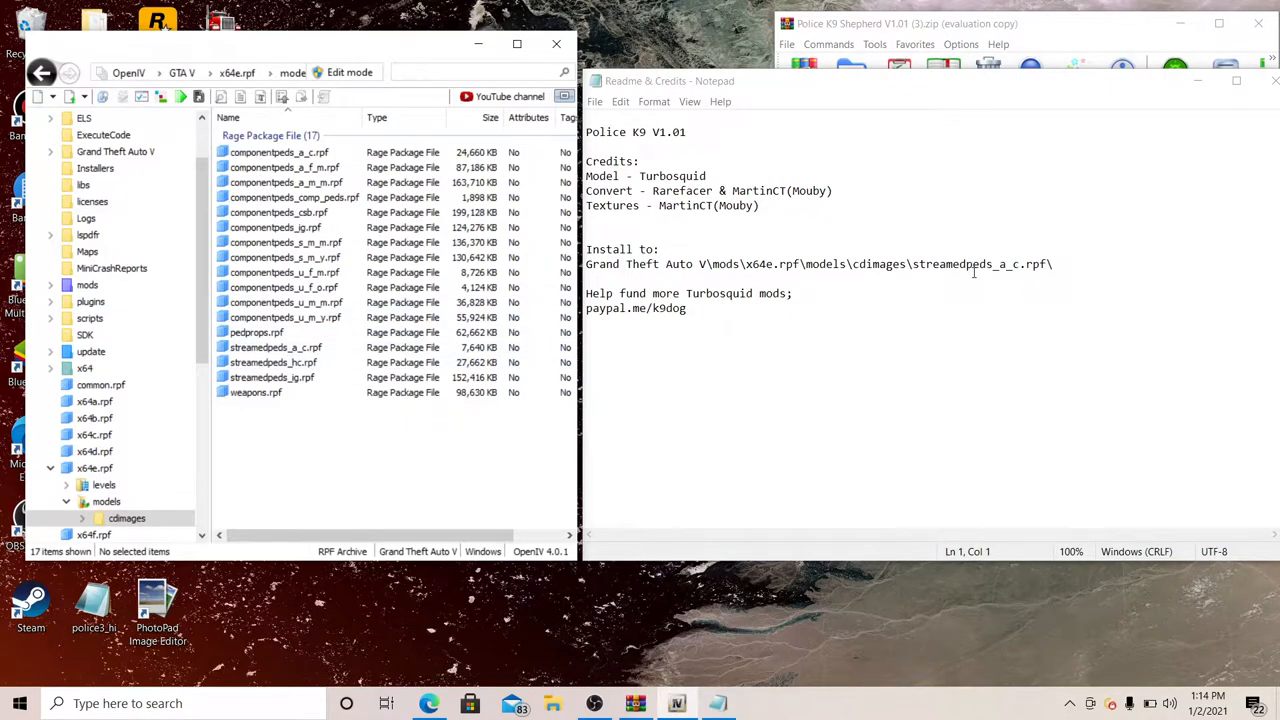
mouse_move(547, 390)
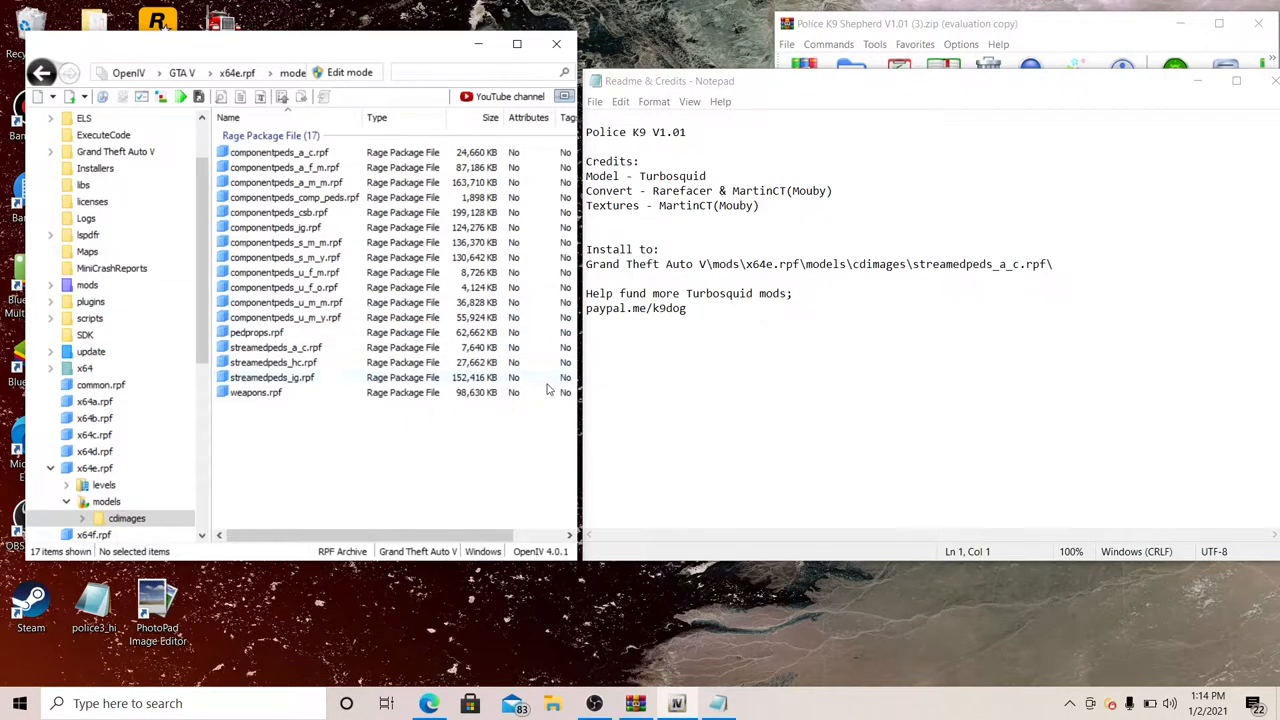
click(276, 347)
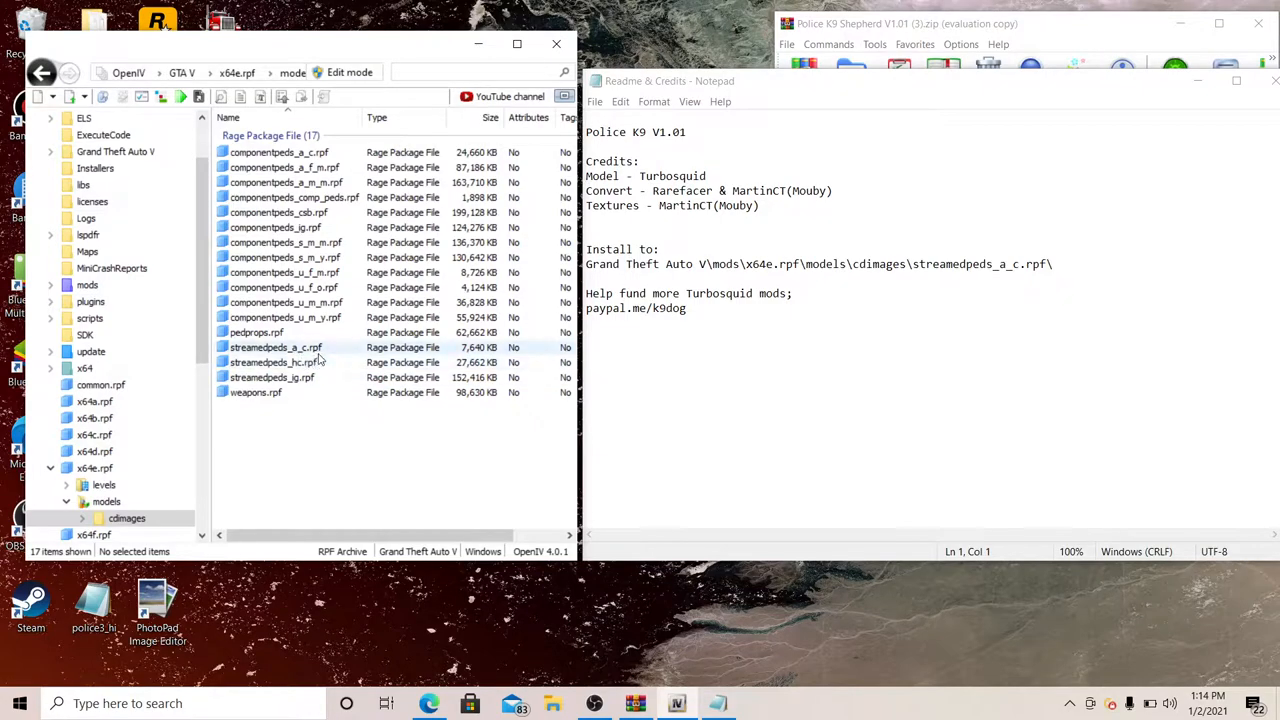
Open streamedpeds_a_c.rpf, enable Edit mode, and copy the archive into the mods folder.
double_click(276, 347)
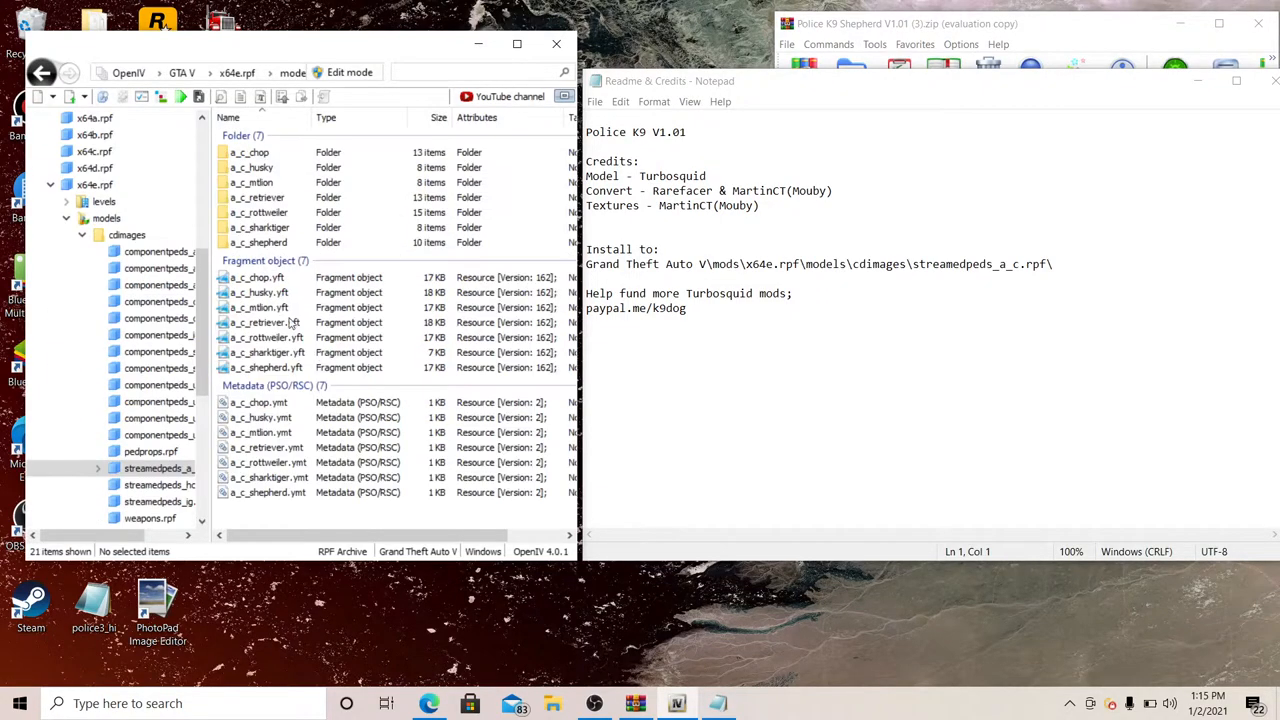
click(614, 228)
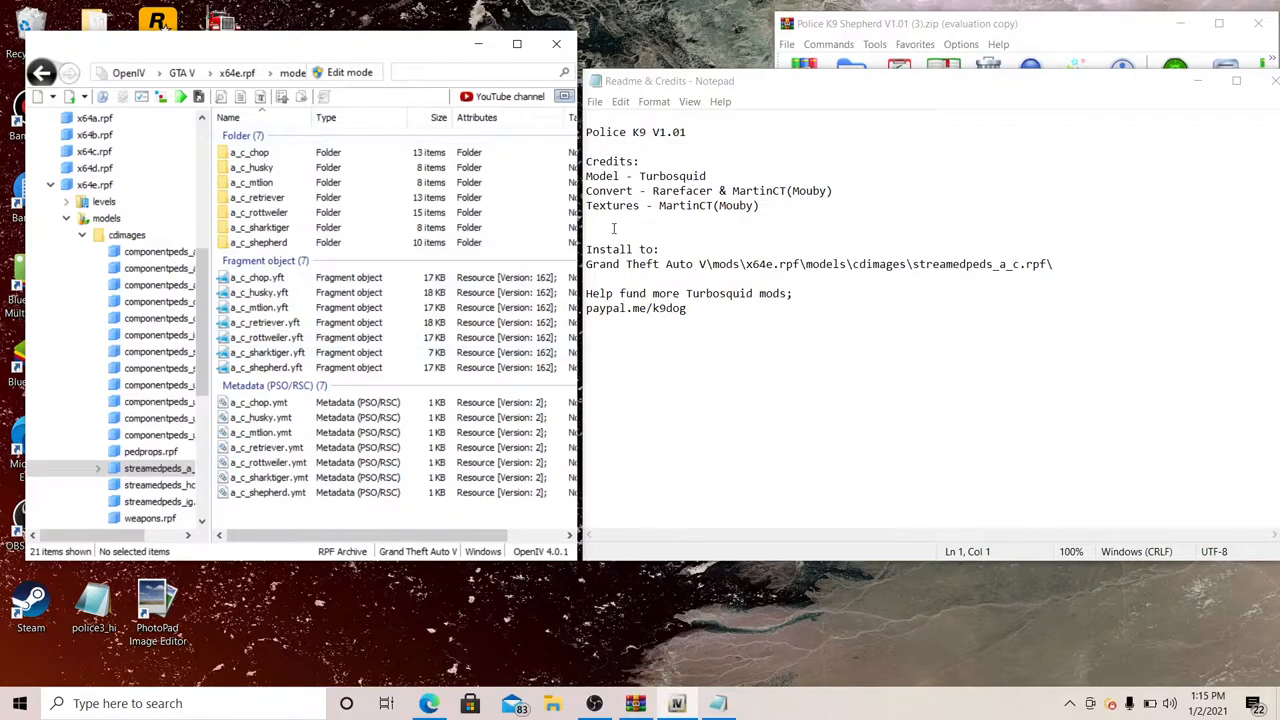
click(349, 72)
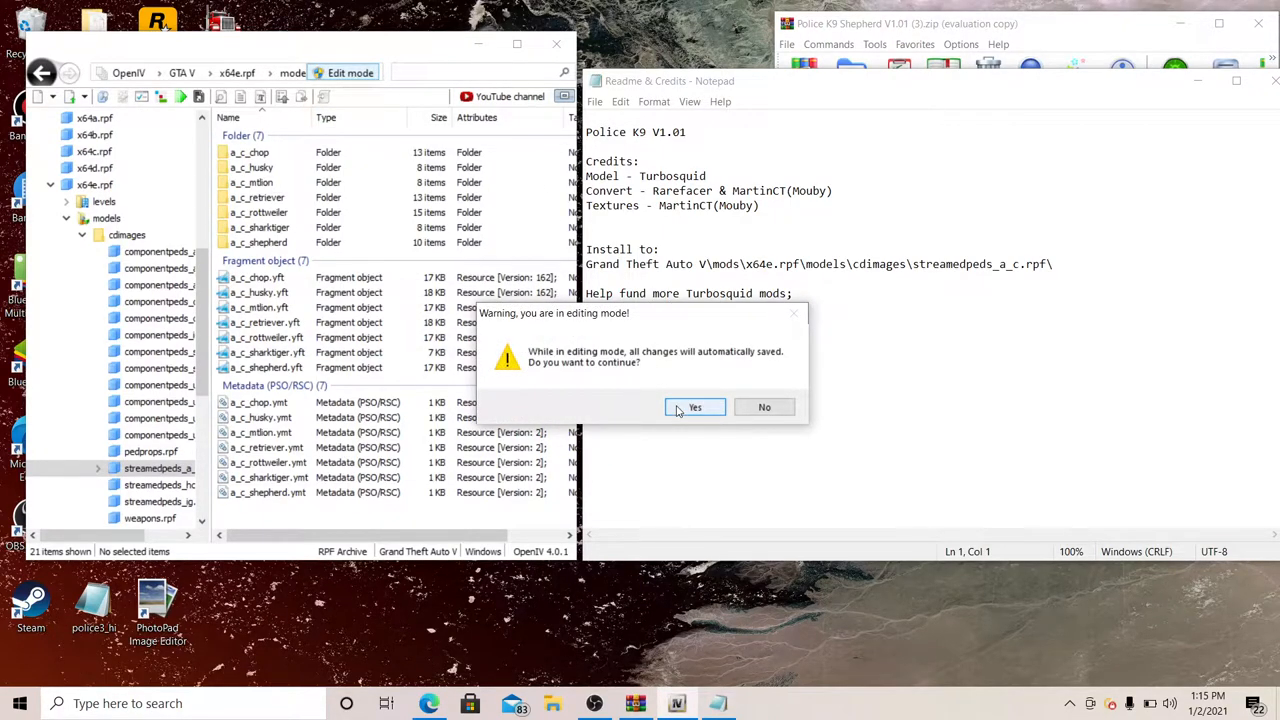
click(694, 407)
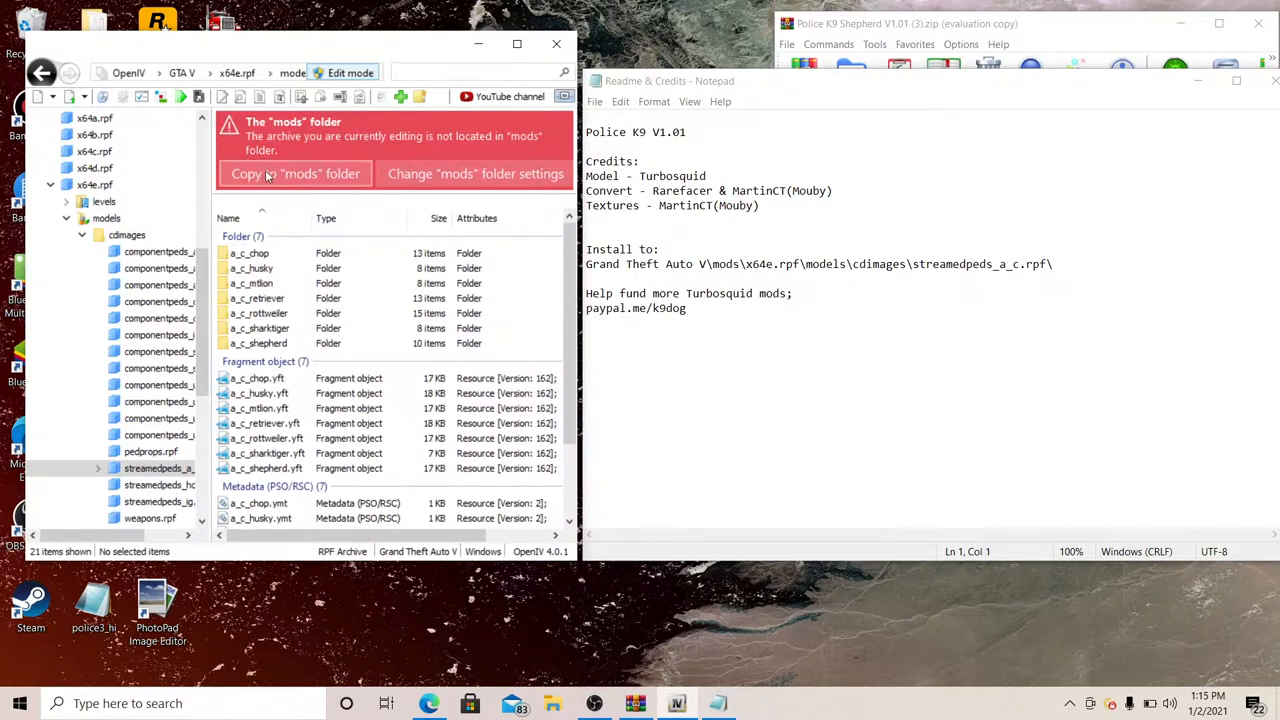
click(295, 173)
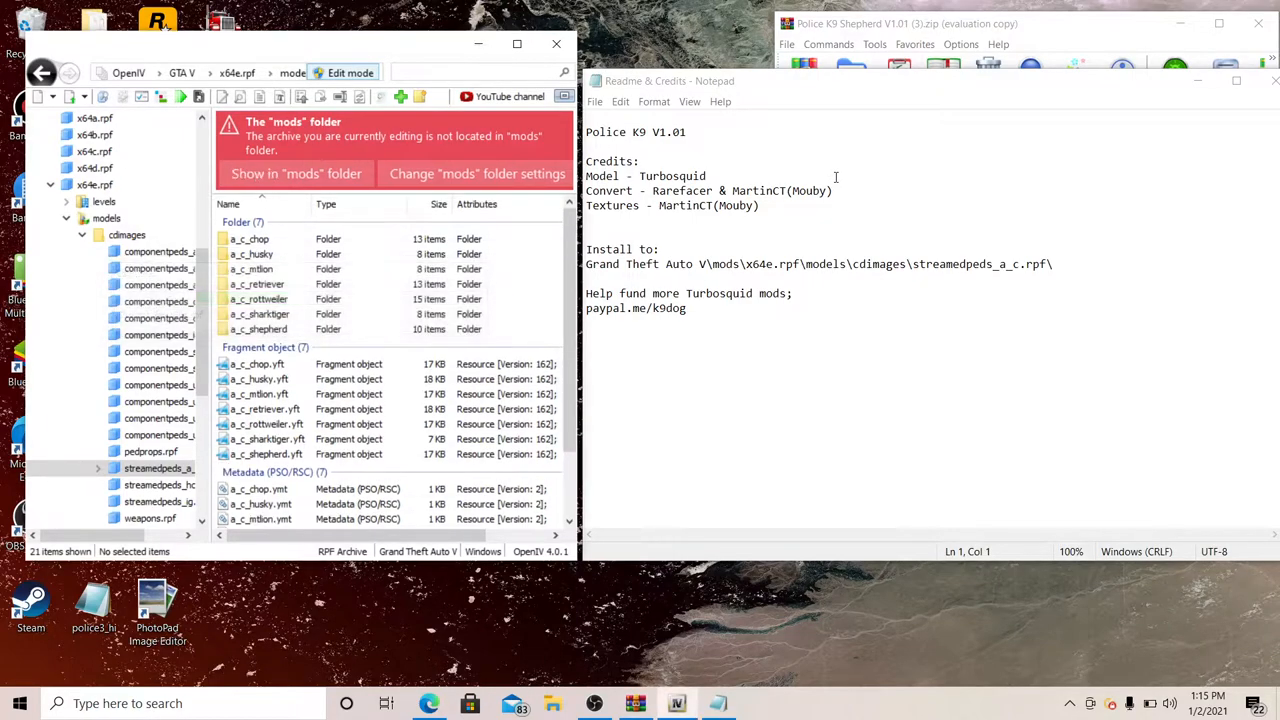
Switch to the mods copy of the archive and browse the K9 zip's a_c_shepherd folder in WinRAR.
click(296, 173)
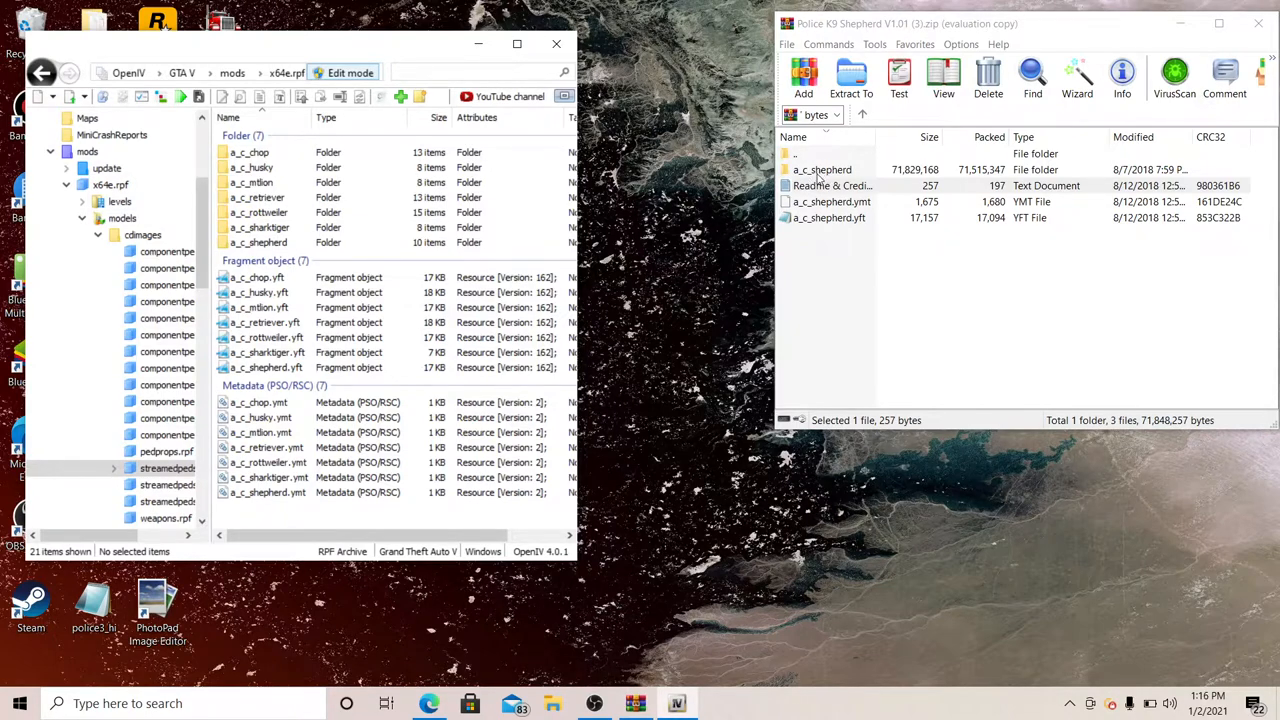
double_click(822, 153)
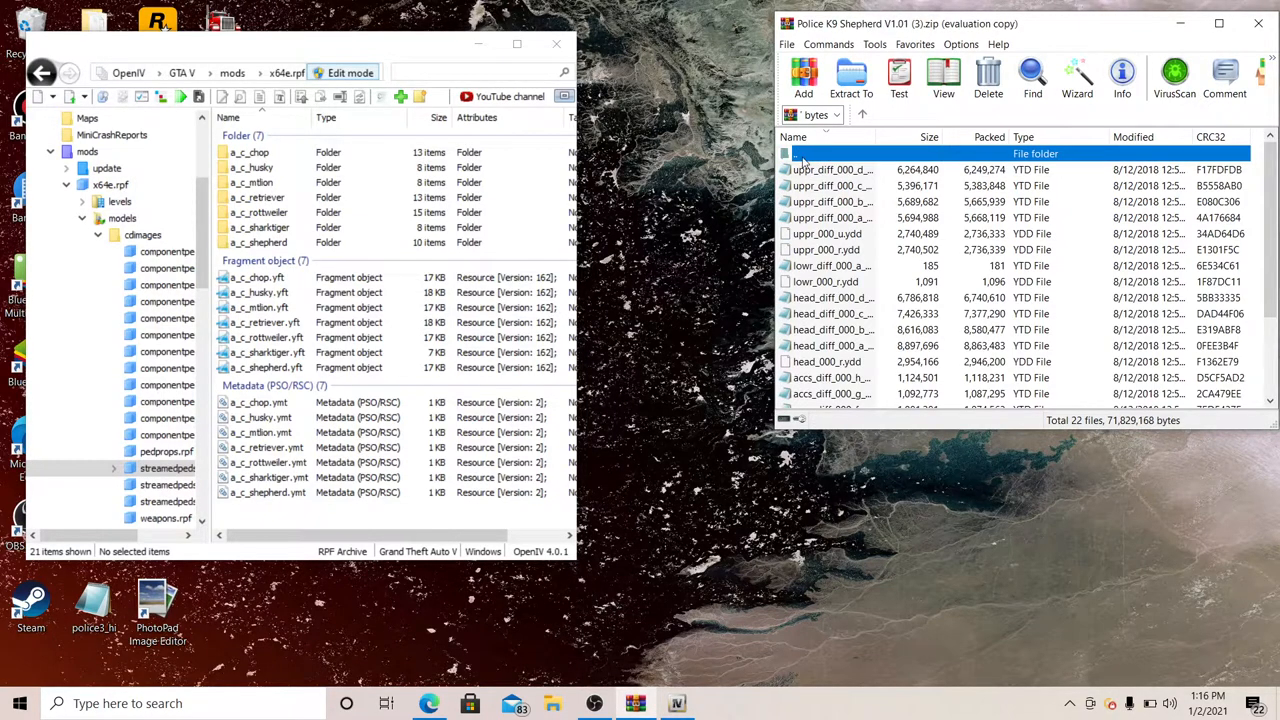
double_click(823, 169)
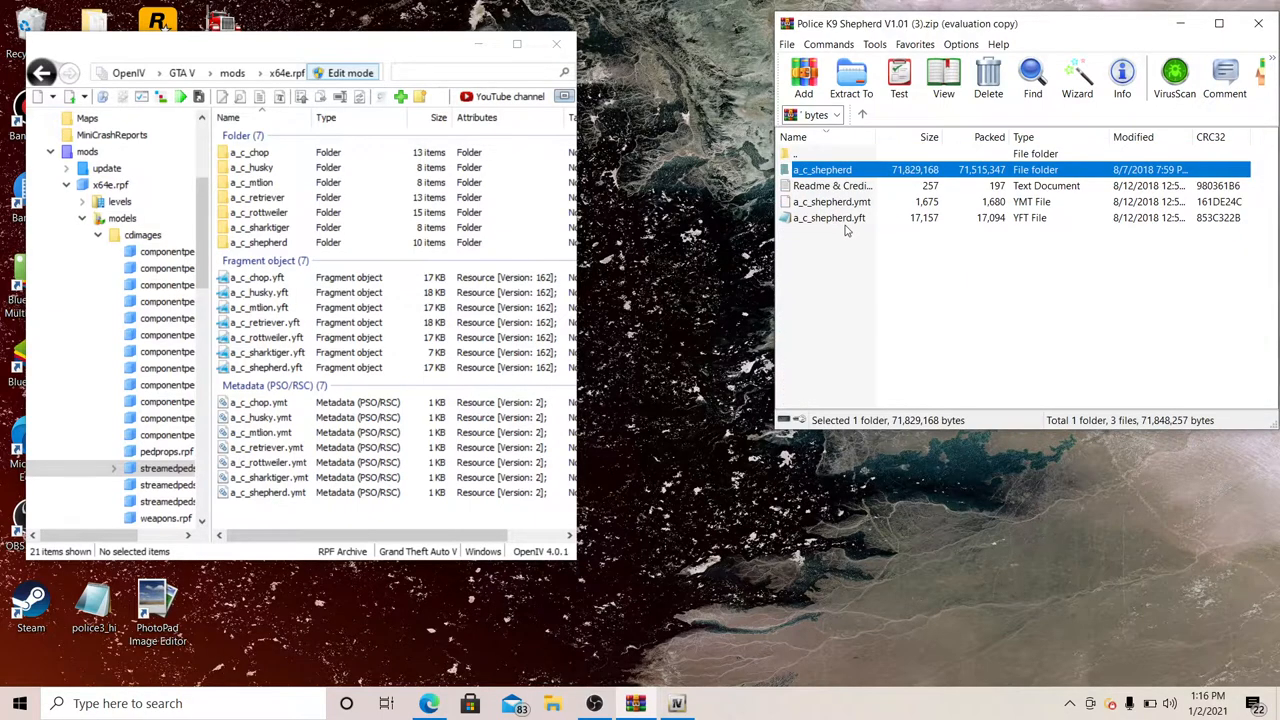
mouse_move(793, 197)
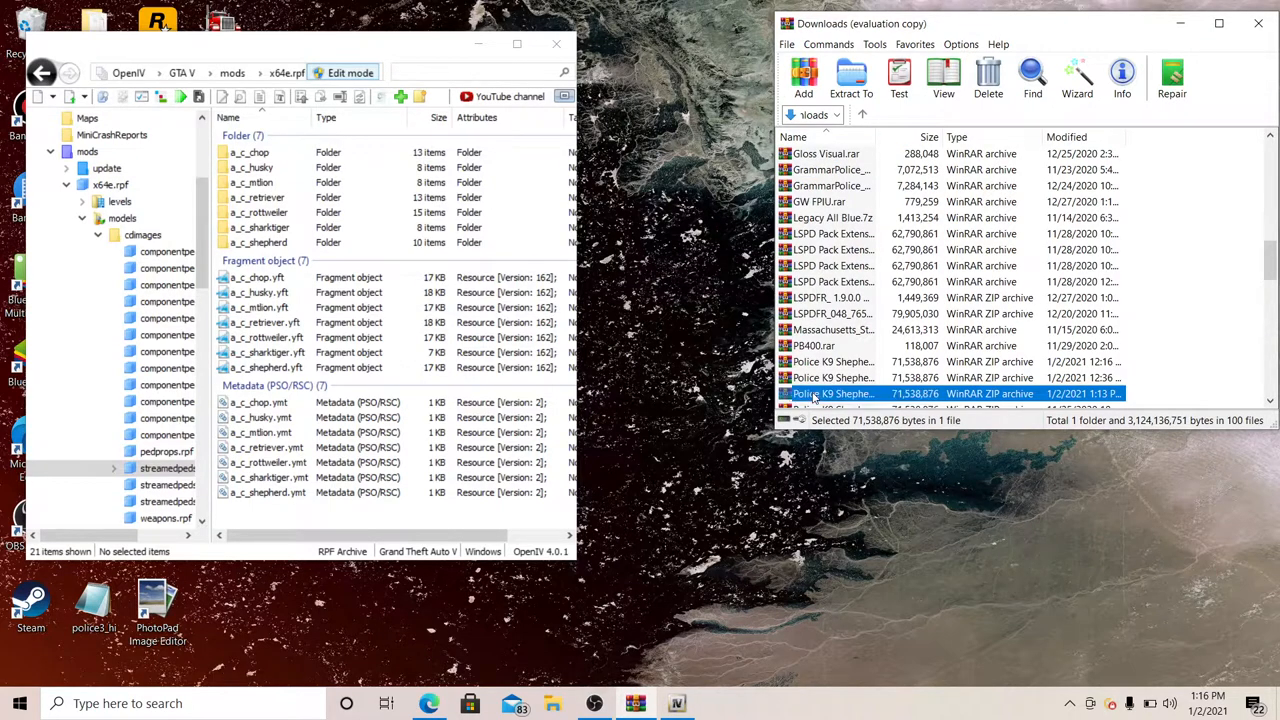
double_click(833, 393)
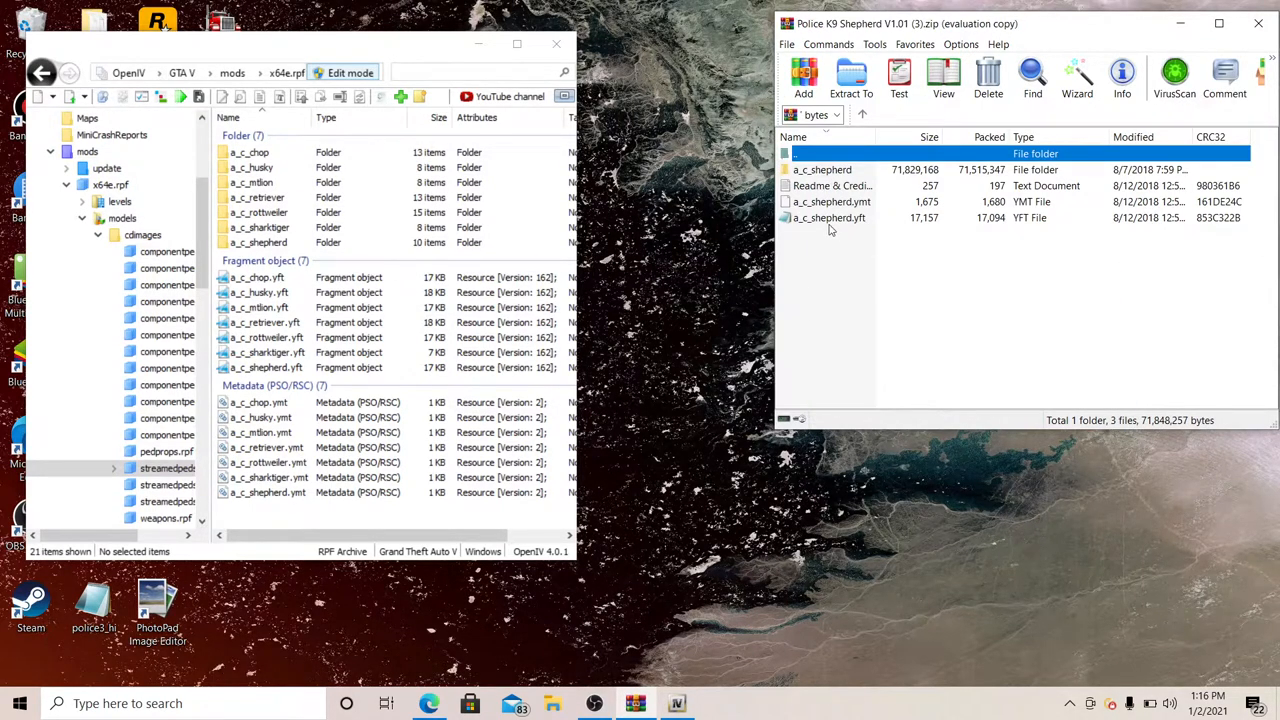
mouse_move(838, 178)
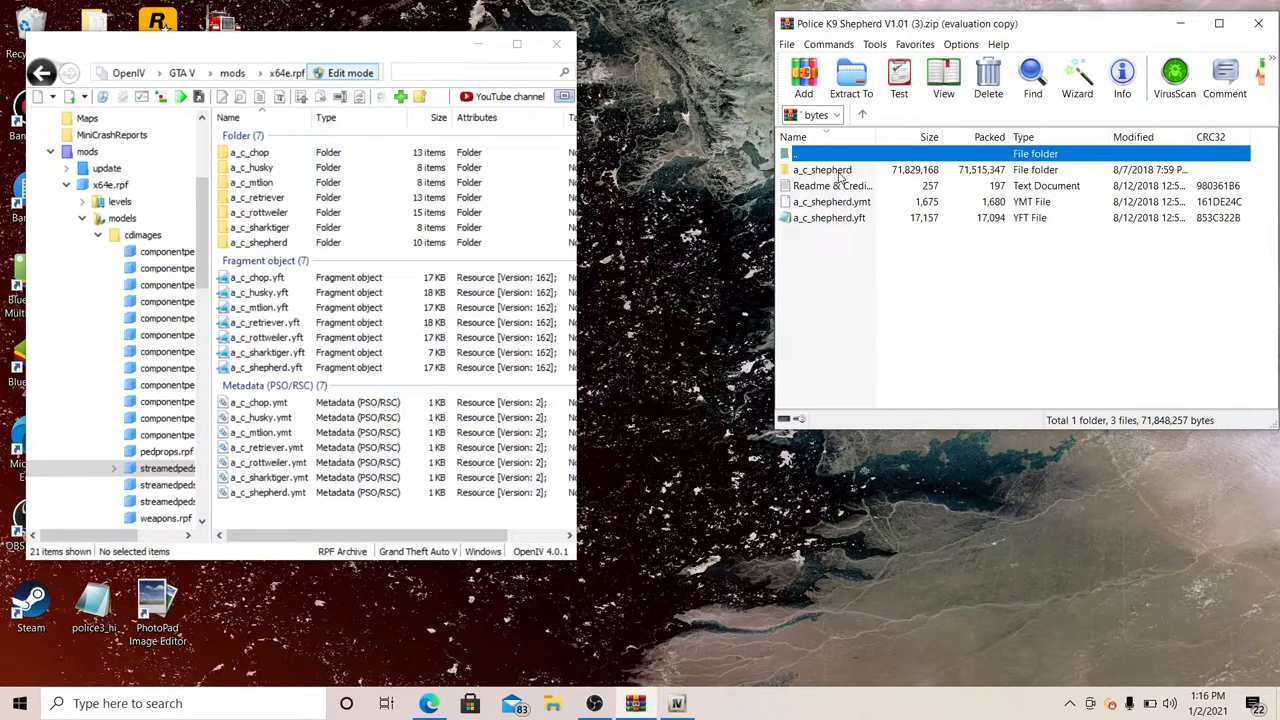
mouse_move(915, 254)
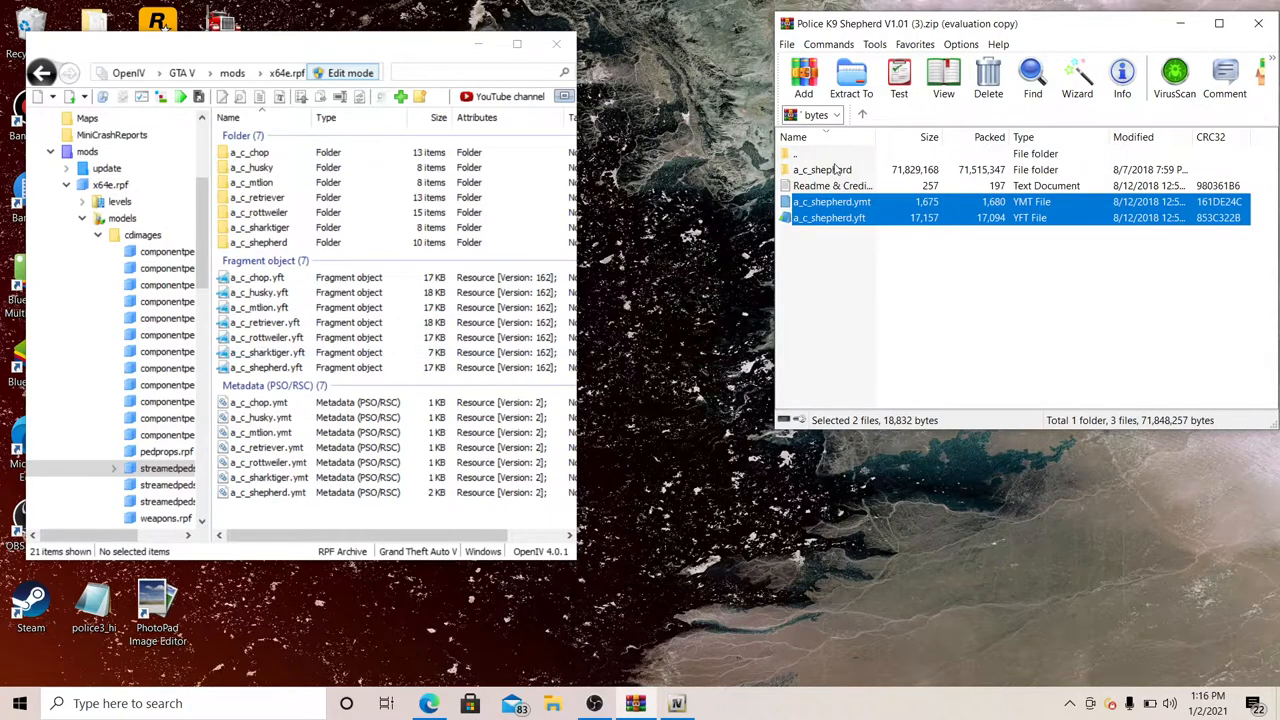
Copy the a_c_shepherd folder from the K9 zip into OpenIV's dog archive, then close WinRAR.
click(822, 169)
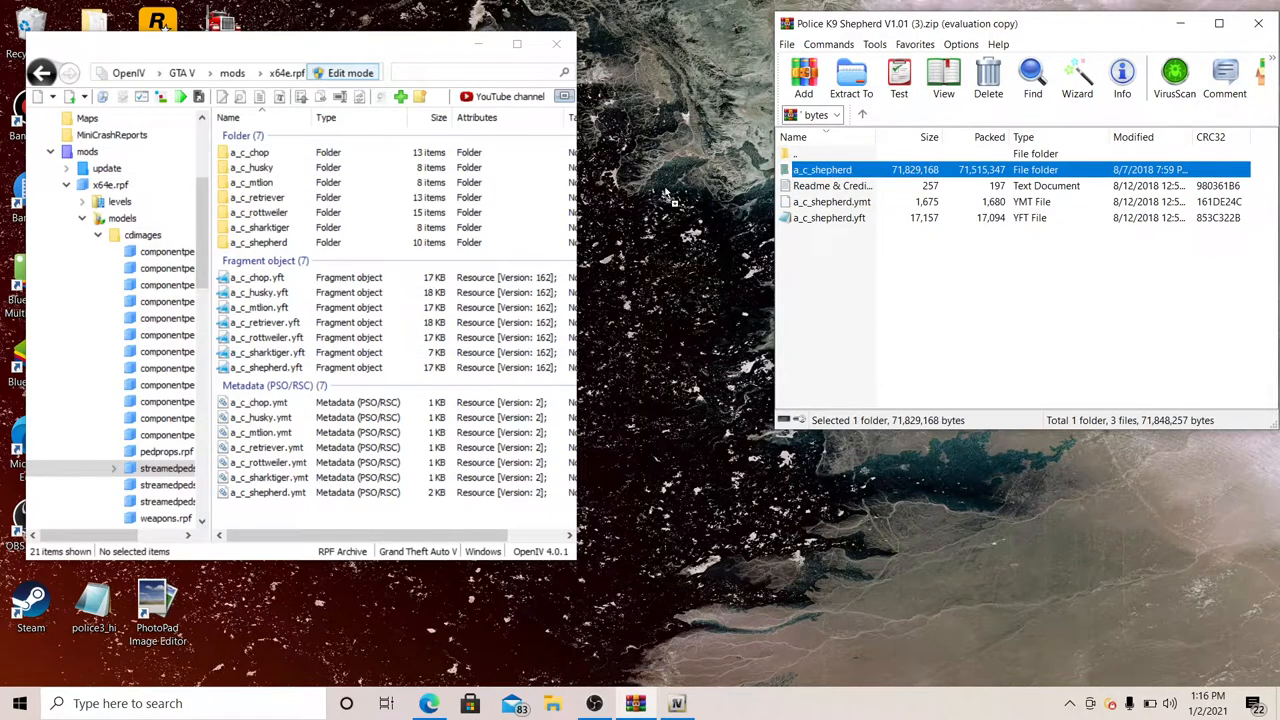
click(851, 77)
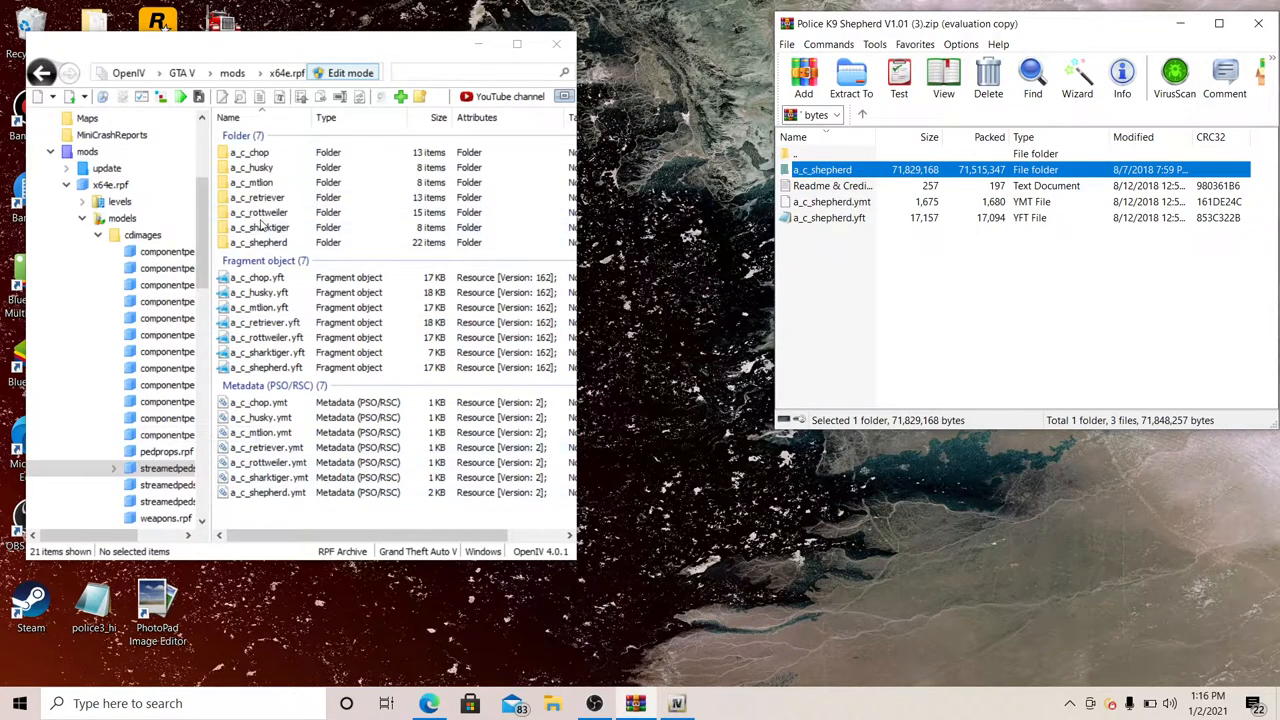
click(340, 72)
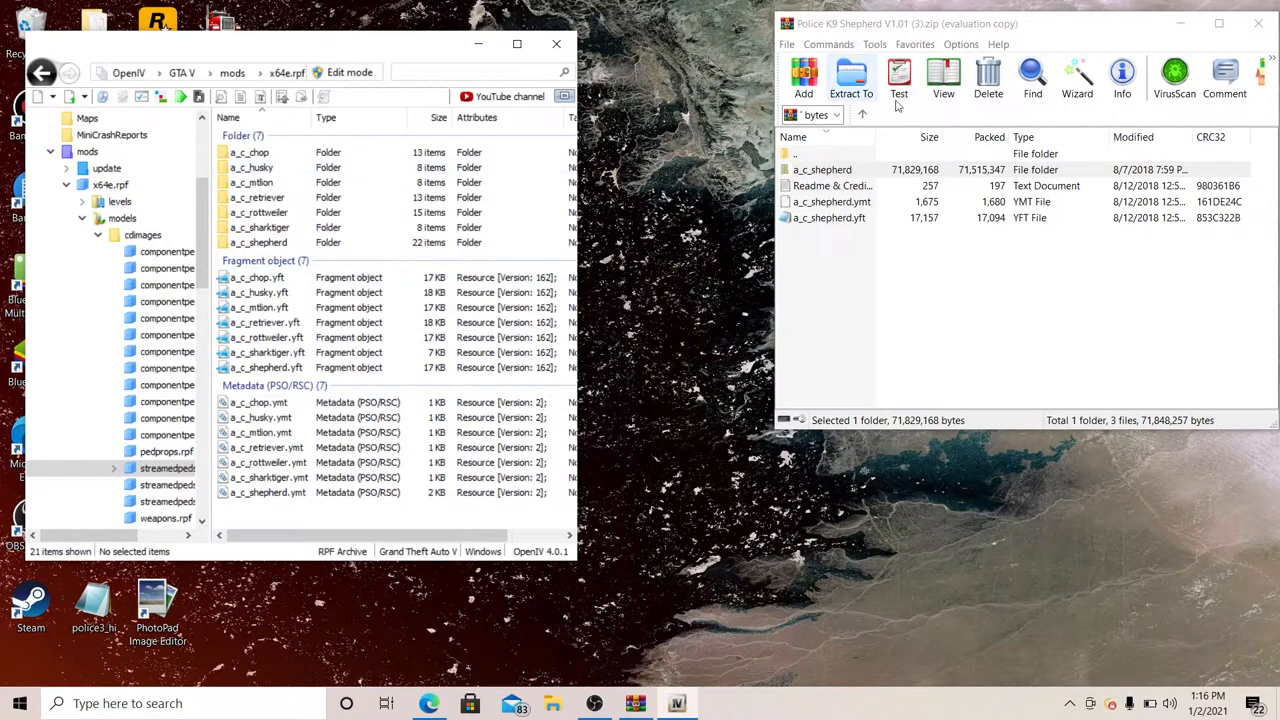
mouse_move(645, 394)
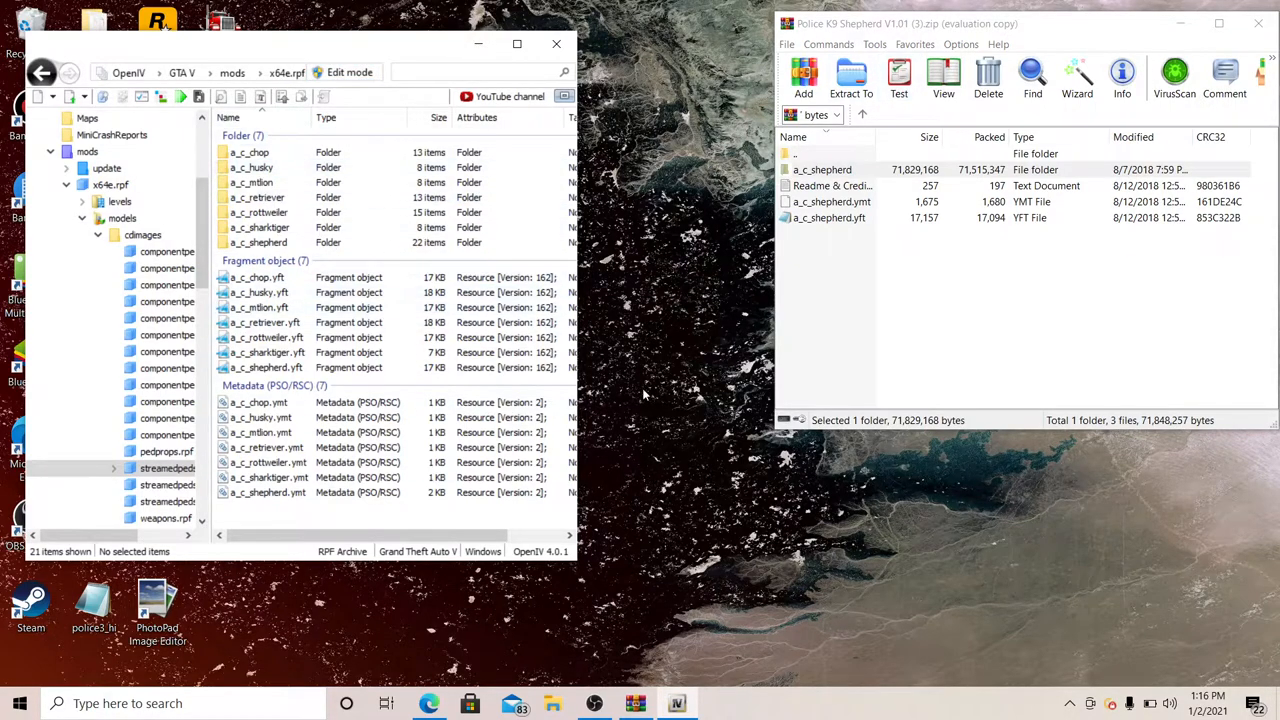
mouse_move(1259, 23)
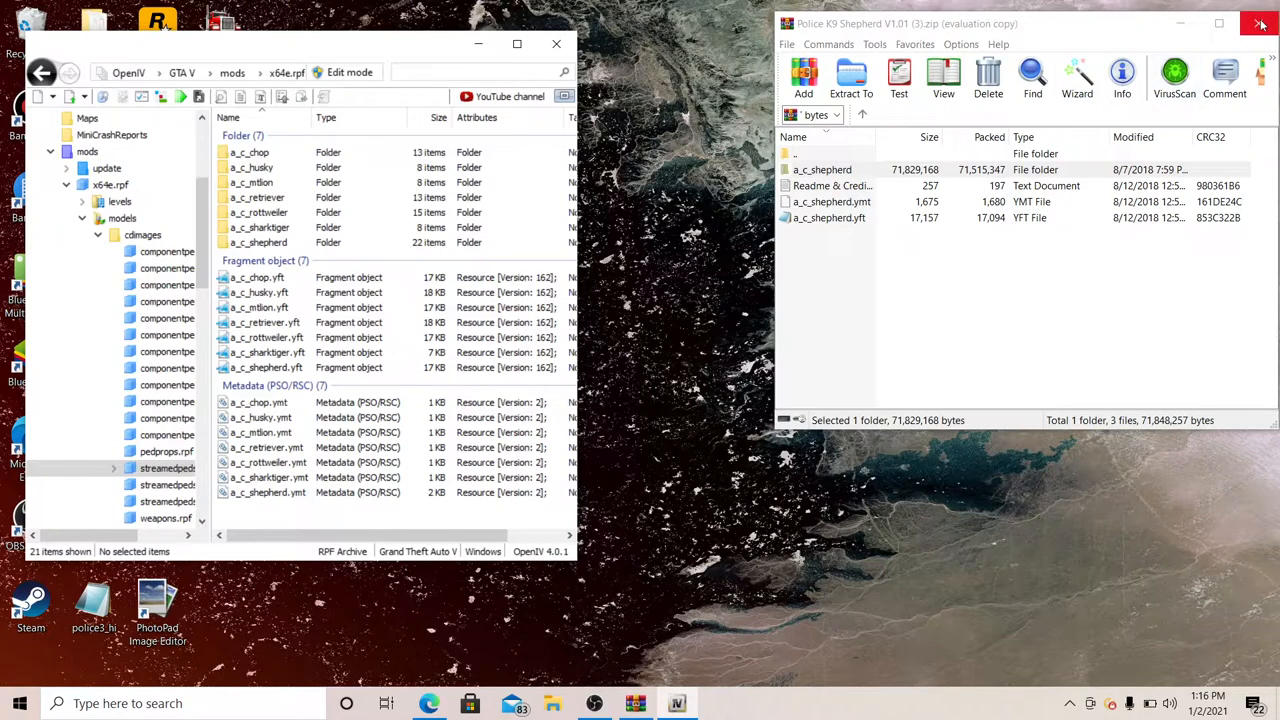
click(1261, 23)
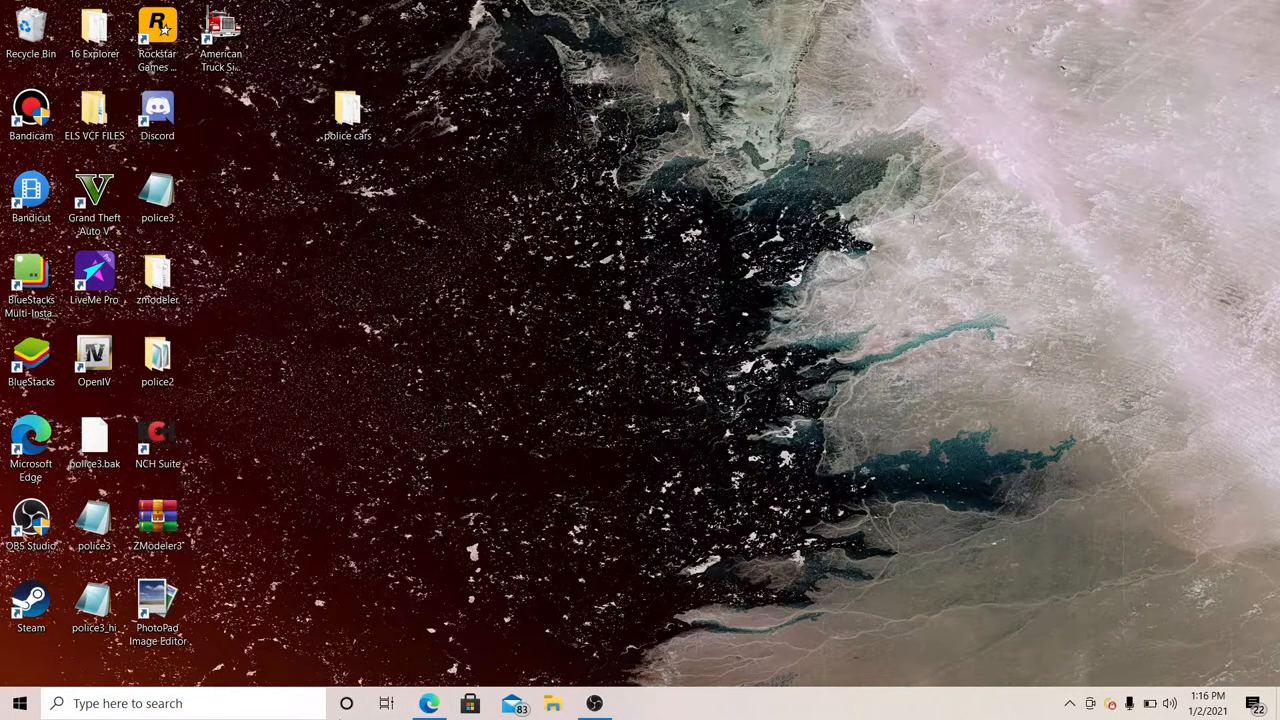
mouse_move(648, 617)
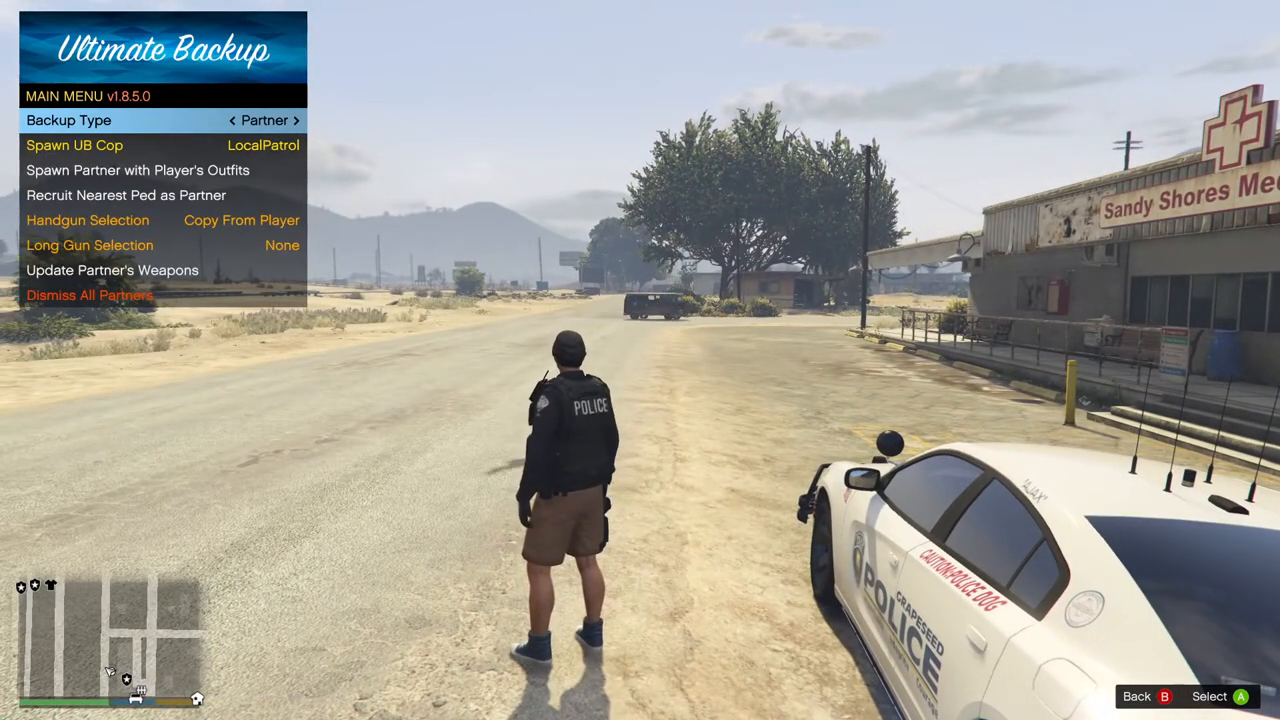
Spawn the German Shepherd K9 partner from Ultimate Backup and order it into the vehicle.
click(296, 120)
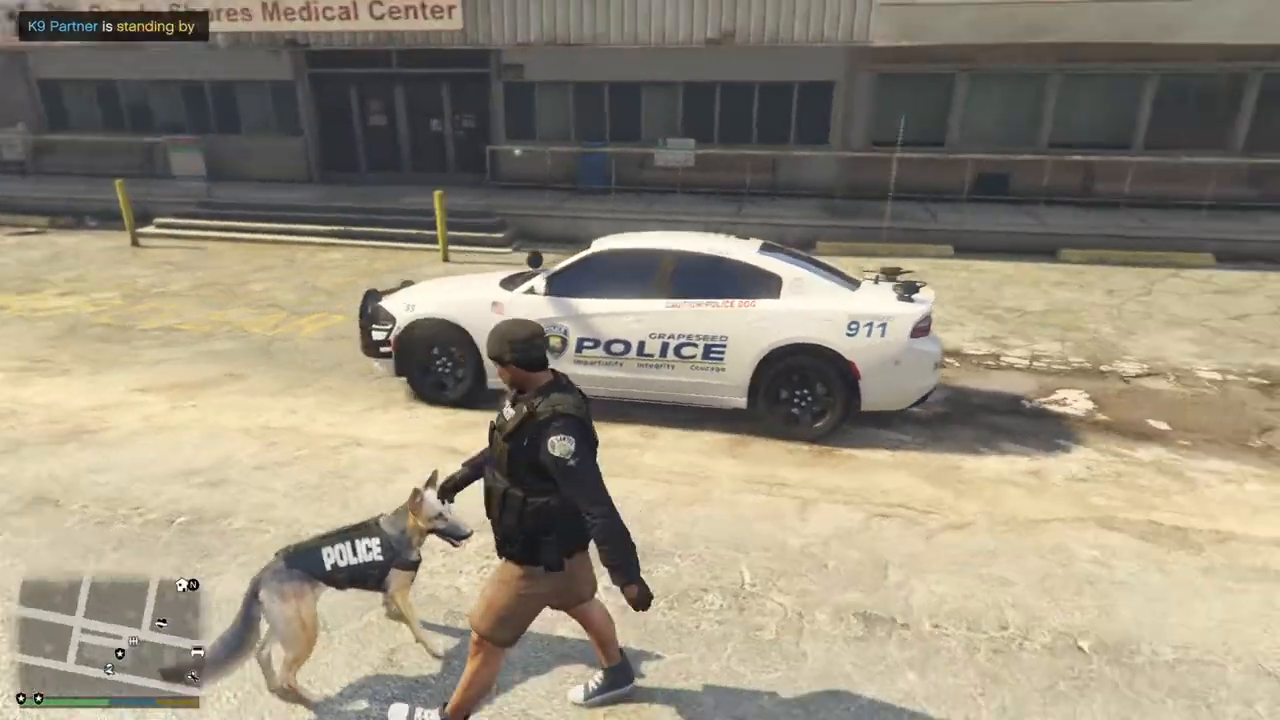
key(w)
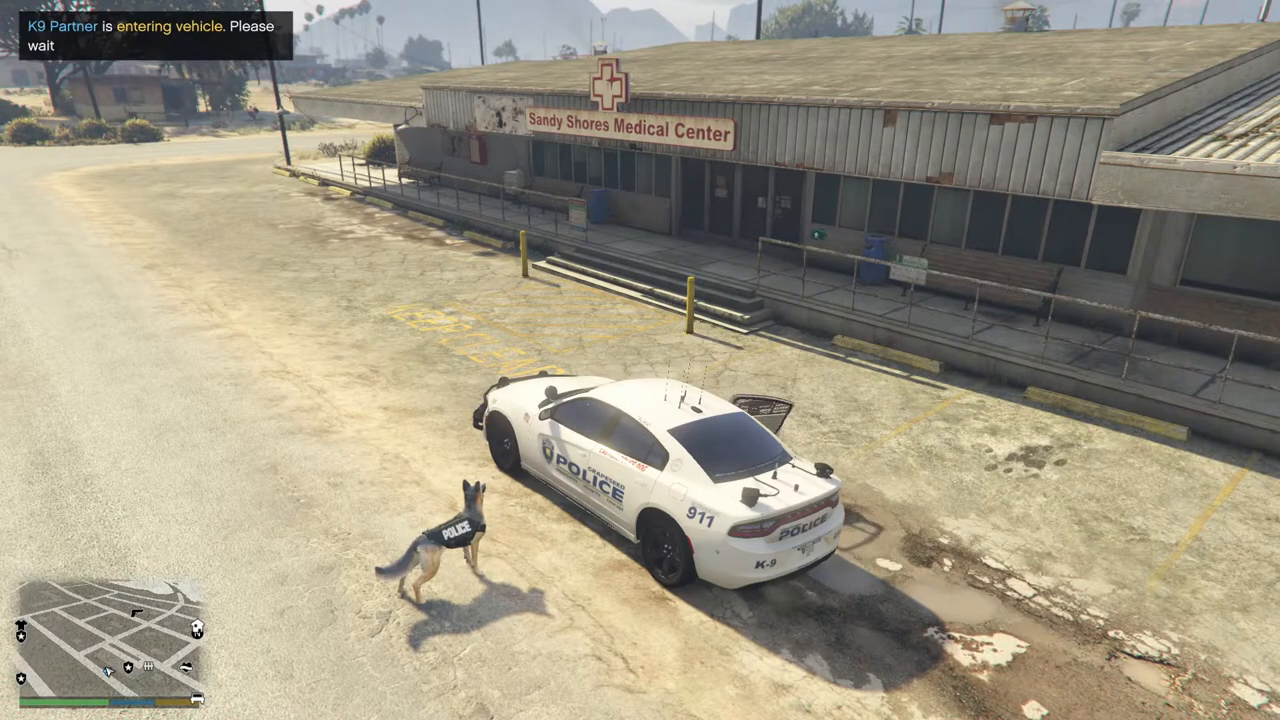
mouse_move(640, 360)
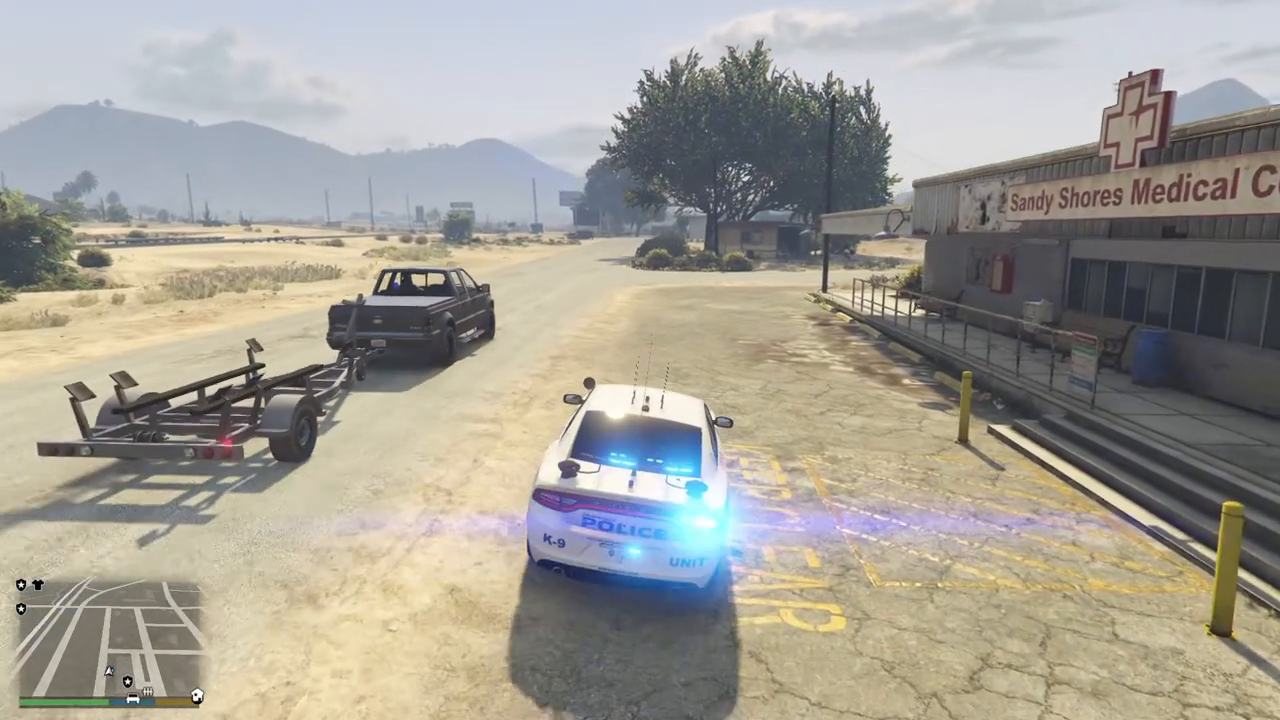
Drive the K9 police car, then switch its emergency lights off.
key(m)
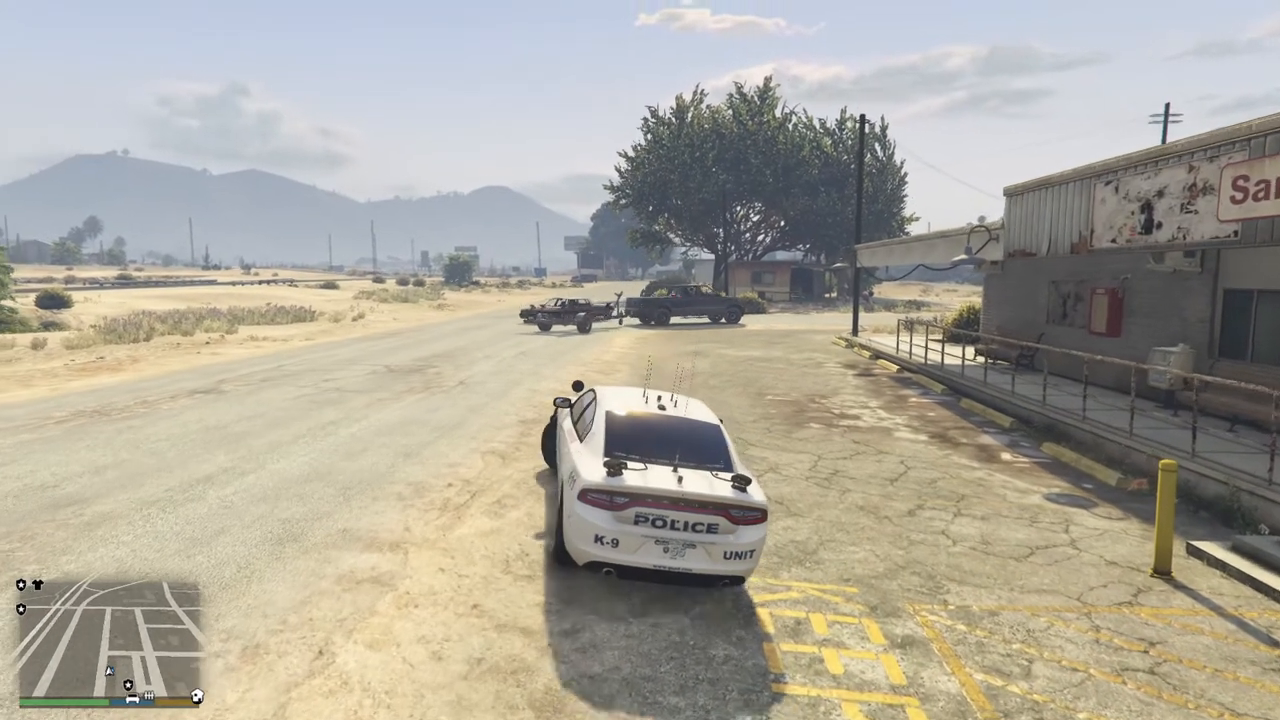
key(w)
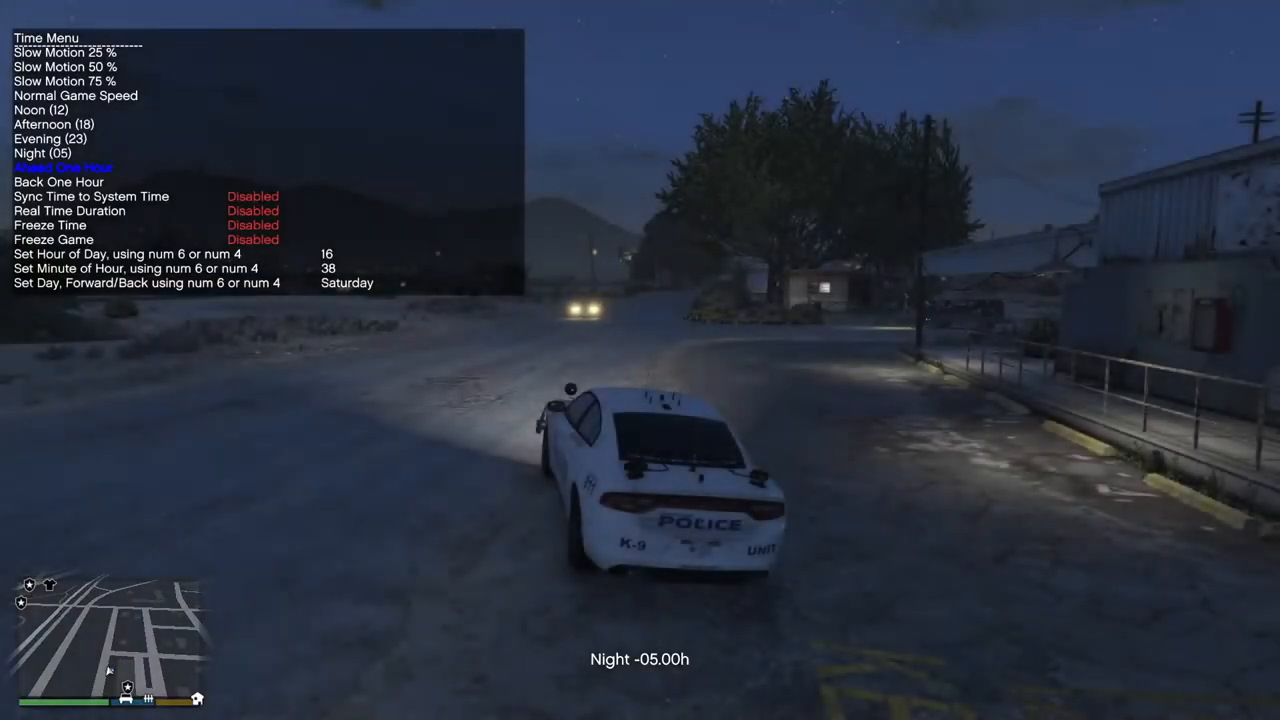
Set the time to Night (05), show the car's lights, then exit to Windows.
scroll(down, 3)
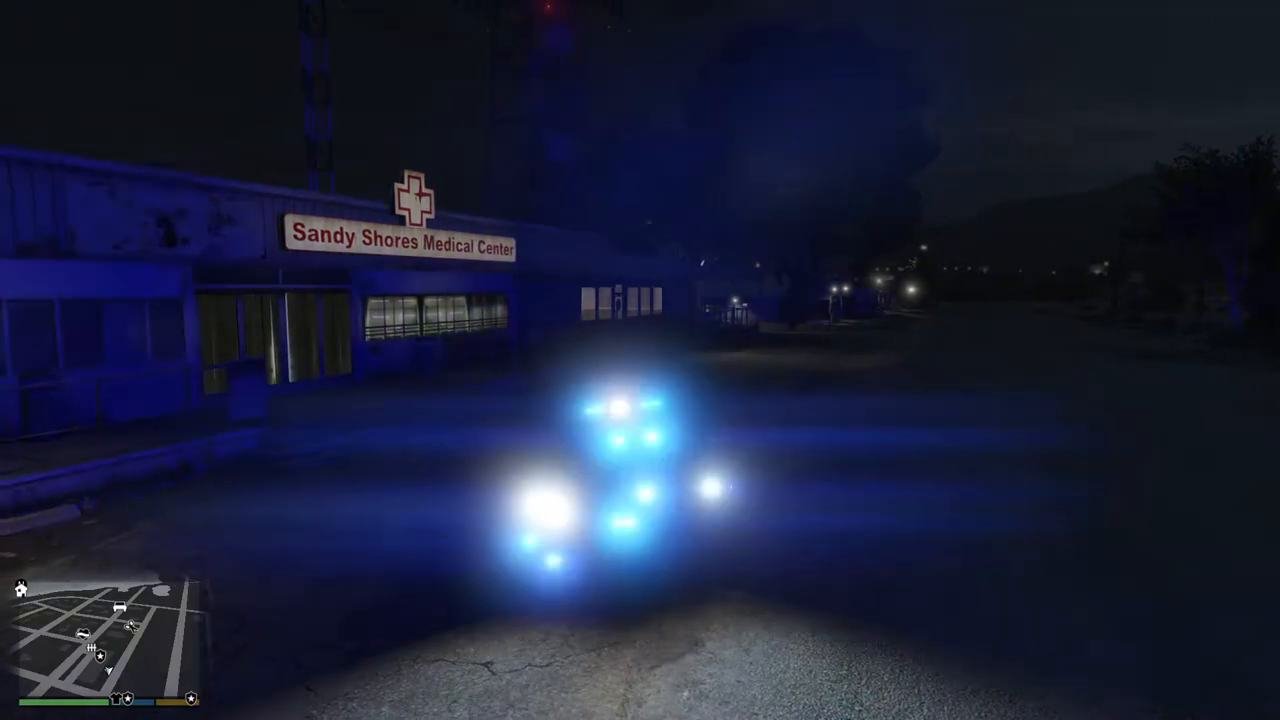
mouse_move(640, 360)
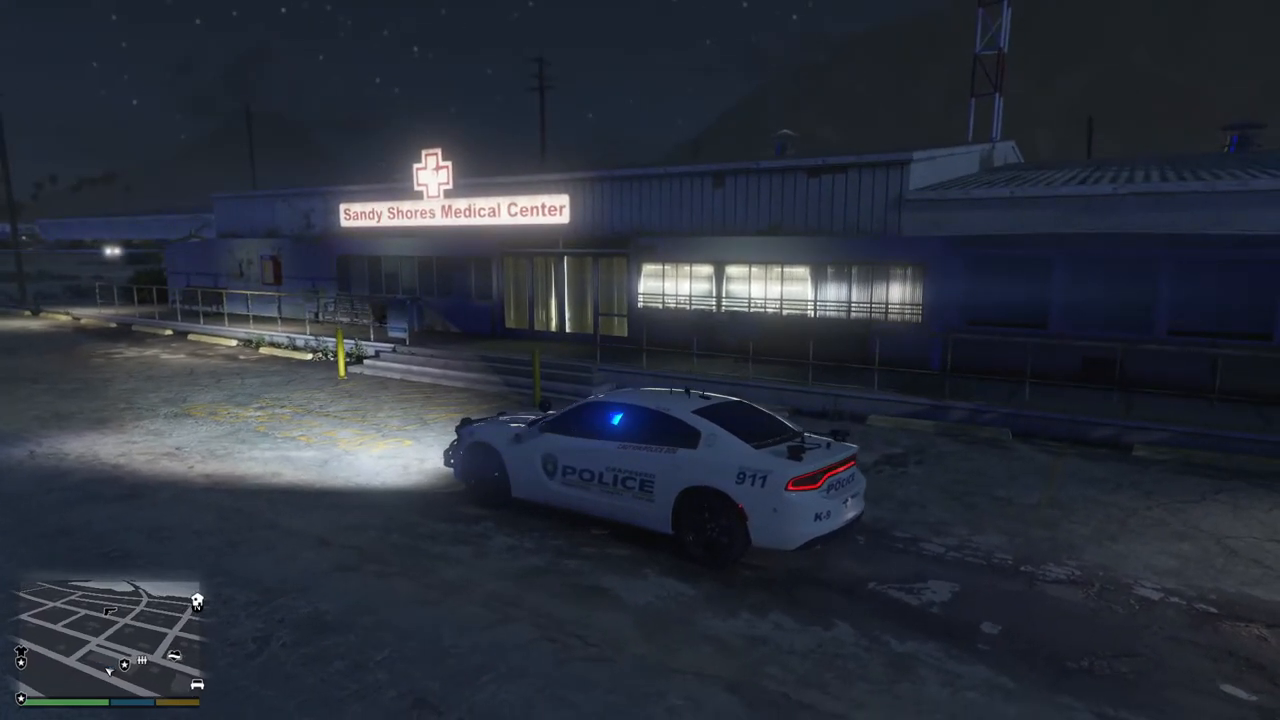
key(Super)
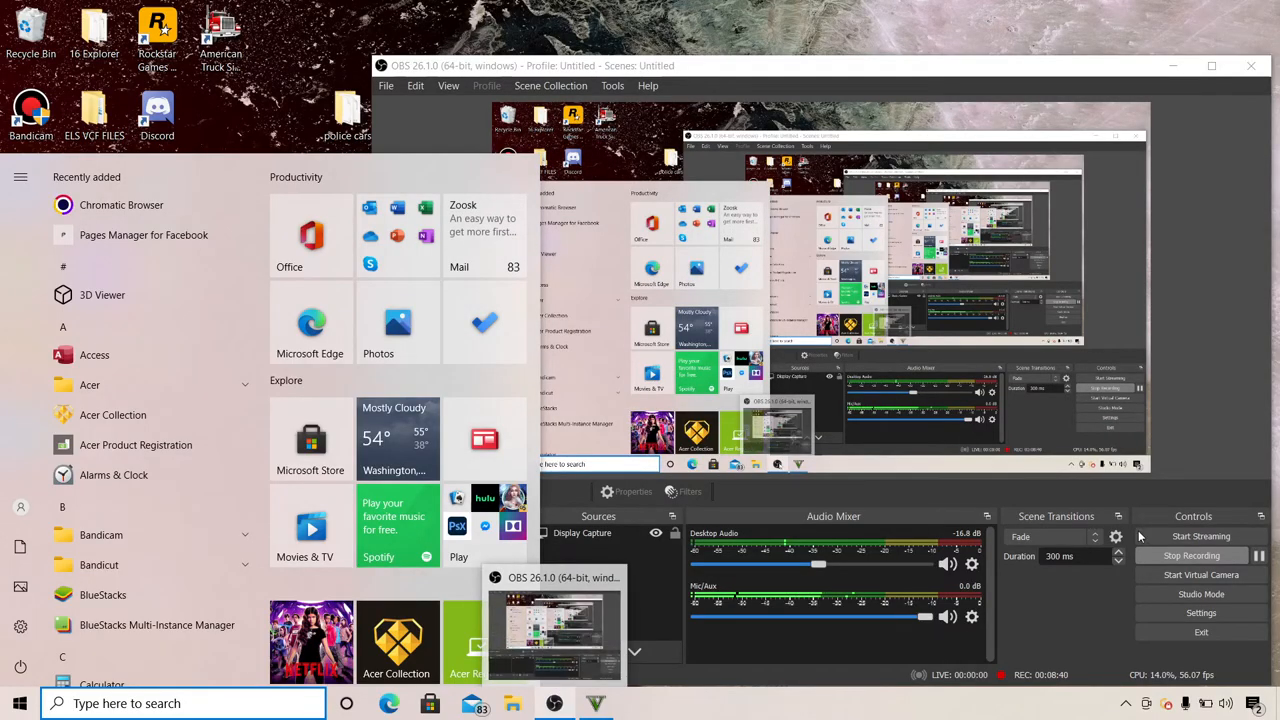